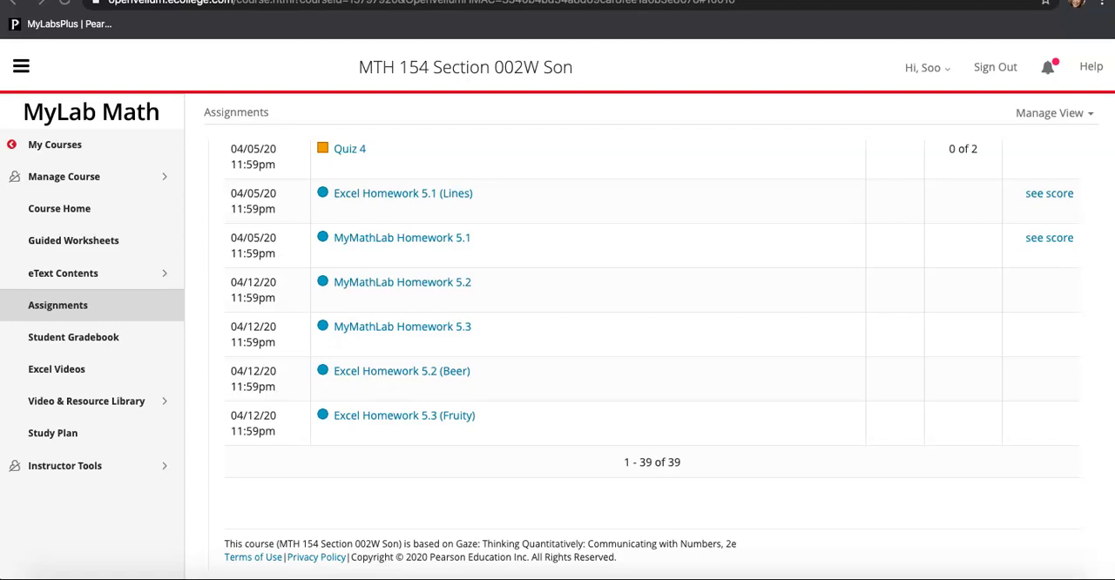
{"action": "mouse_move", "coordinate": [445, 378]}
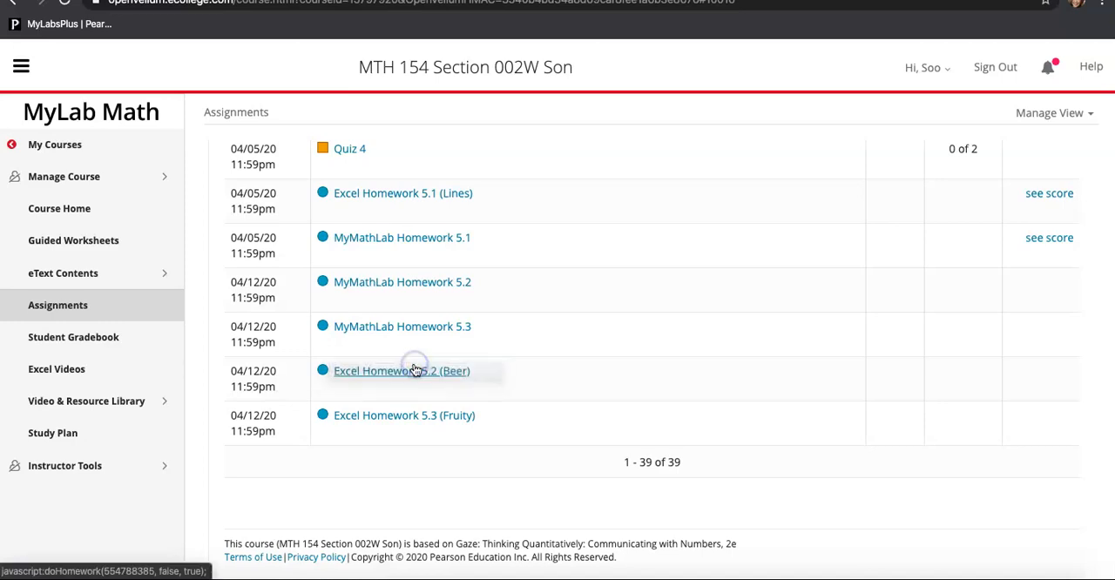
- Download the Chapter 5-8 Beer starting workbook from Excel Homework 5.2 and open it
{"action": "left_click", "coordinate": [402, 370]}
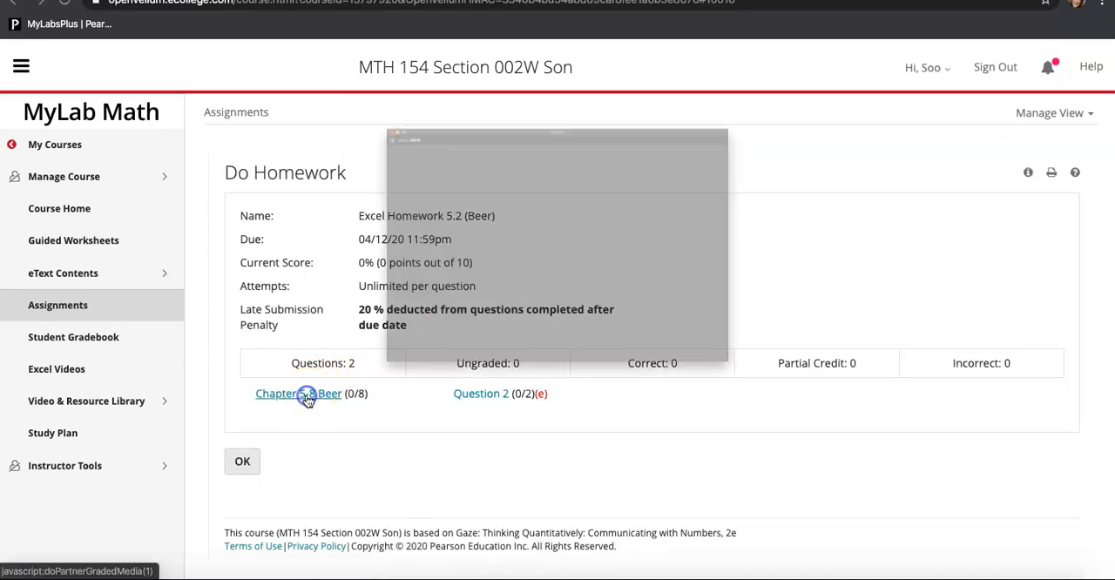
{"action": "left_click", "coordinate": [298, 393]}
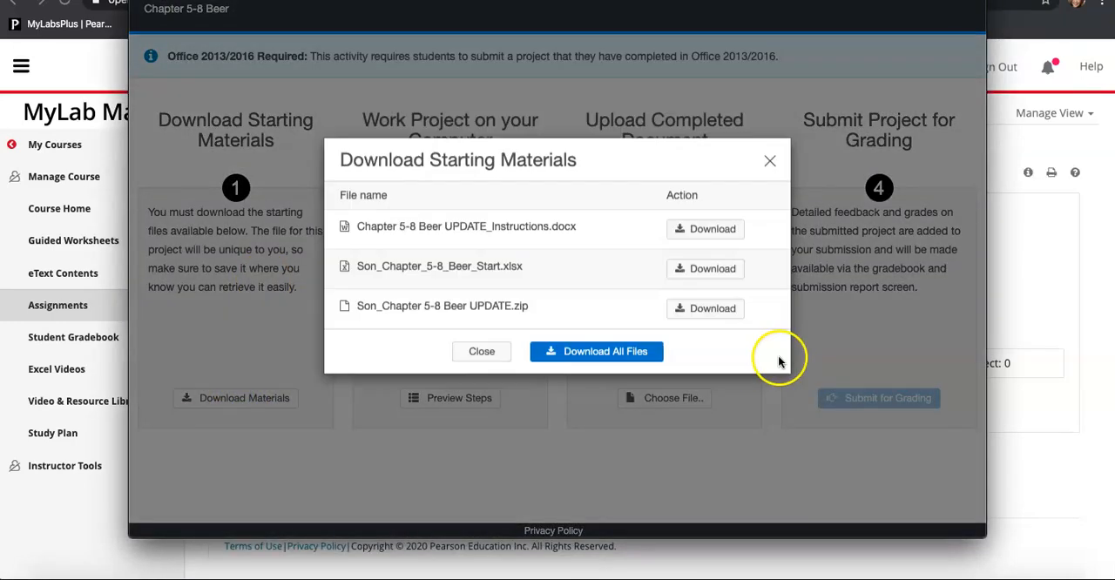
{"action": "left_click", "coordinate": [705, 268]}
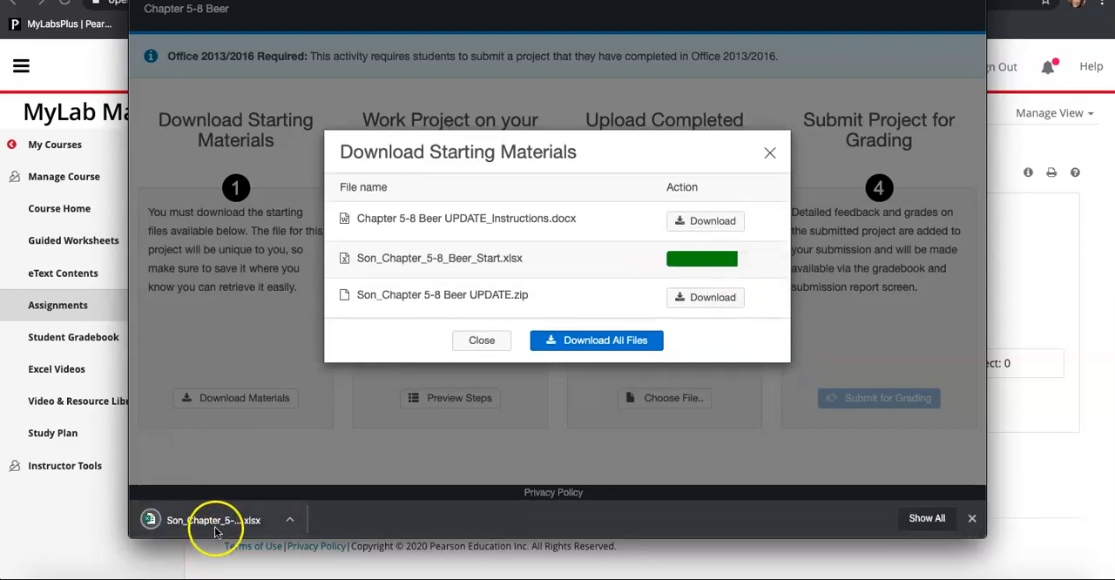
{"action": "left_click", "coordinate": [214, 520]}
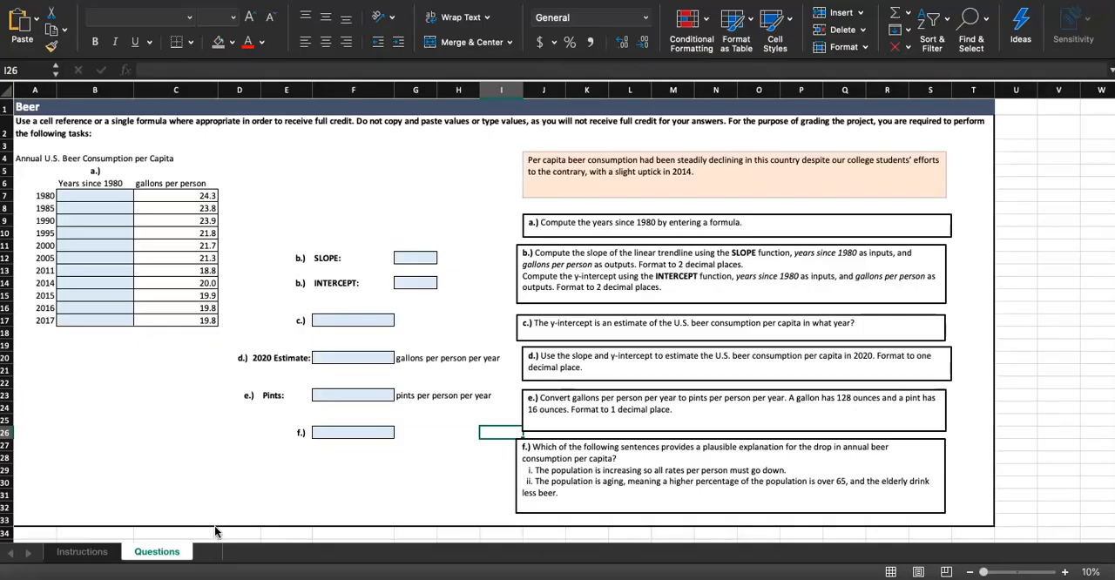
- Shade step 1's cell A9 orange on the Instructions sheet, then return to Questions
{"action": "left_click", "coordinate": [82, 552]}
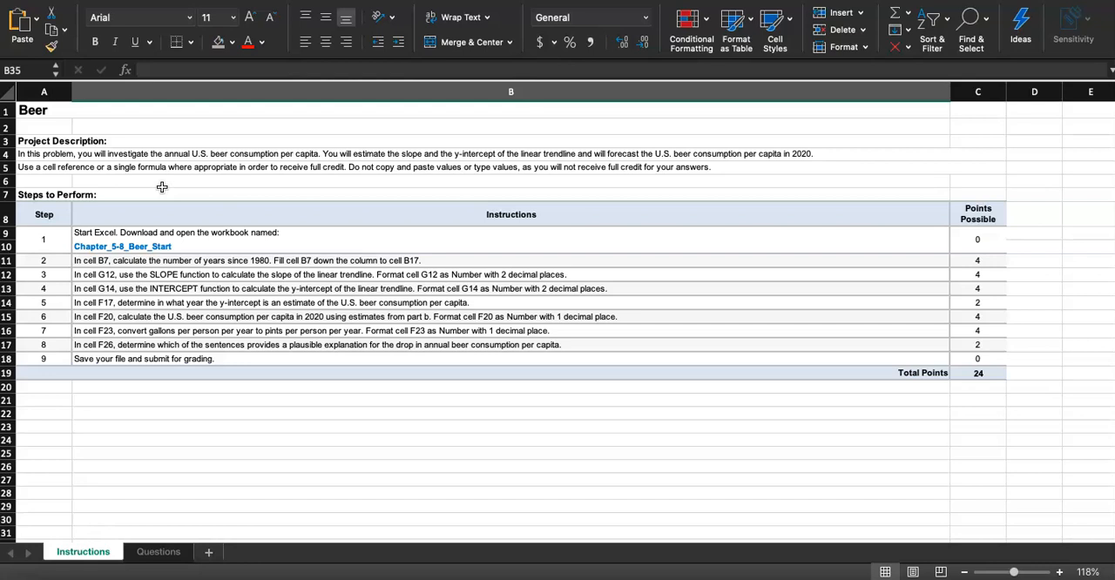
{"action": "left_click", "coordinate": [43, 238]}
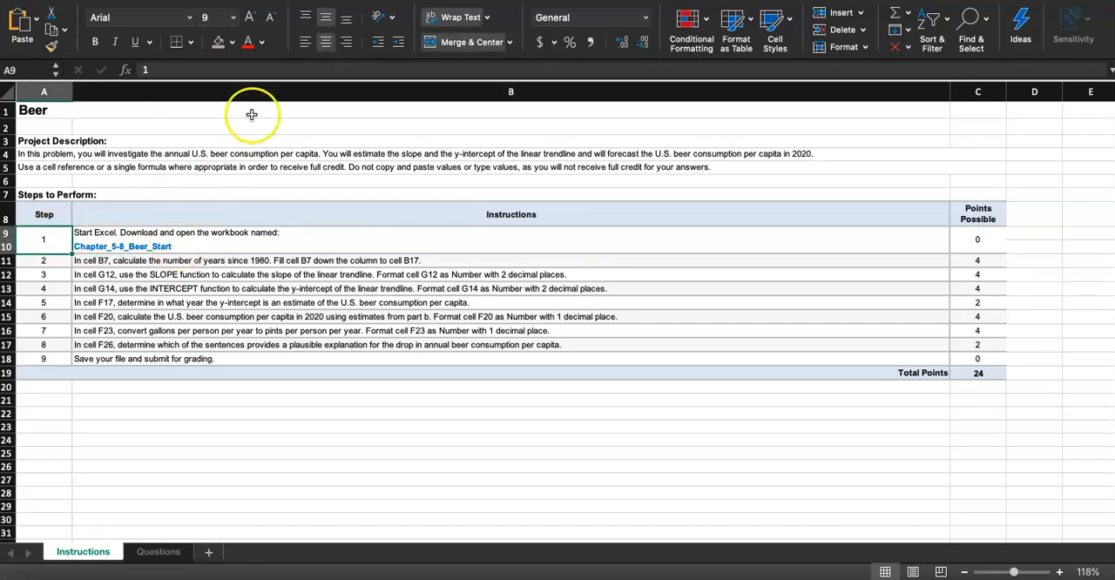
{"action": "mouse_move", "coordinate": [218, 42]}
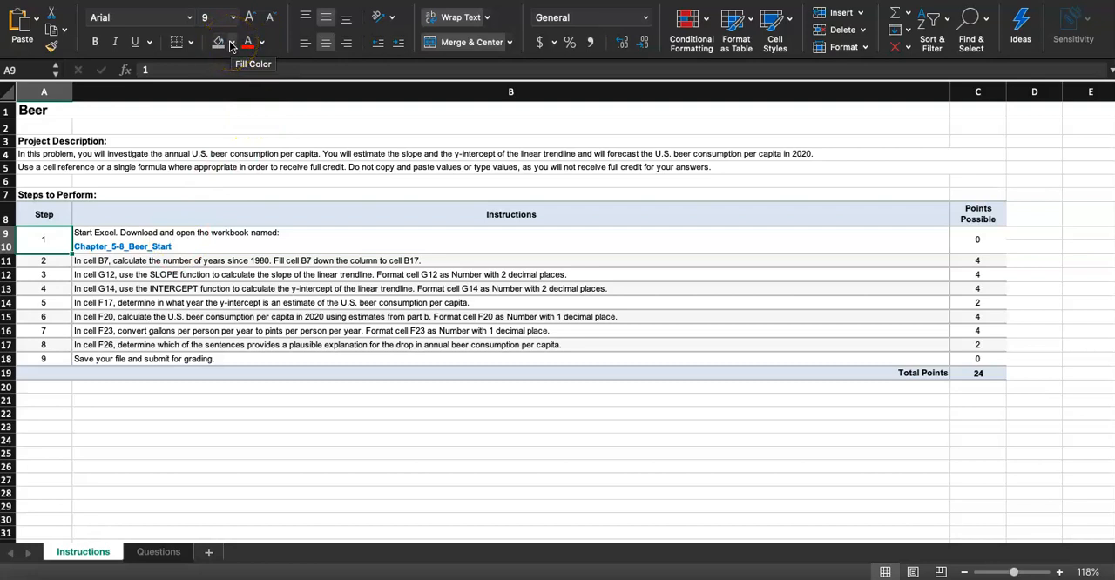
{"action": "left_click", "coordinate": [218, 42]}
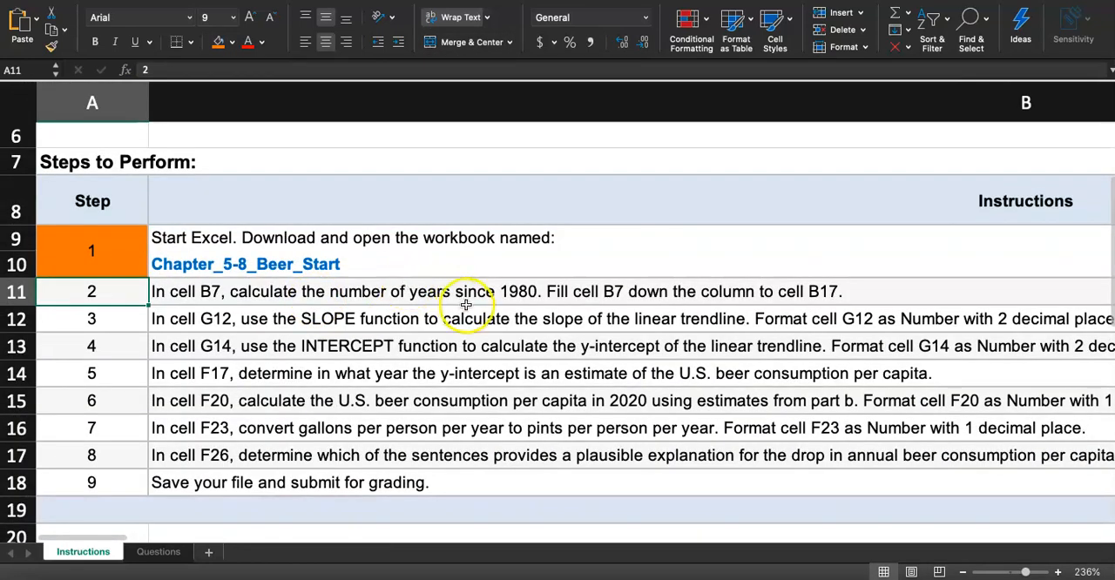
{"action": "mouse_move", "coordinate": [527, 303]}
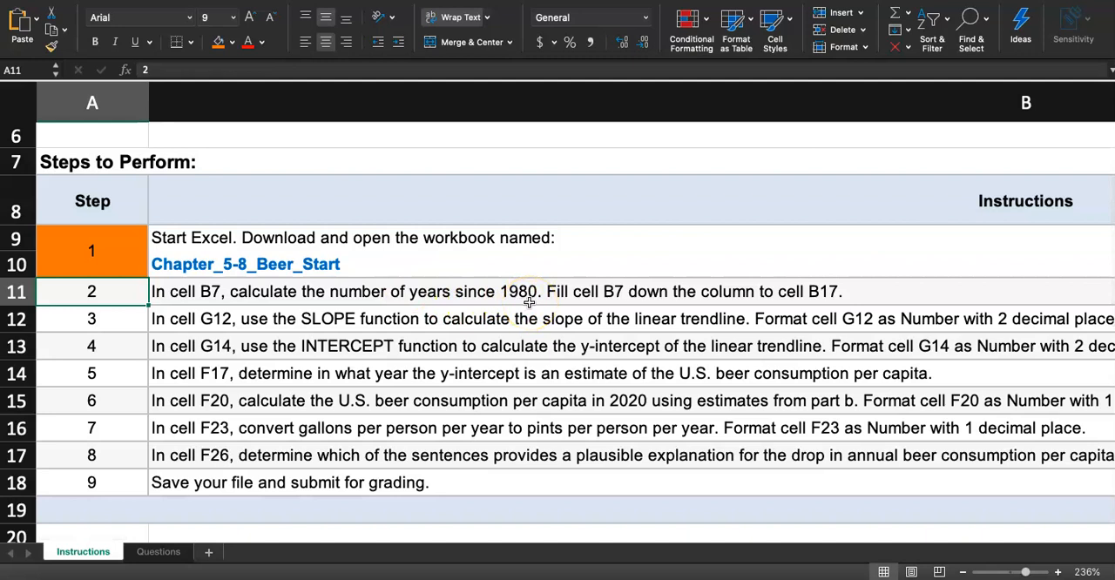
{"action": "mouse_move", "coordinate": [613, 289]}
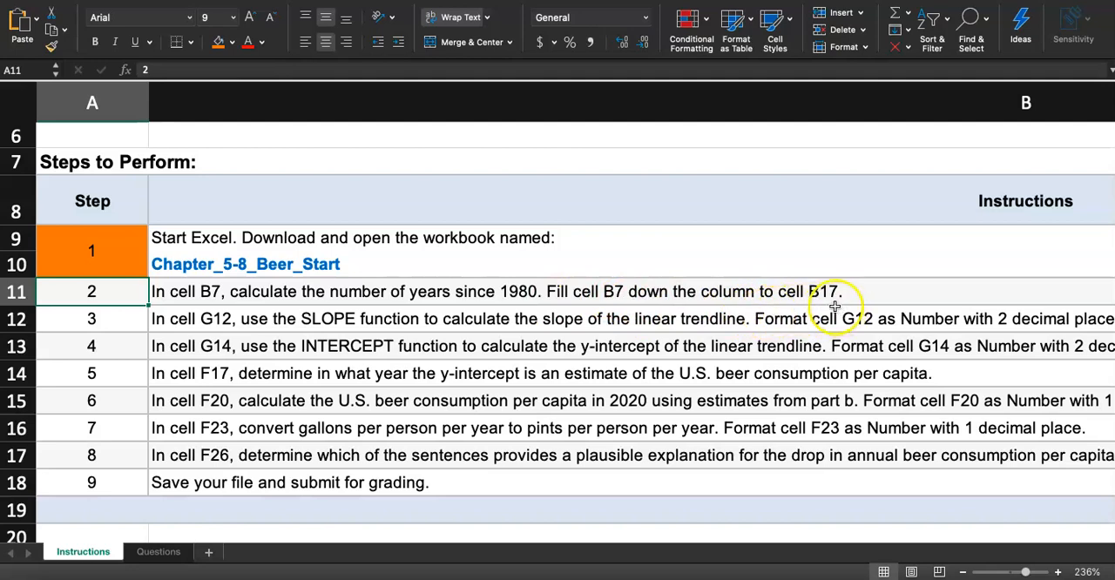
{"action": "left_click", "coordinate": [157, 552]}
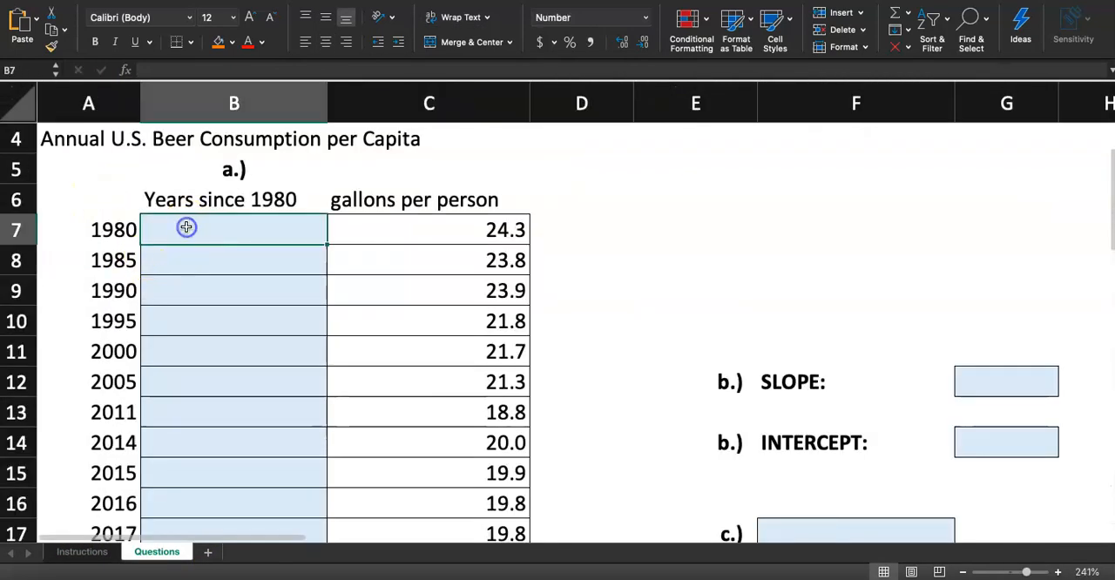
- Enter =A7-1980 in B7 and fill it down to B17, giving 0 through 37
{"action": "scroll", "scroll_direction": "up", "scroll_amount": 3}
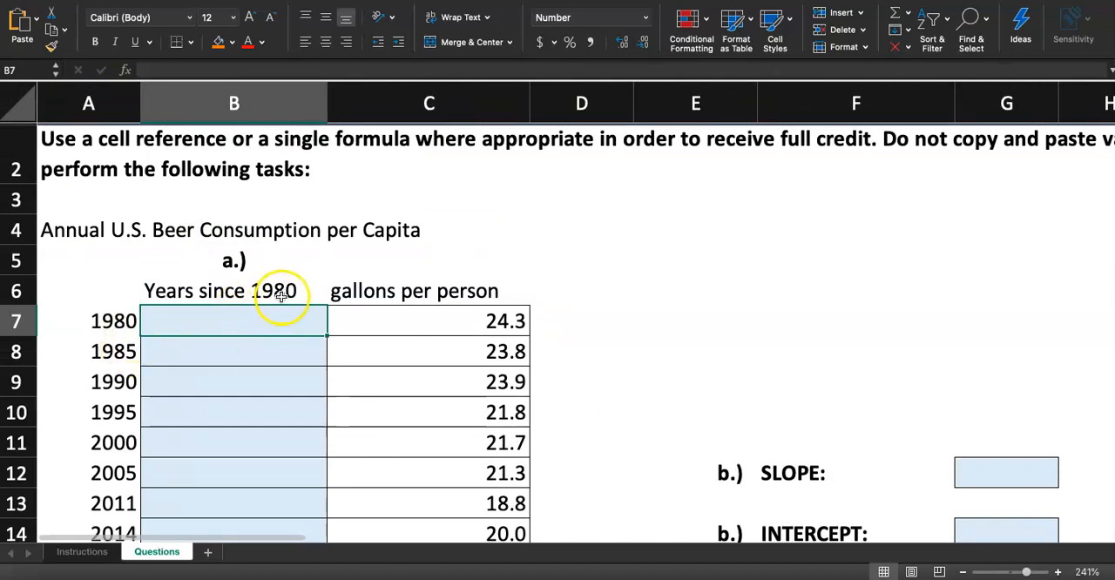
{"action": "mouse_move", "coordinate": [113, 322]}
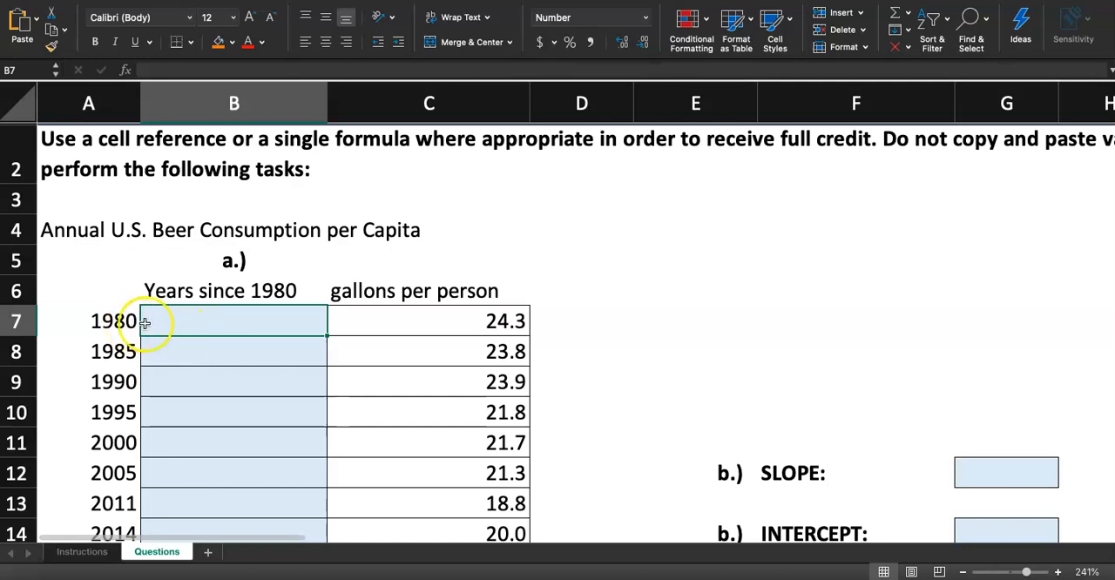
{"action": "type", "text": "="}
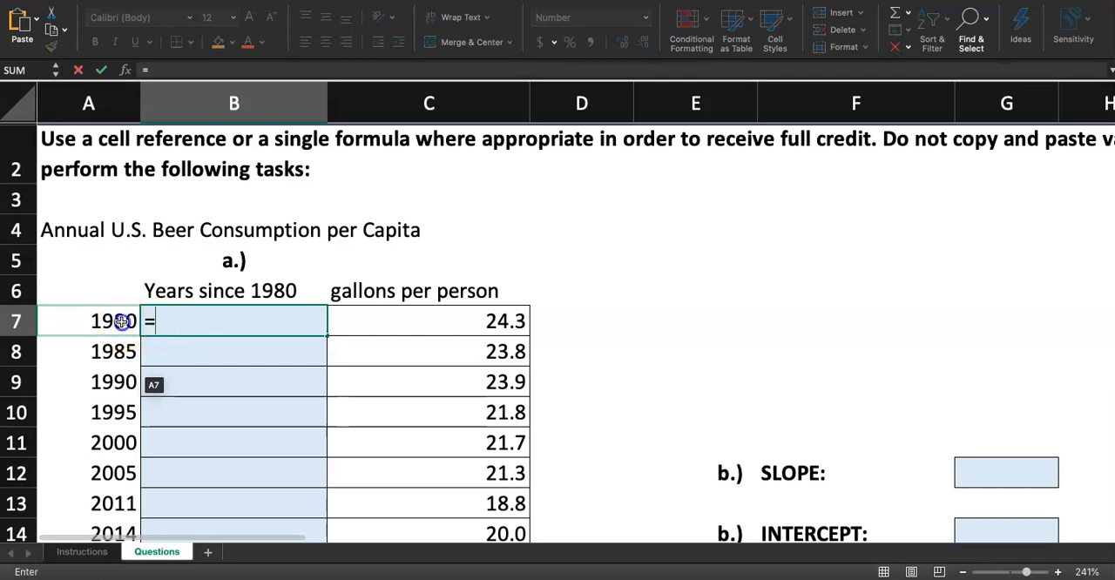
{"action": "left_click", "coordinate": [88, 321]}
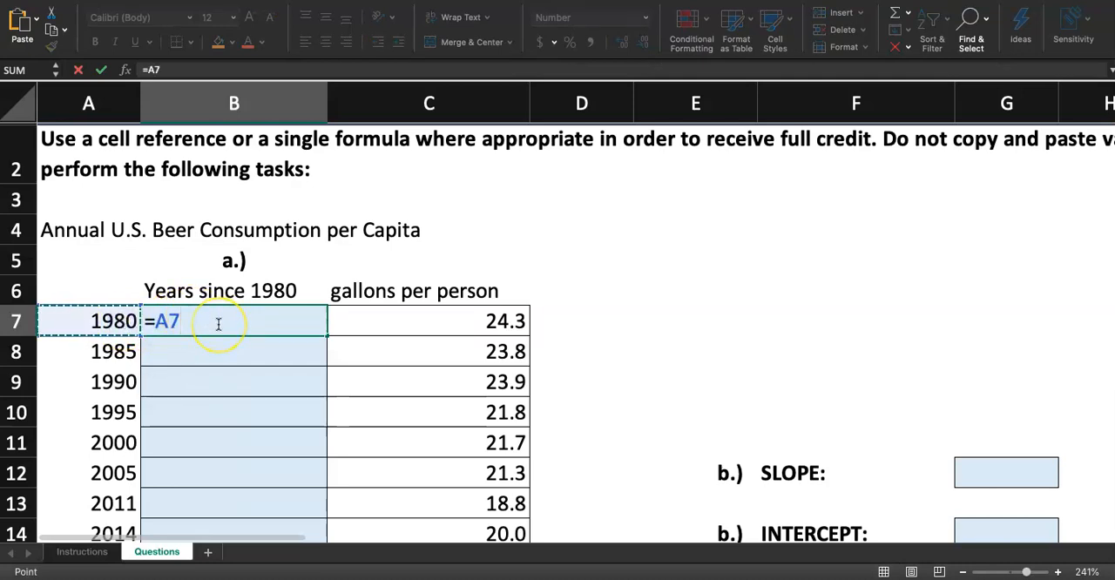
{"action": "type", "text": "0"}
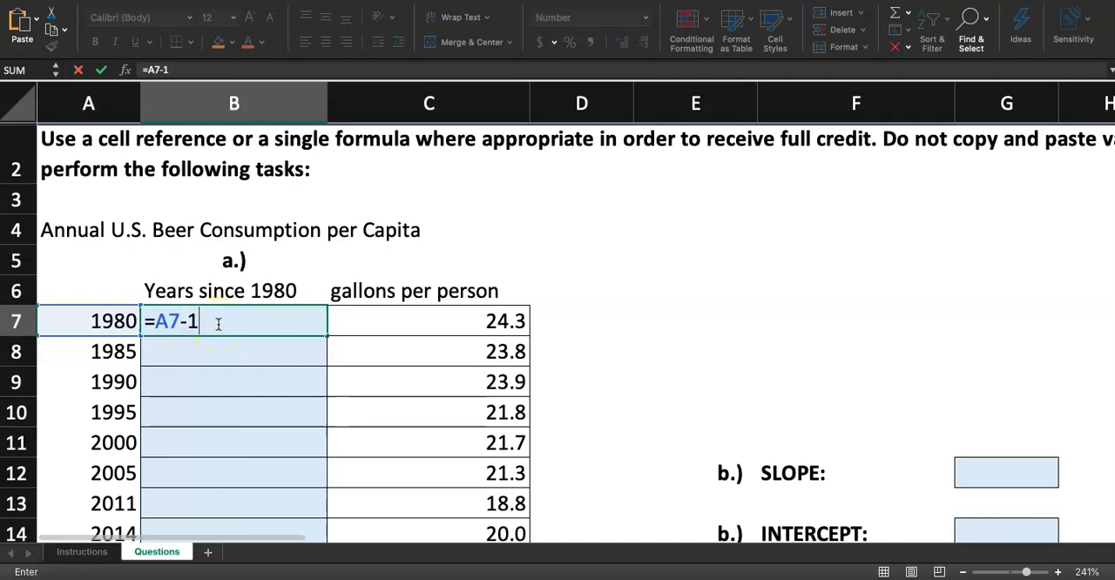
{"action": "key", "text": "Return"}
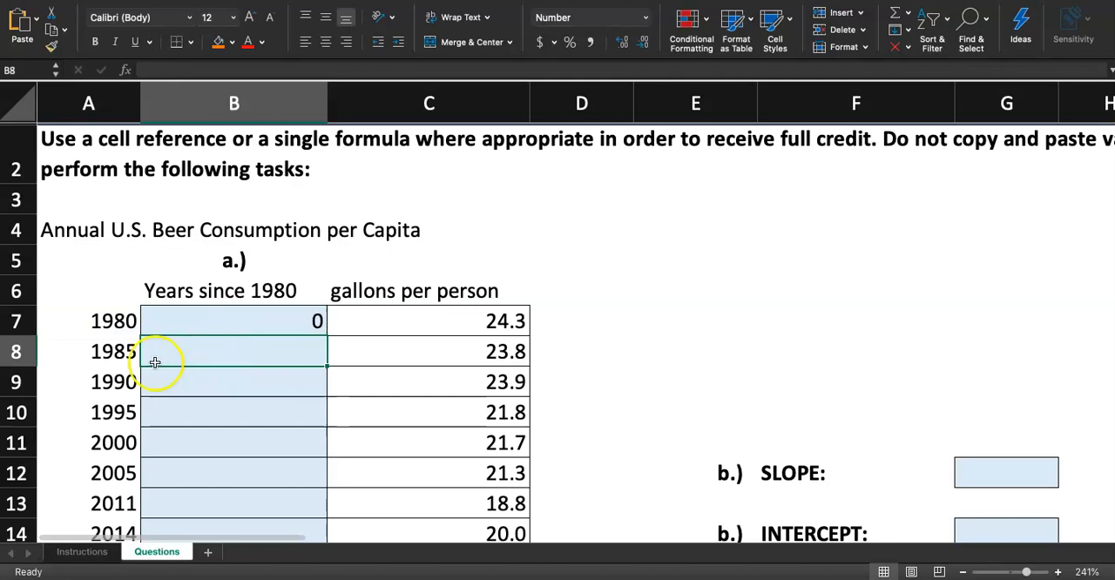
{"action": "mouse_move", "coordinate": [124, 365]}
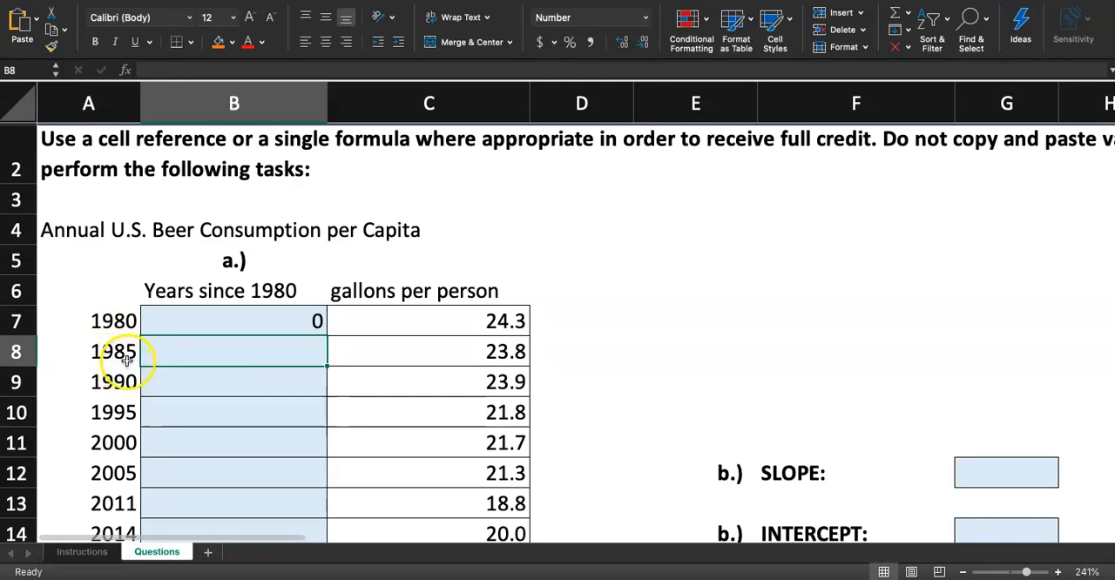
{"action": "left_click", "coordinate": [234, 321]}
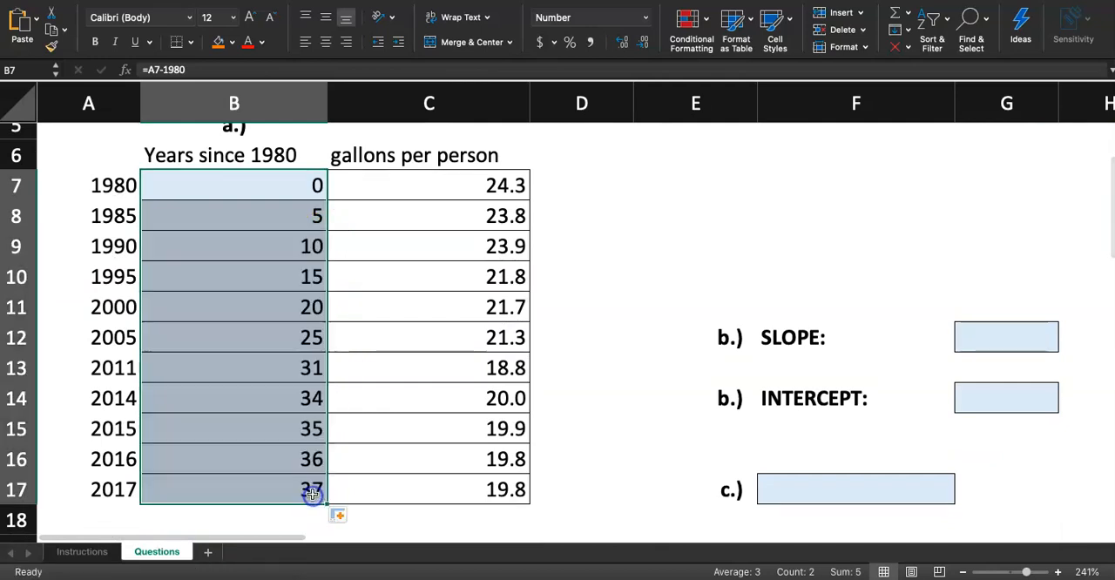
{"action": "left_click", "coordinate": [233, 488]}
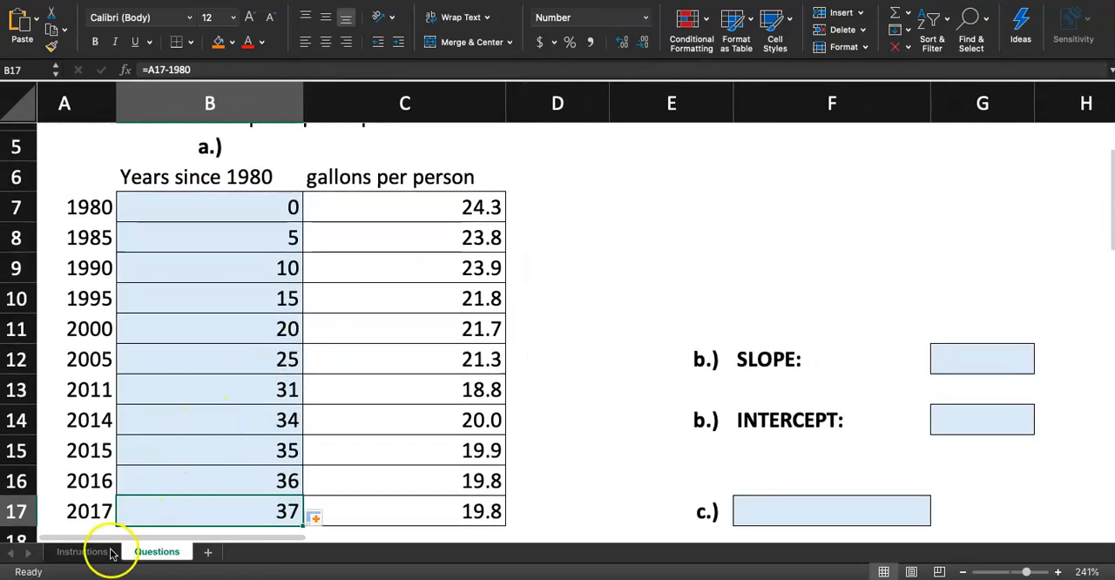
- Shade step 2's cell A11 orange on the Instructions sheet, then return to Questions
{"action": "left_click", "coordinate": [82, 551]}
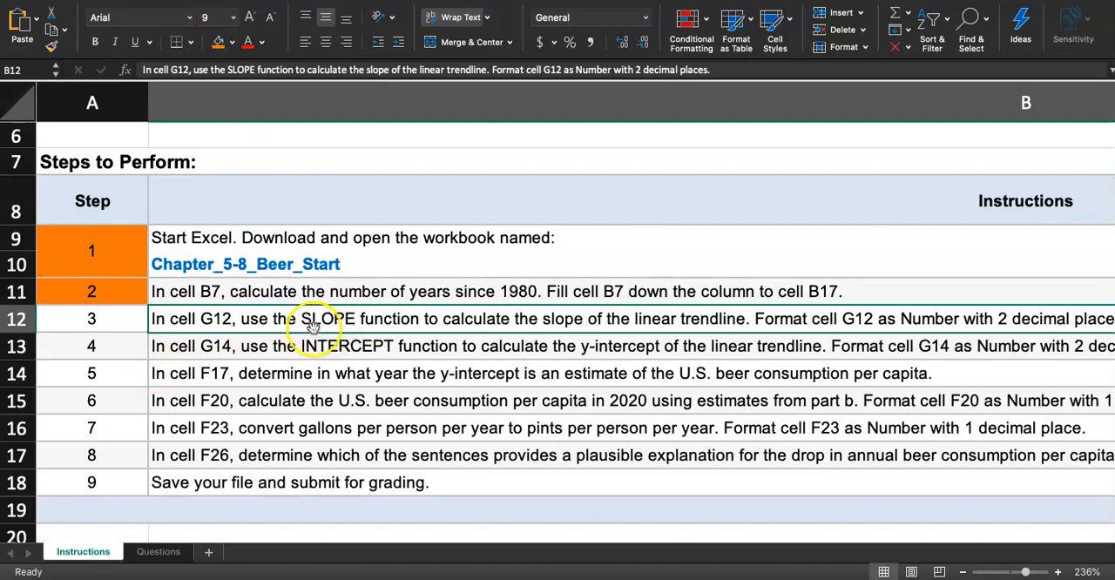
{"action": "mouse_move", "coordinate": [575, 336]}
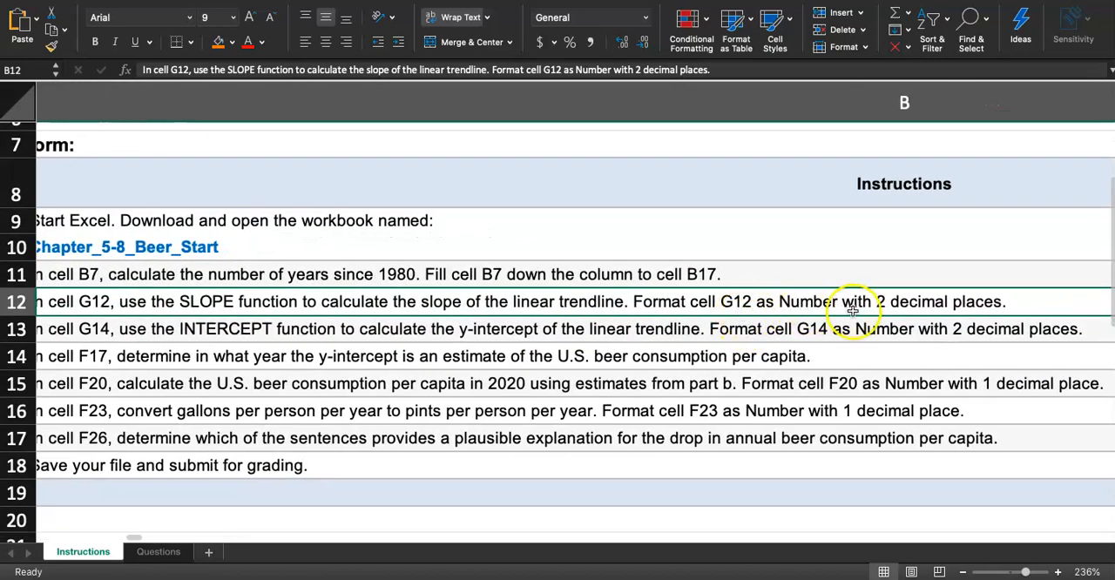
{"action": "scroll", "scroll_direction": "left", "scroll_amount": 3}
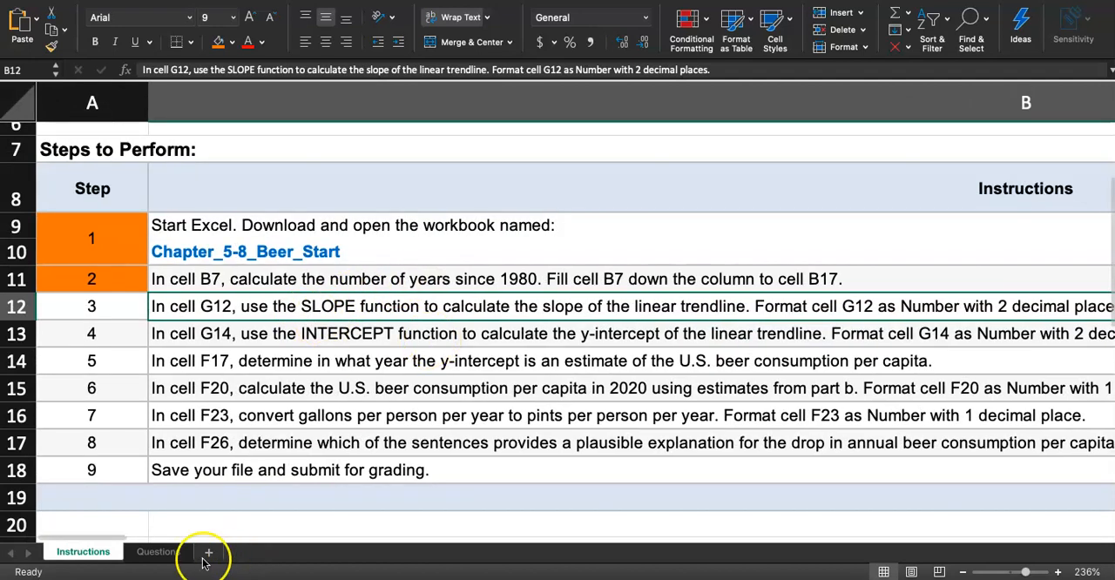
{"action": "left_click", "coordinate": [156, 551]}
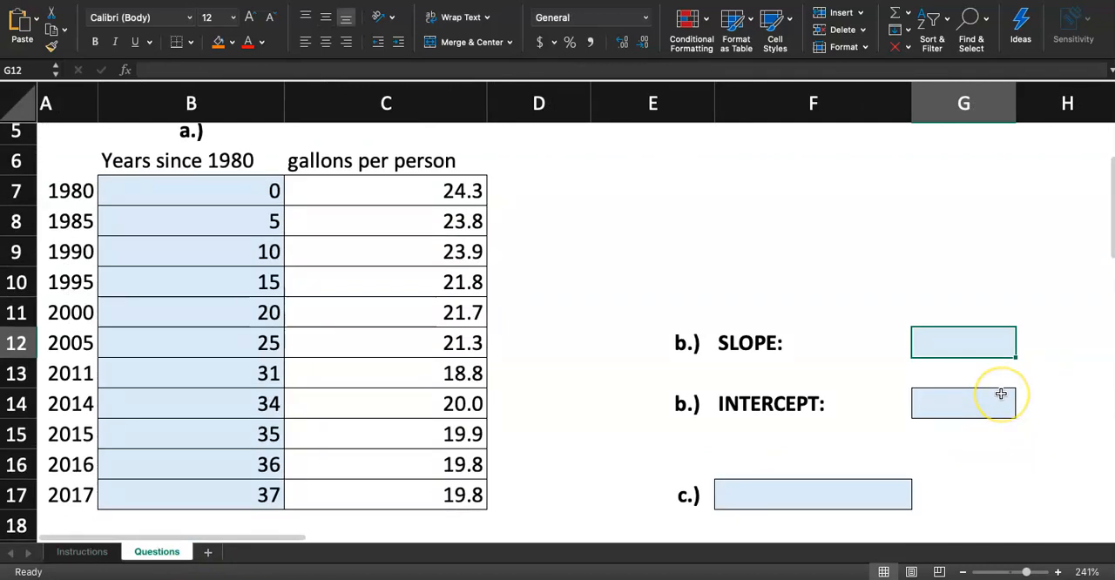
- Enter =SLOPE(C7:C17,B7:B17) in G12, returning about -0.13639
{"action": "left_click", "coordinate": [962, 342]}
{"action": "type", "text": "="}
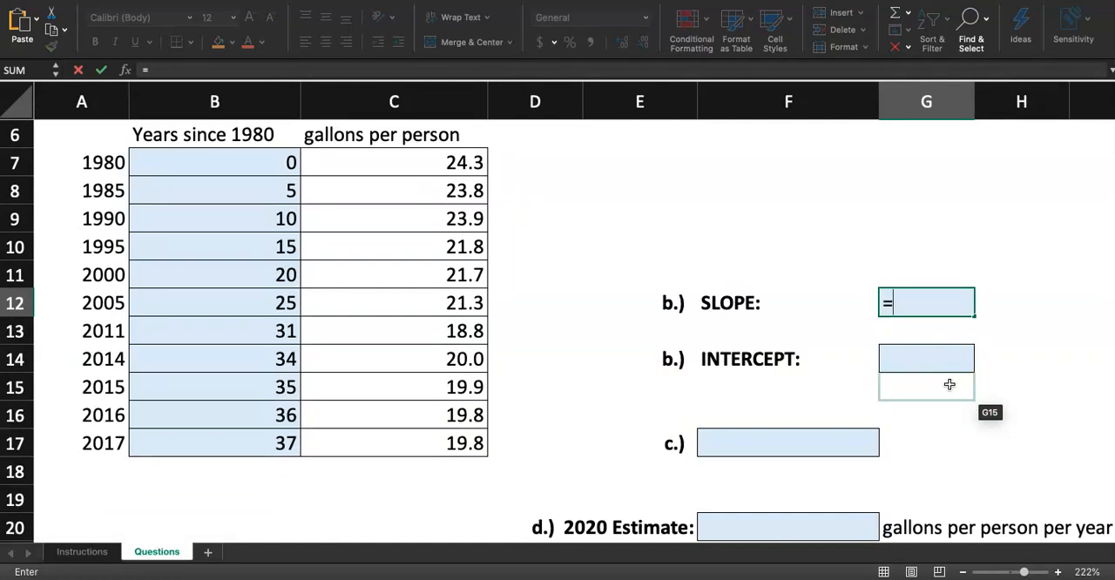
{"action": "type", "text": "SLOPE("}
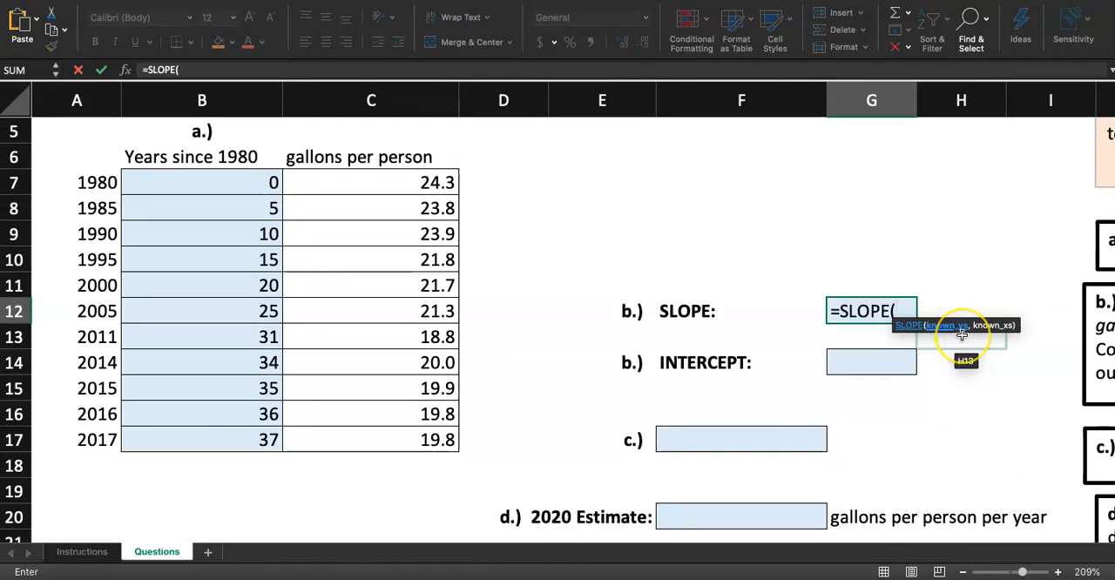
{"action": "mouse_move", "coordinate": [983, 338]}
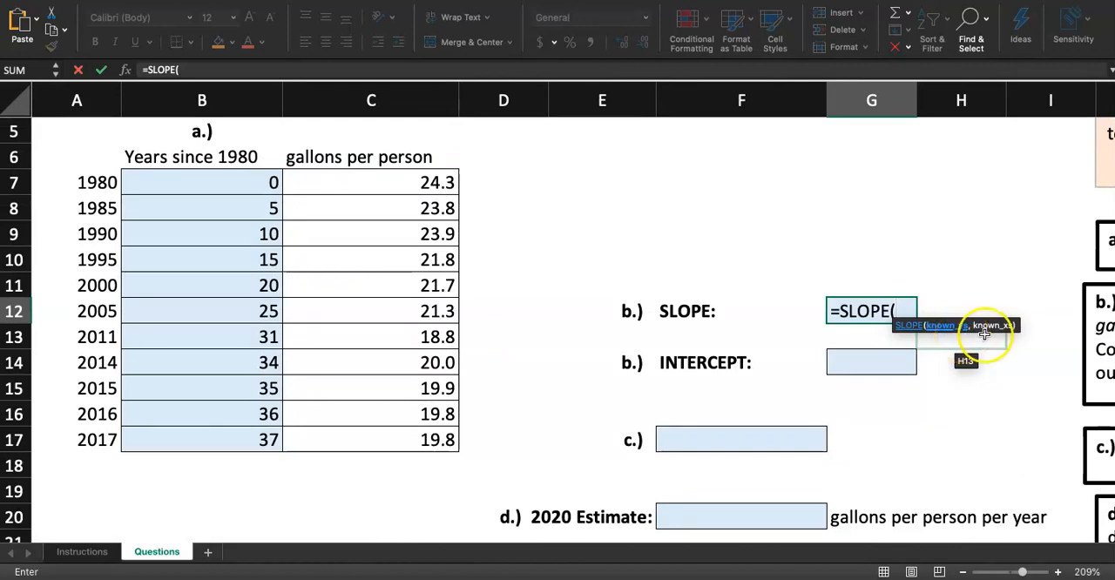
{"action": "mouse_move", "coordinate": [948, 334]}
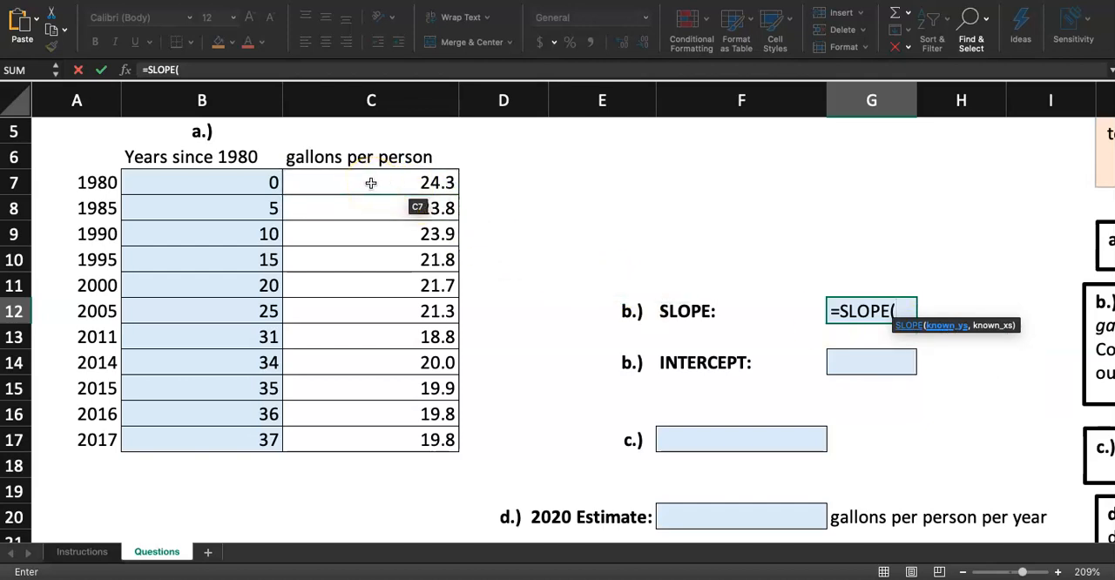
{"action": "left_click_drag", "start_coordinate": [370, 182], "coordinate": [370, 259]}
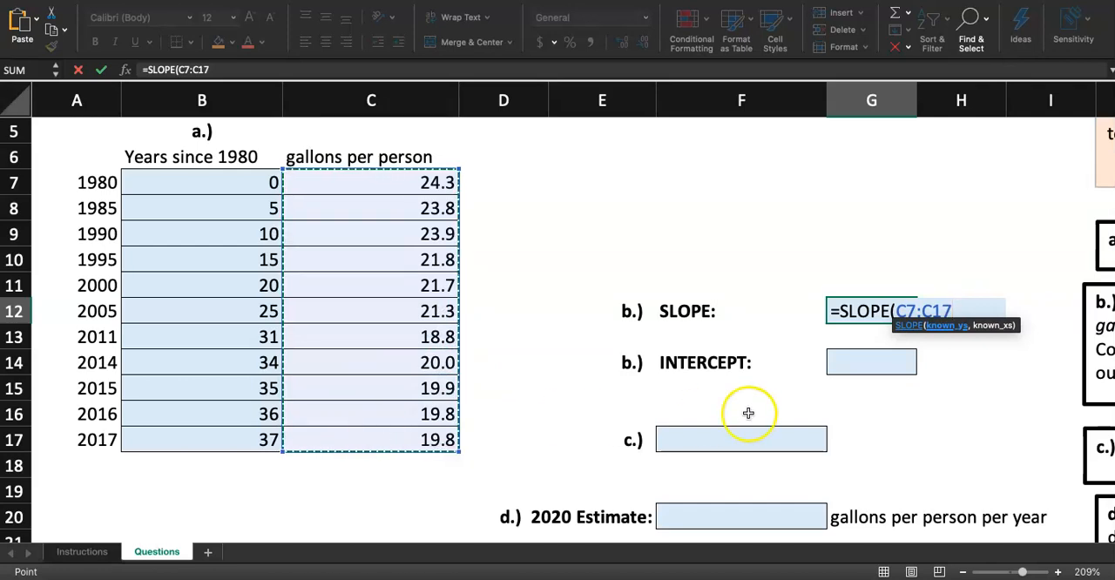
{"action": "type", "text": ","}
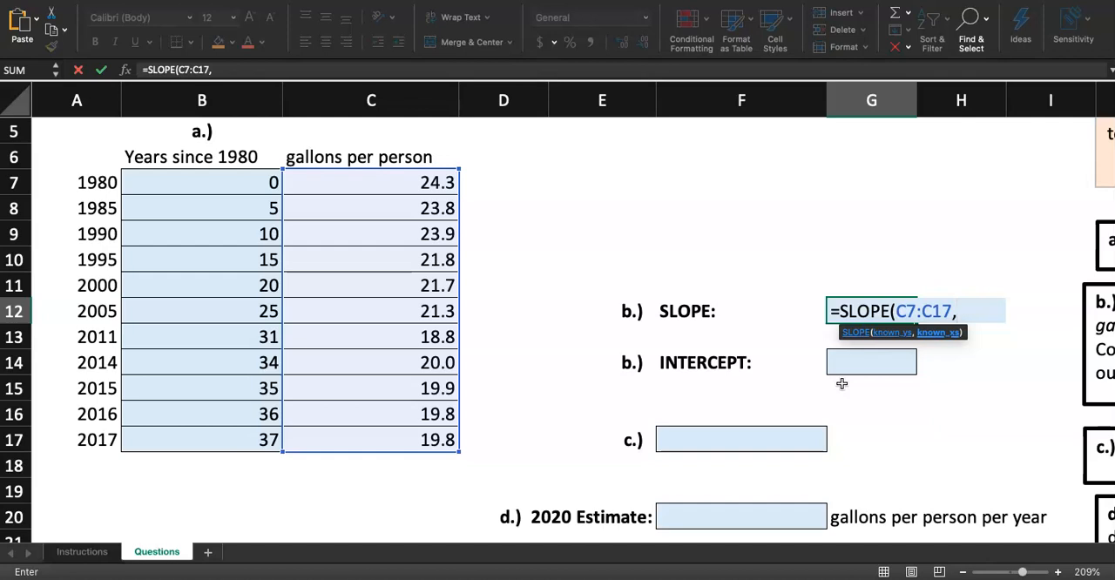
{"action": "mouse_move", "coordinate": [322, 207]}
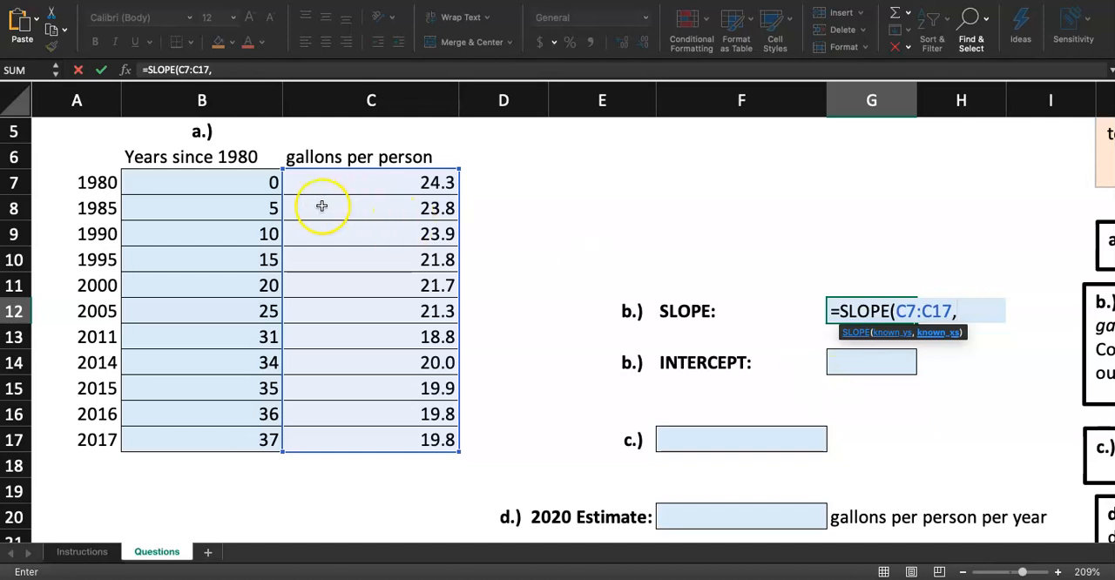
{"action": "left_click_drag", "start_coordinate": [202, 182], "coordinate": [196, 337]}
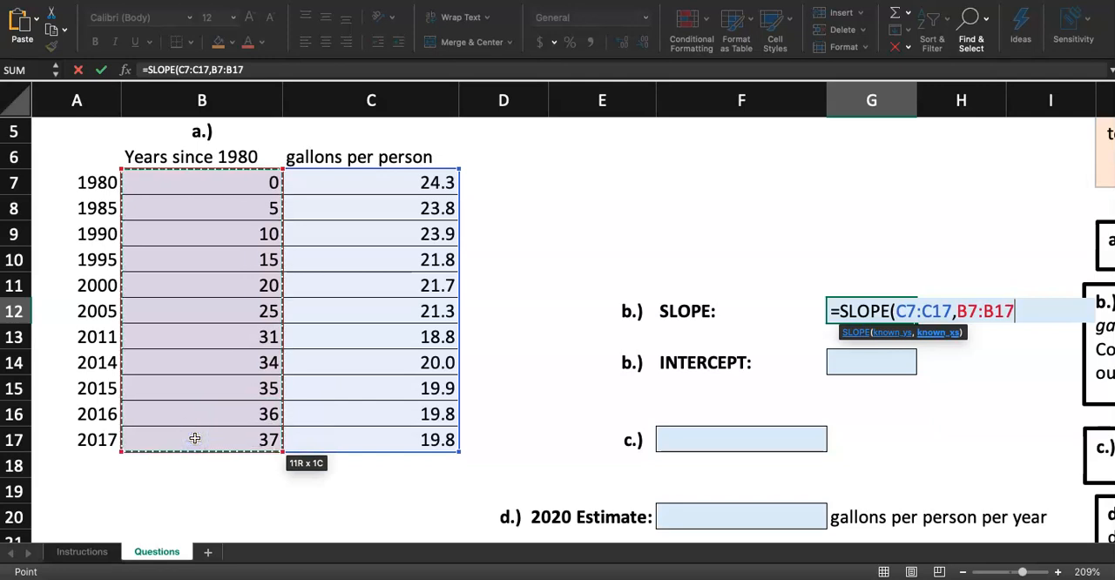
{"action": "key", "text": "Return"}
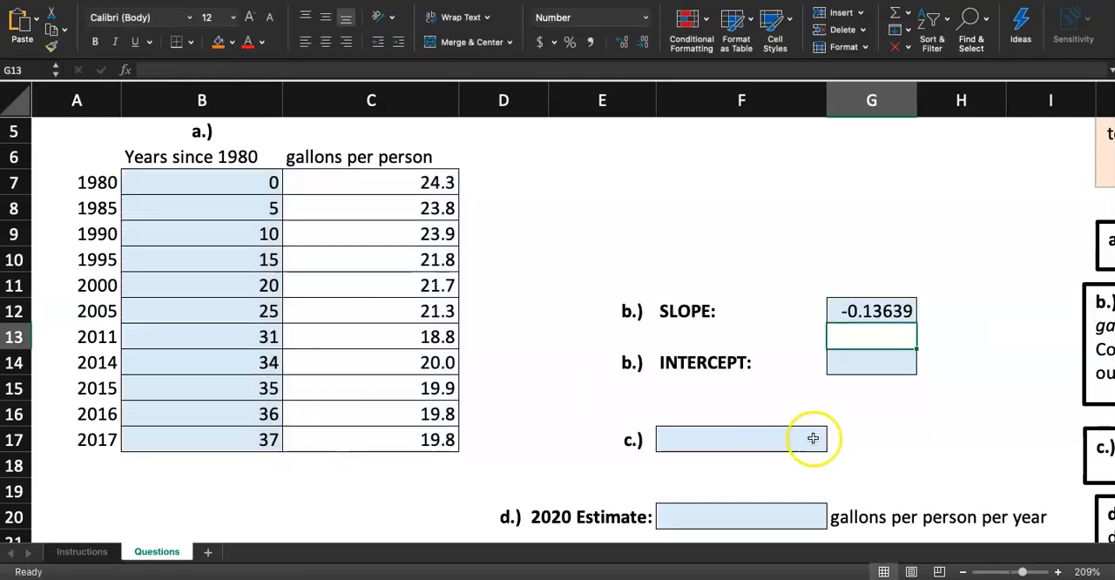
- Format the G12 slope as Number with two decimals, showing -0.14
{"action": "left_click", "coordinate": [872, 311]}
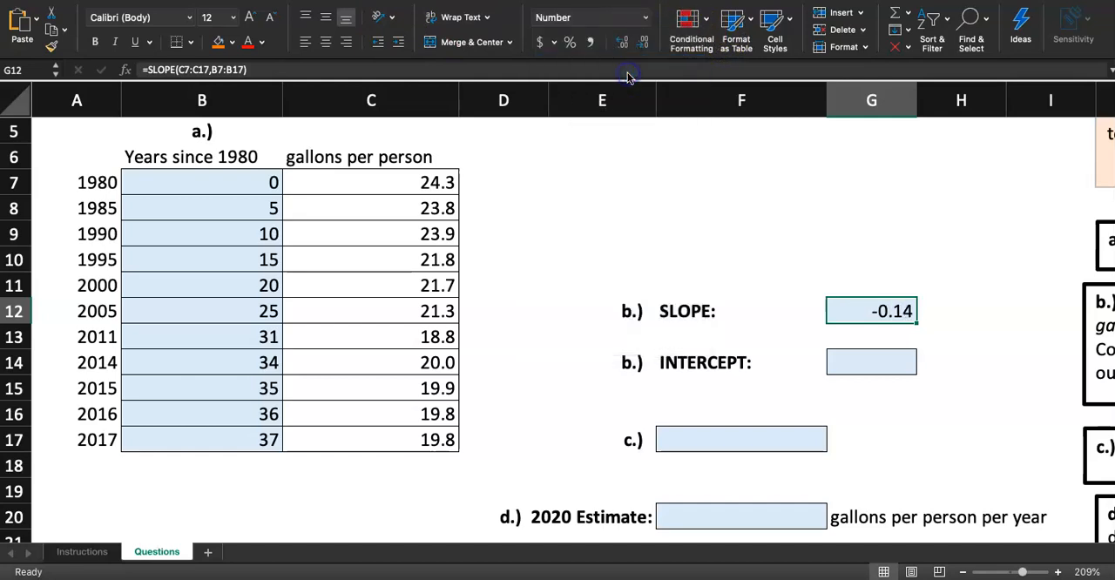
{"action": "left_click", "coordinate": [741, 259]}
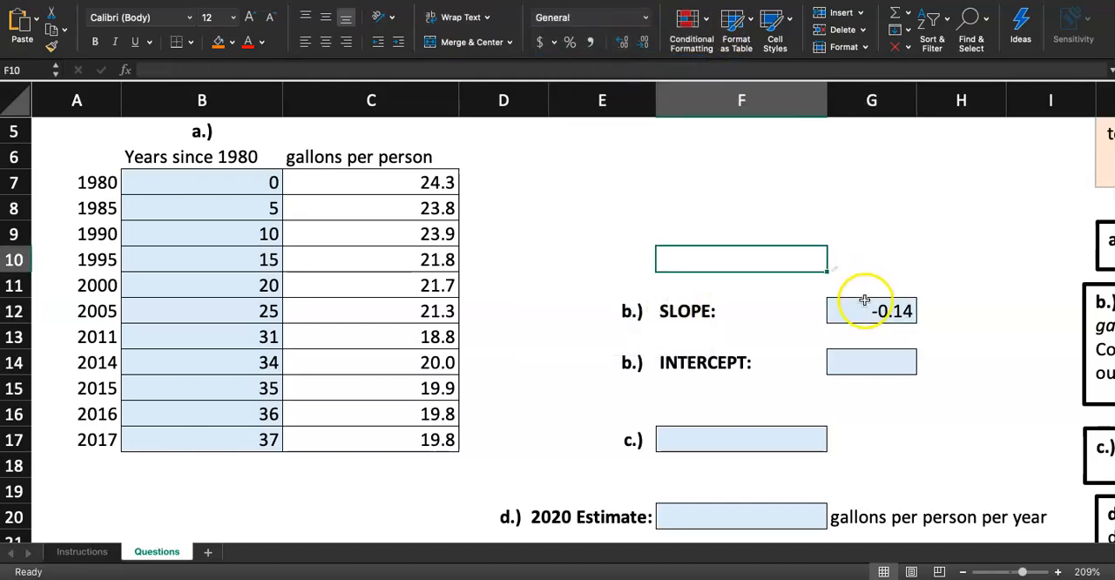
{"action": "left_click", "coordinate": [872, 311]}
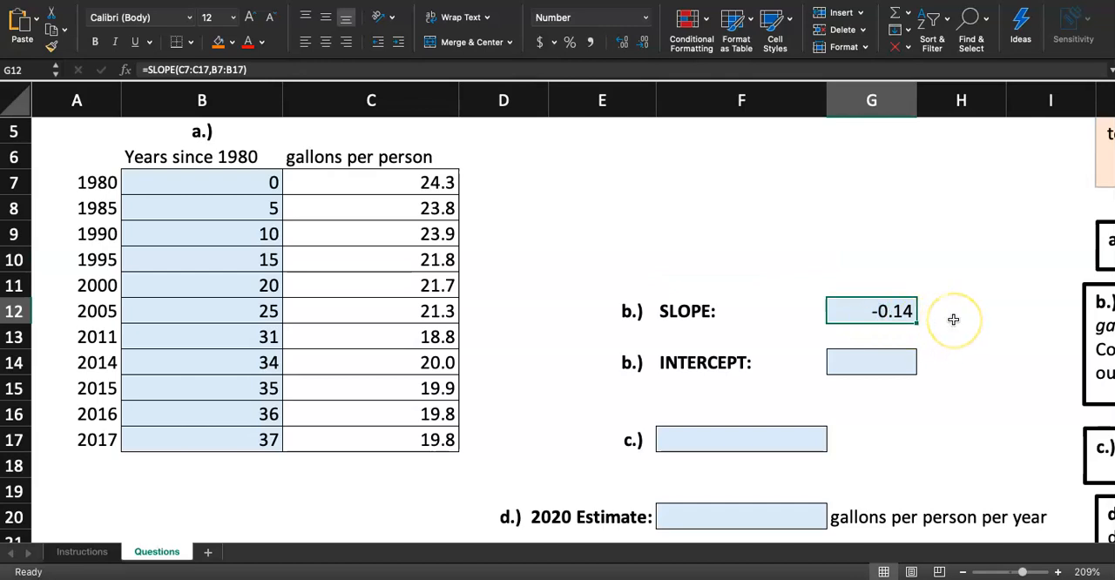
{"action": "mouse_move", "coordinate": [954, 319]}
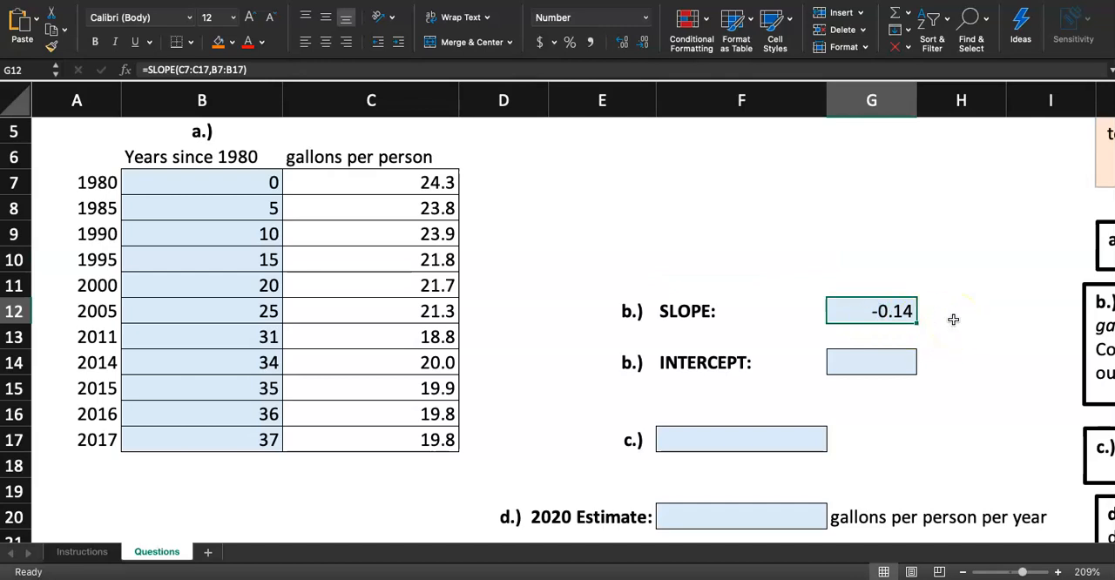
{"action": "mouse_move", "coordinate": [213, 184]}
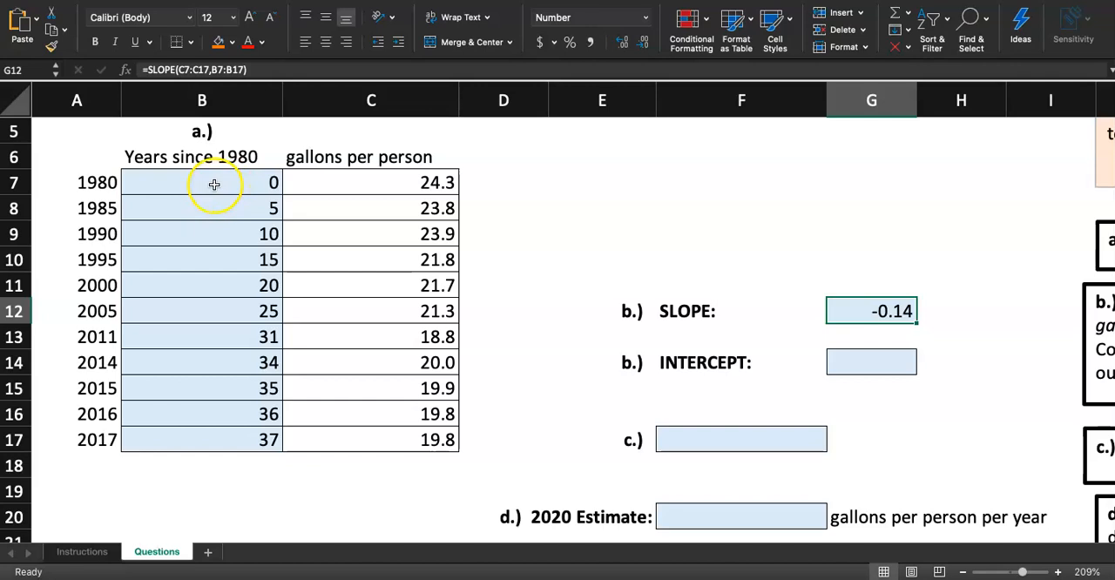
- Review the formulas and values in cells B8, B12, C7 and C15
{"action": "left_click", "coordinate": [201, 207]}
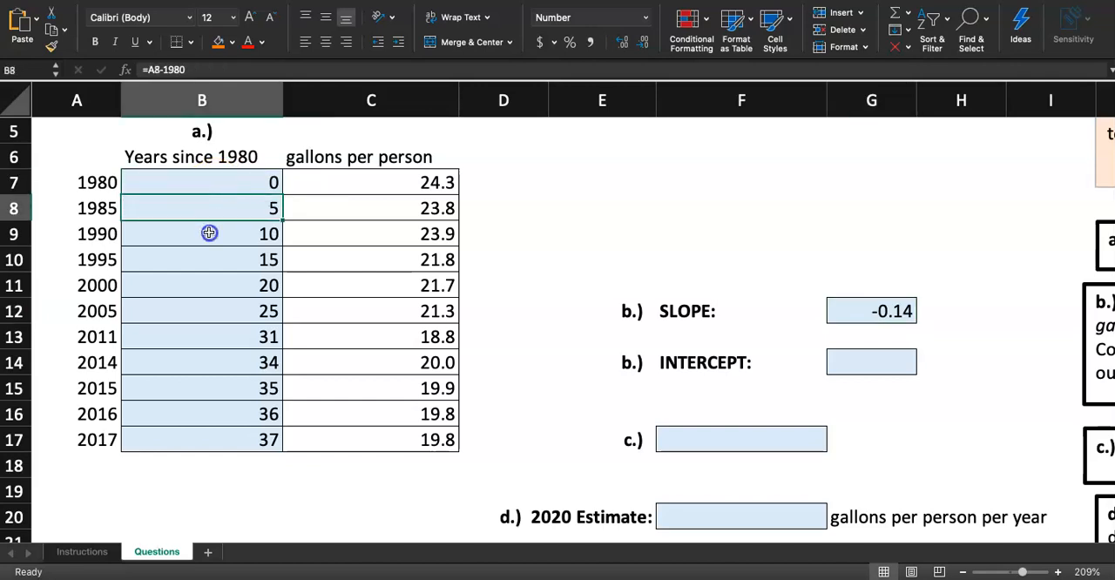
{"action": "left_click", "coordinate": [202, 310]}
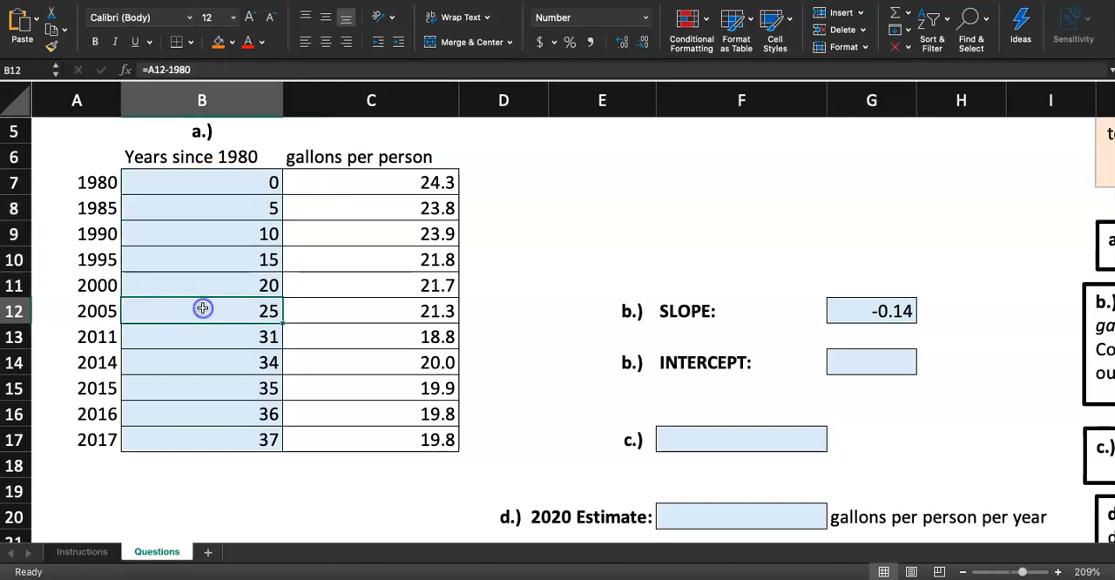
{"action": "left_click", "coordinate": [346, 183]}
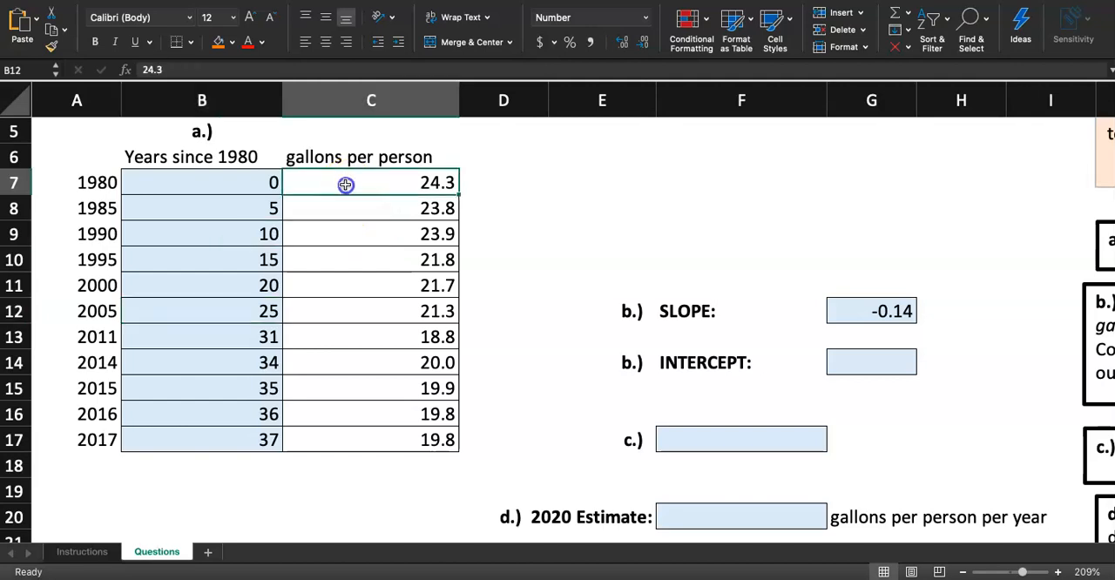
{"action": "left_click", "coordinate": [372, 234]}
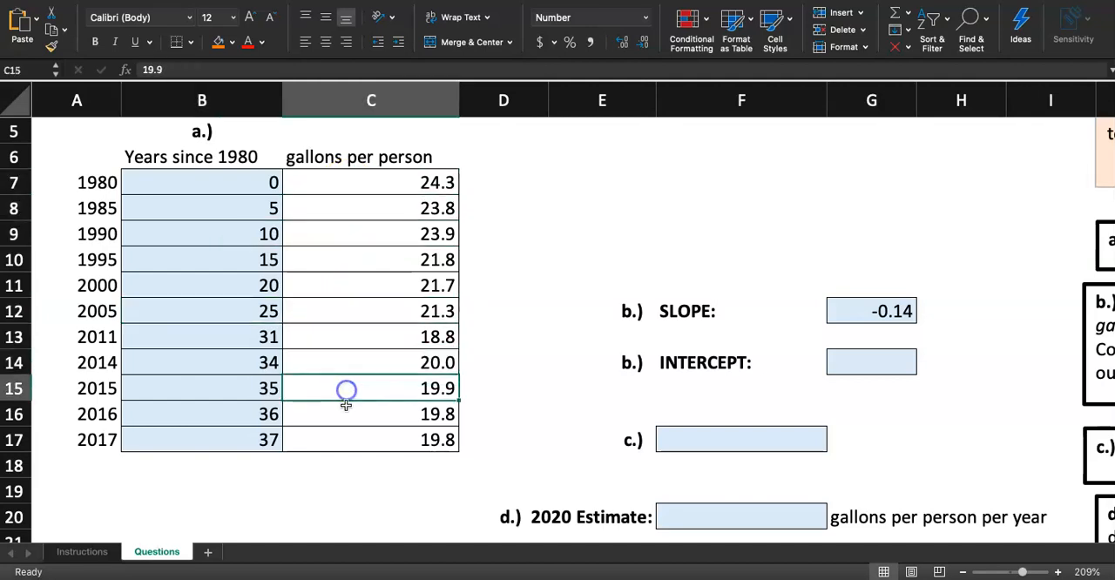
- After checking C17, shade step 3 orange on Instructions and return to Questions
{"action": "left_click", "coordinate": [371, 439]}
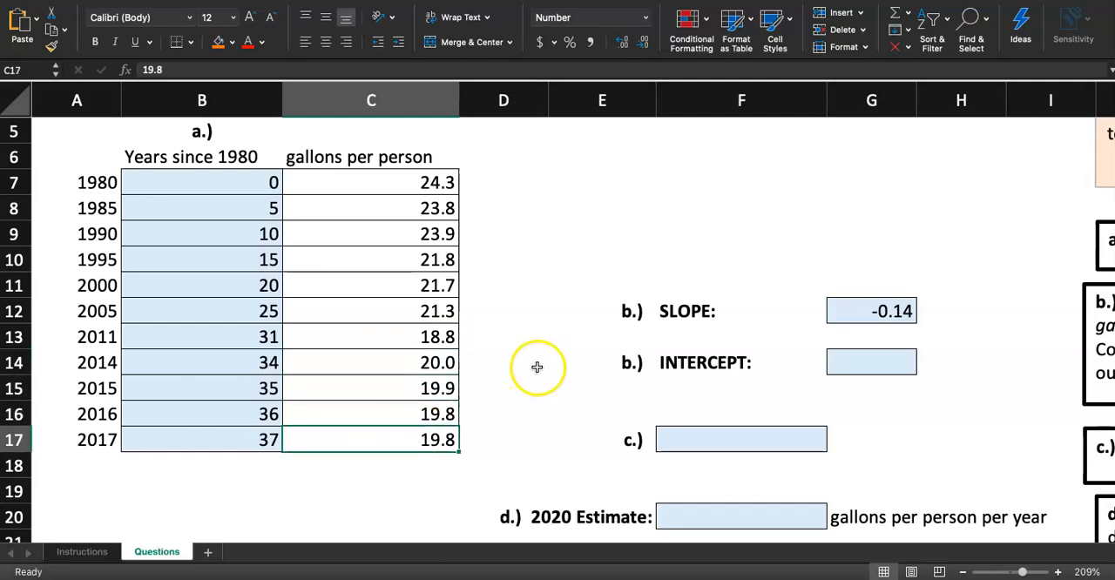
{"action": "left_click", "coordinate": [82, 551]}
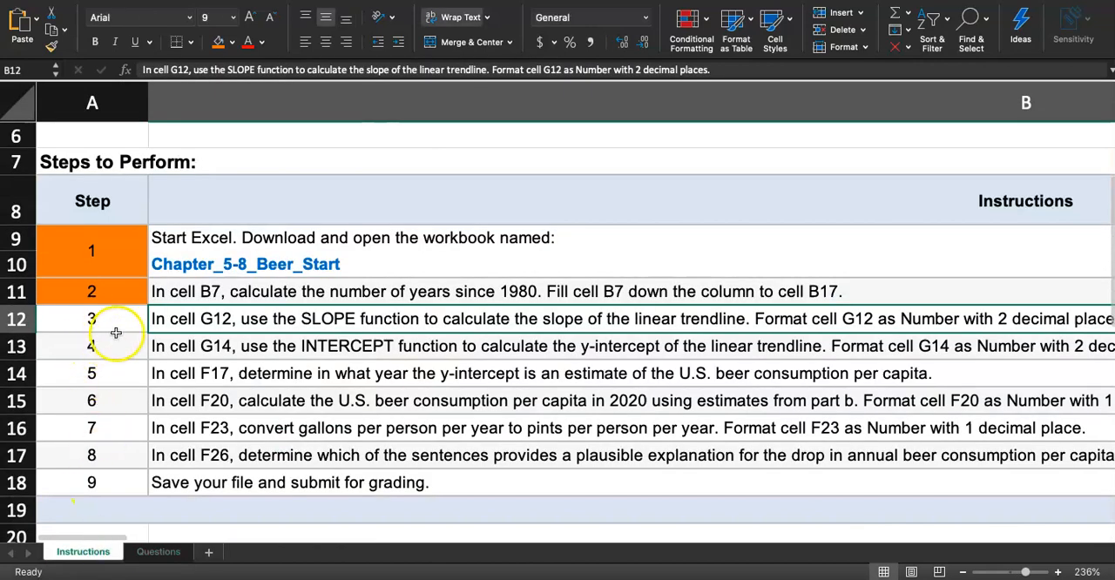
{"action": "left_click", "coordinate": [92, 318]}
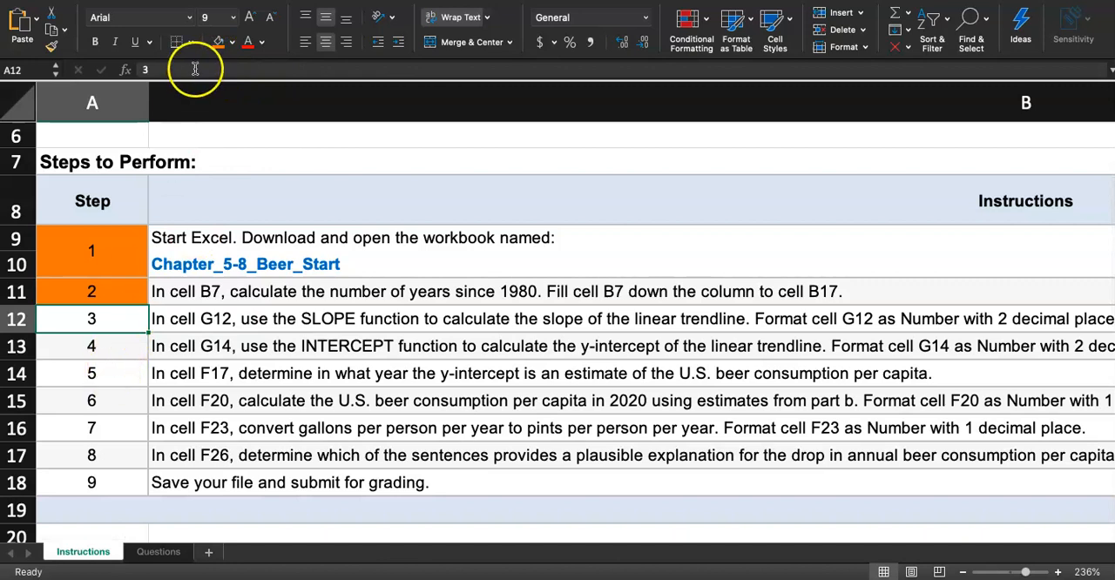
{"action": "left_click", "coordinate": [92, 346]}
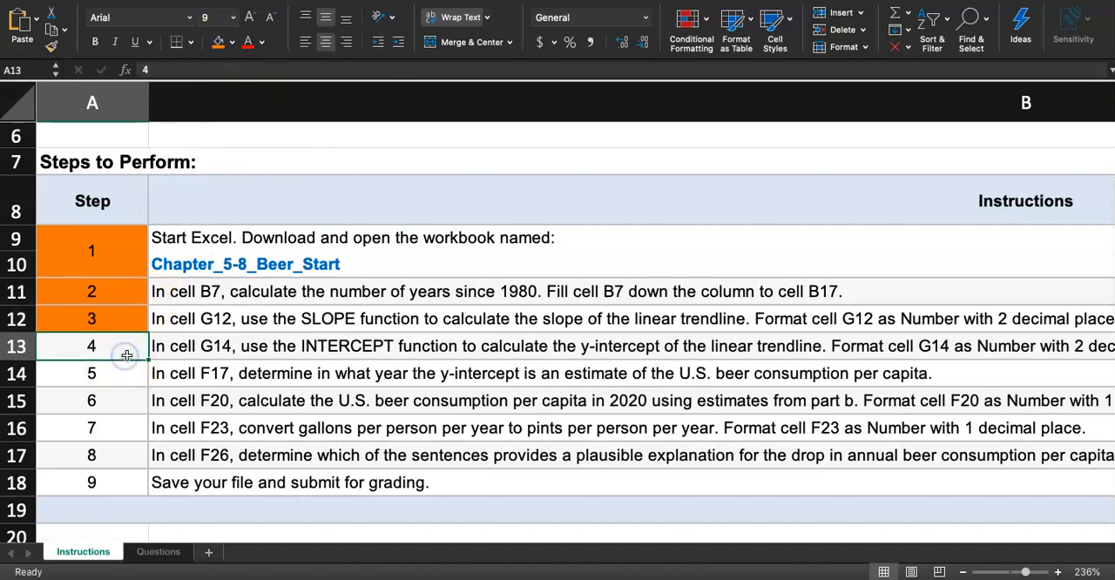
{"action": "mouse_move", "coordinate": [378, 357]}
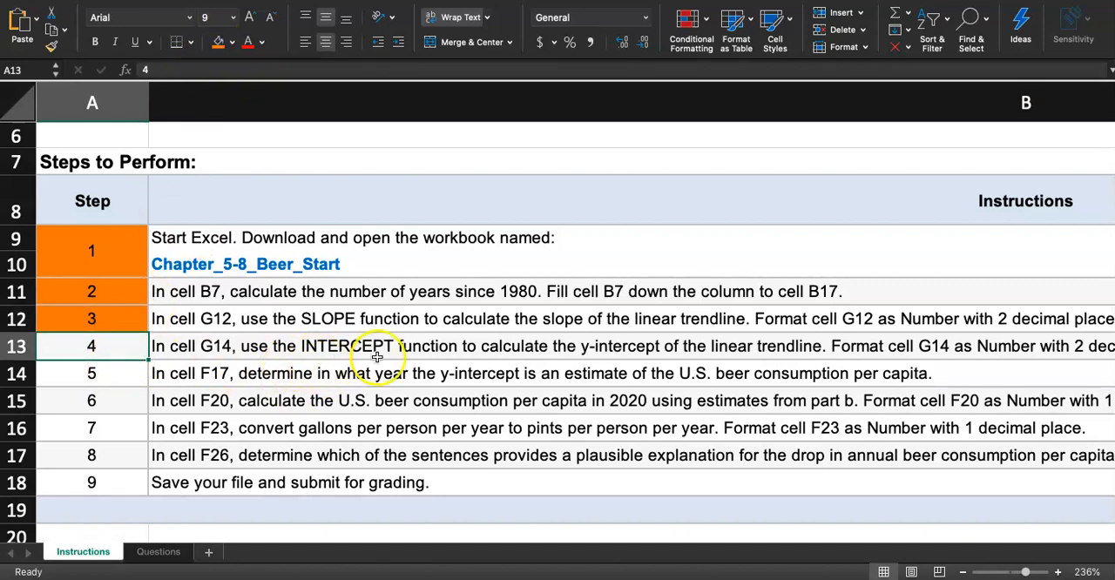
{"action": "mouse_move", "coordinate": [645, 361]}
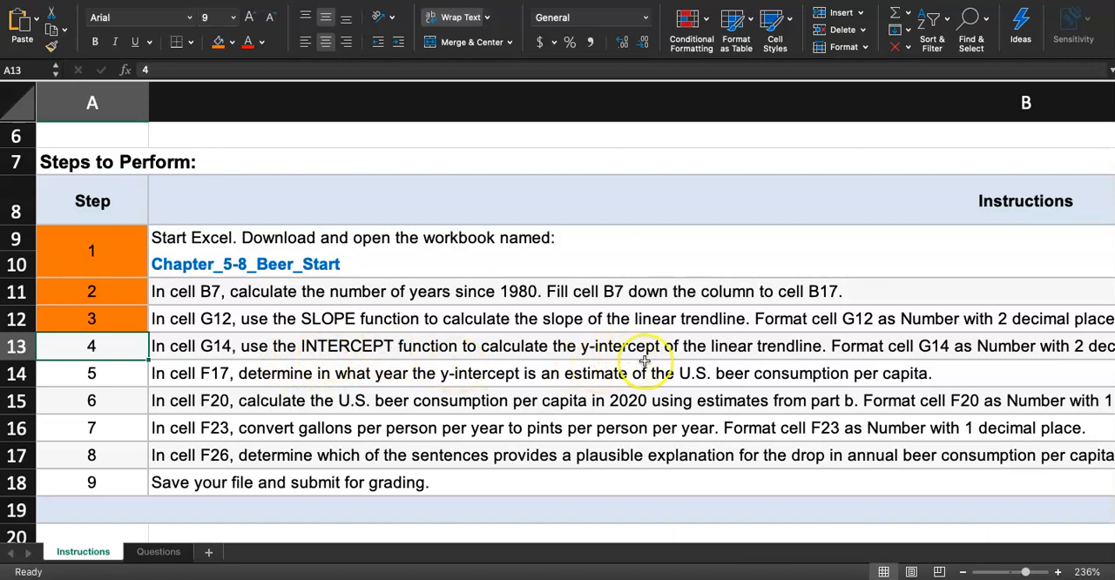
{"action": "scroll", "scroll_direction": "right", "scroll_amount": 3}
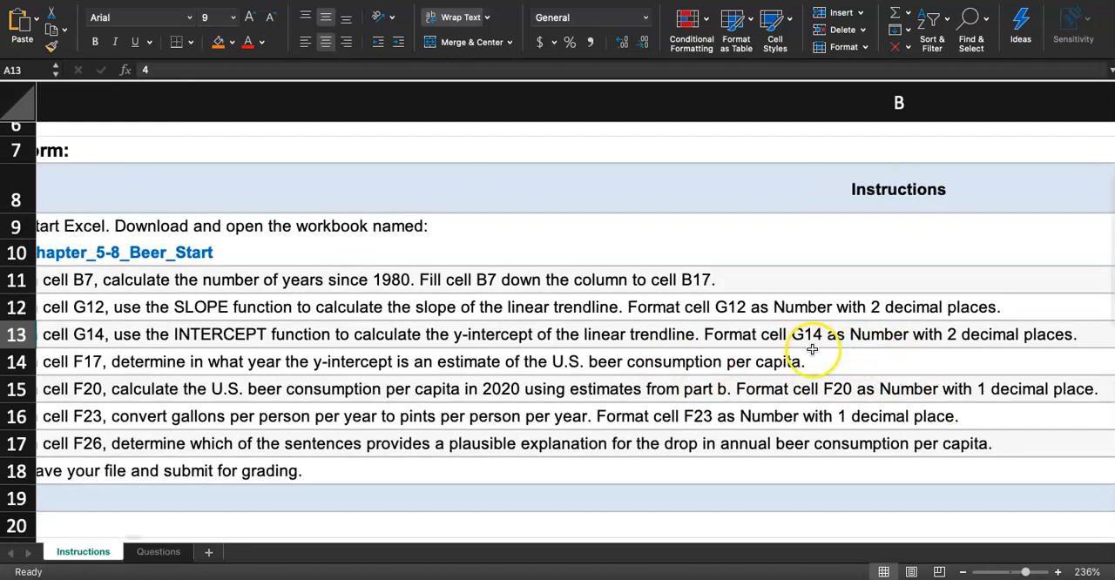
{"action": "left_click", "coordinate": [157, 552]}
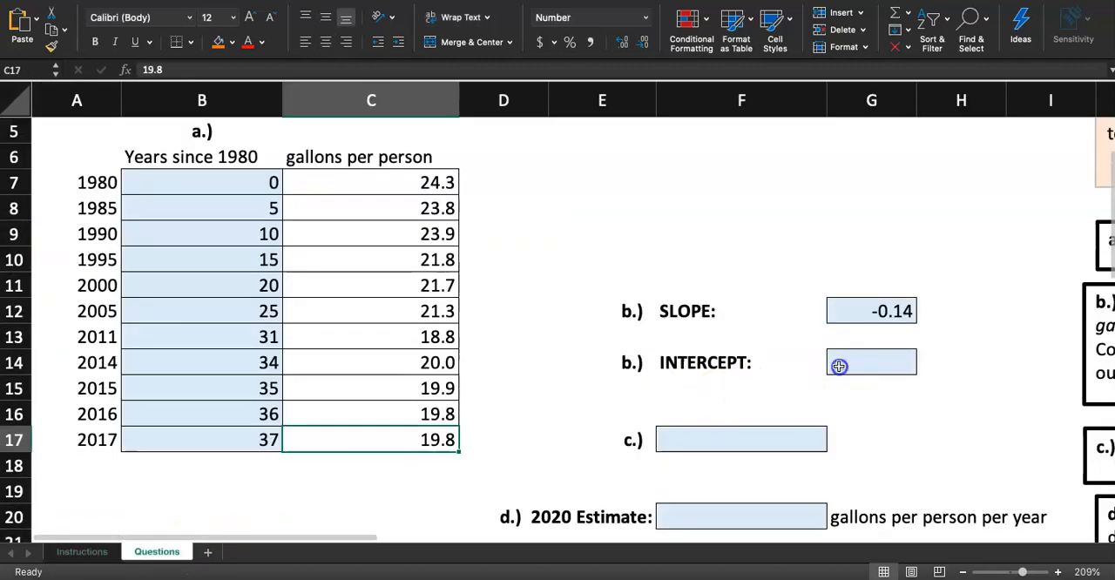
- Enter =INTERCEPT(C7:C17,B7:B17) in G14 and format it as Number, showing 24.45
{"action": "left_click", "coordinate": [870, 362]}
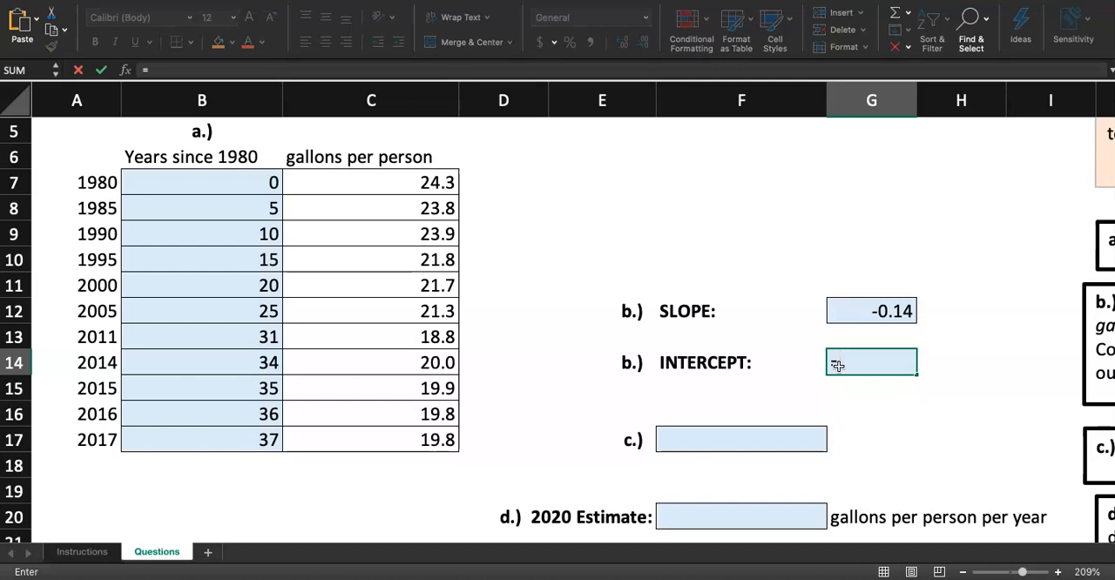
{"action": "type", "text": "=INT"}
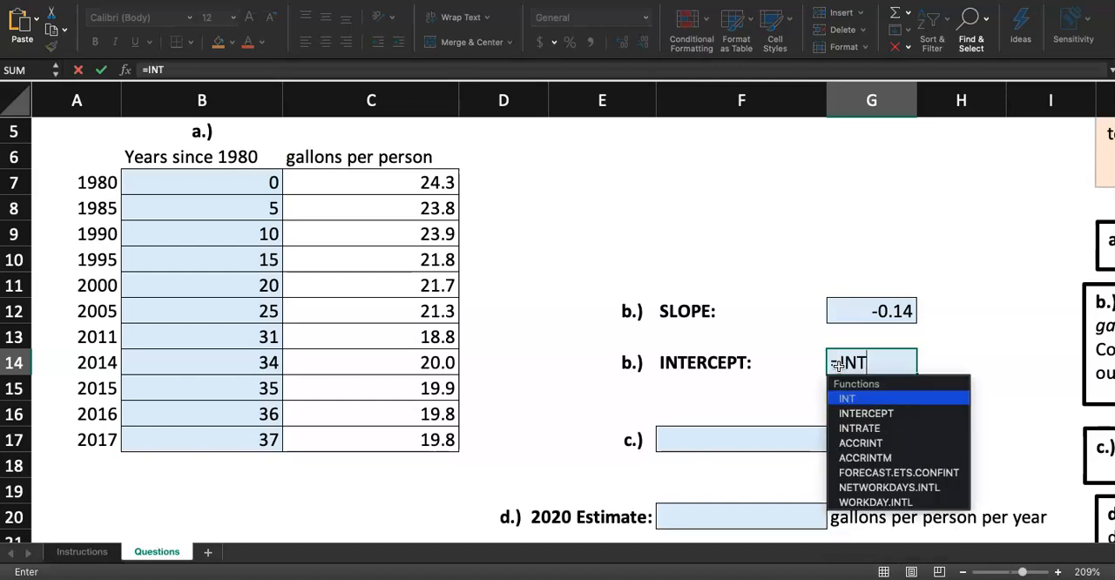
{"action": "type", "text": "ERCEPT("}
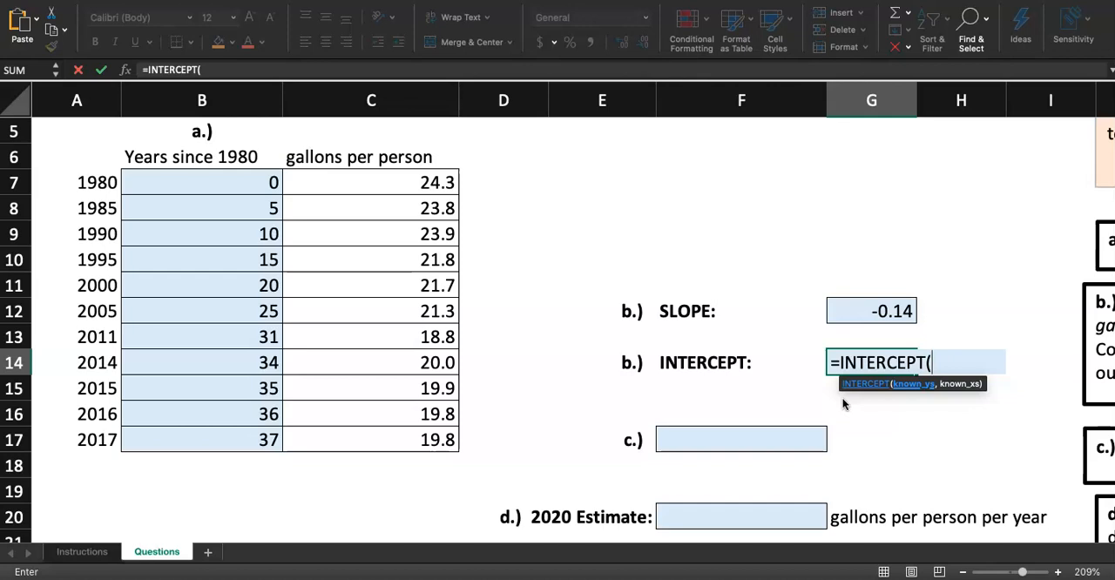
{"action": "mouse_move", "coordinate": [353, 182]}
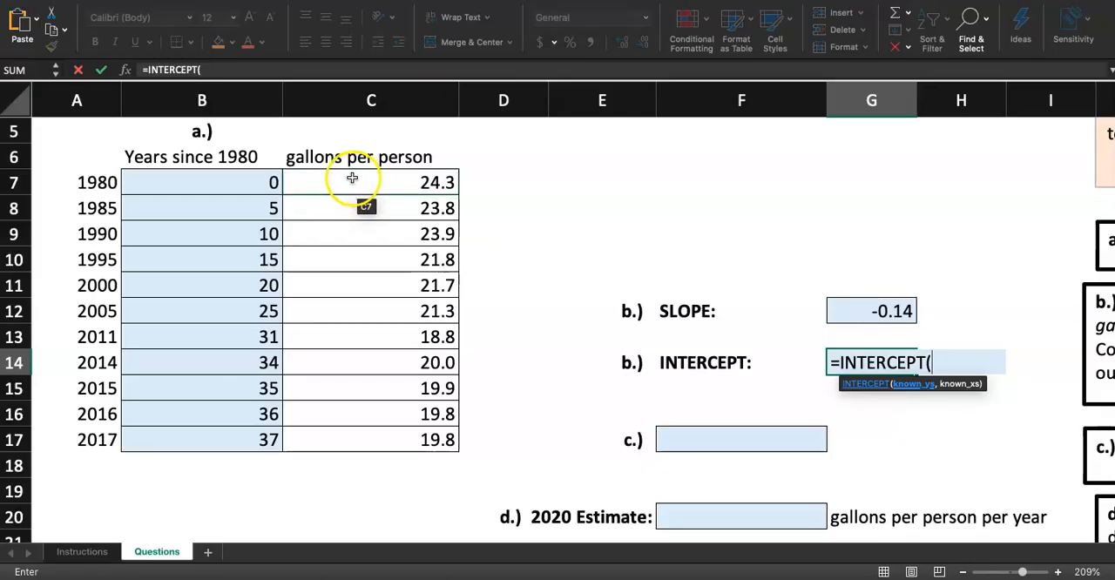
{"action": "left_click_drag", "start_coordinate": [371, 181], "coordinate": [371, 440]}
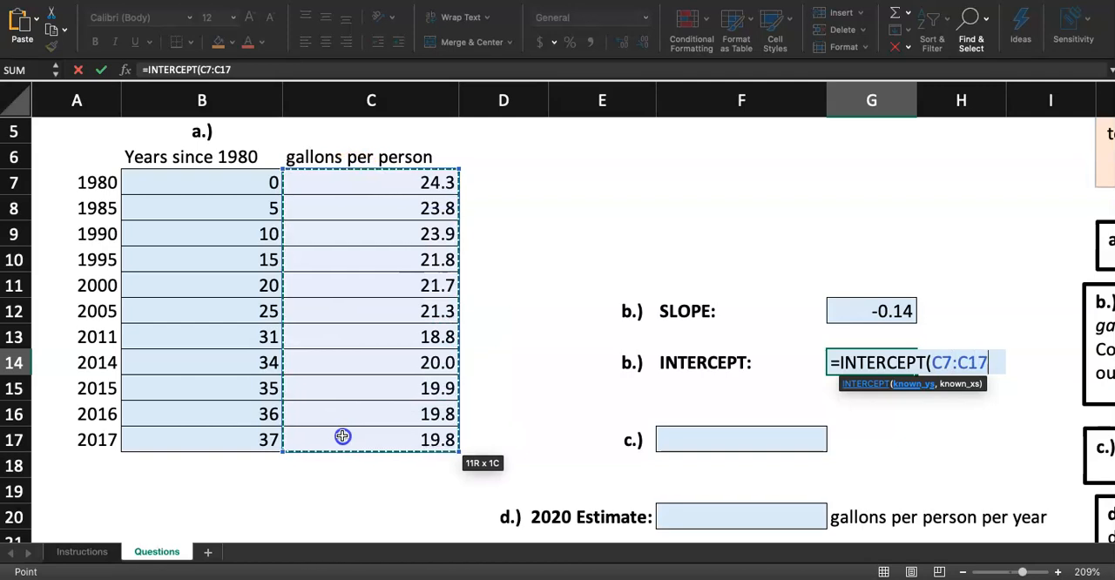
{"action": "type", "text": ","}
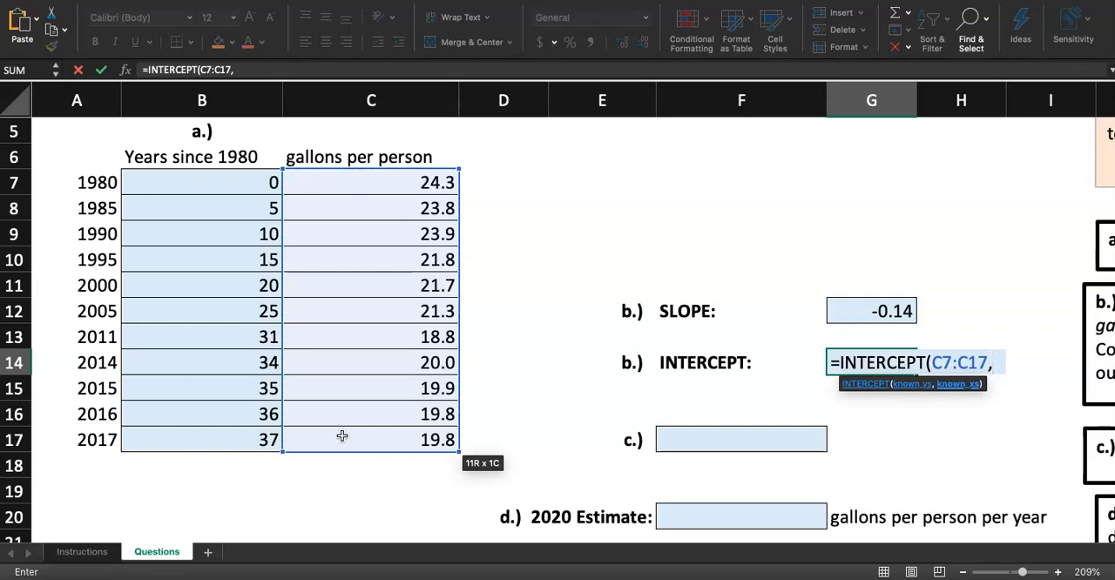
{"action": "left_click", "coordinate": [149, 181]}
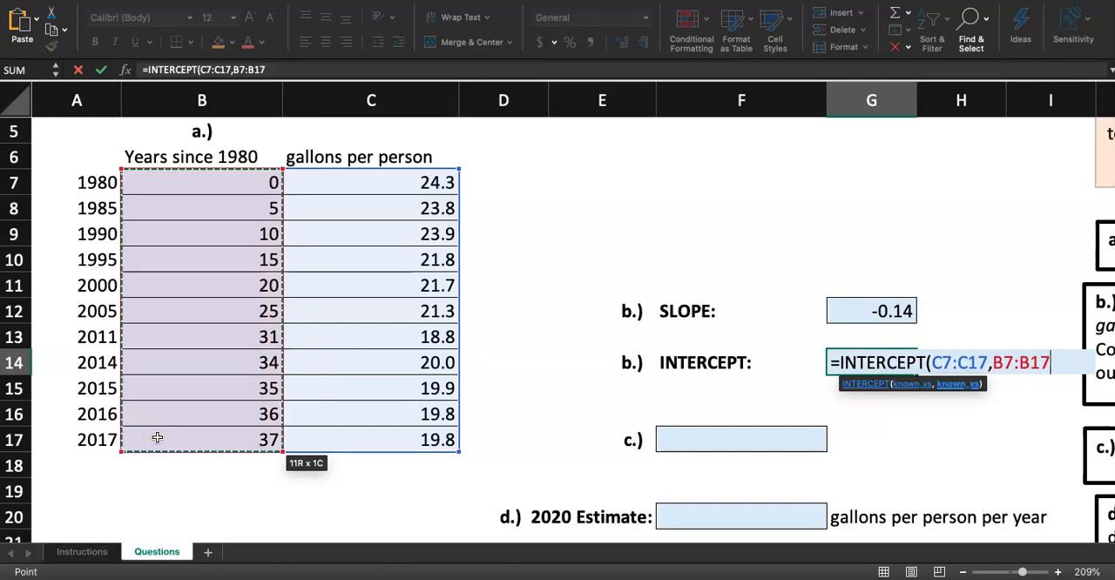
{"action": "key", "text": "Return"}
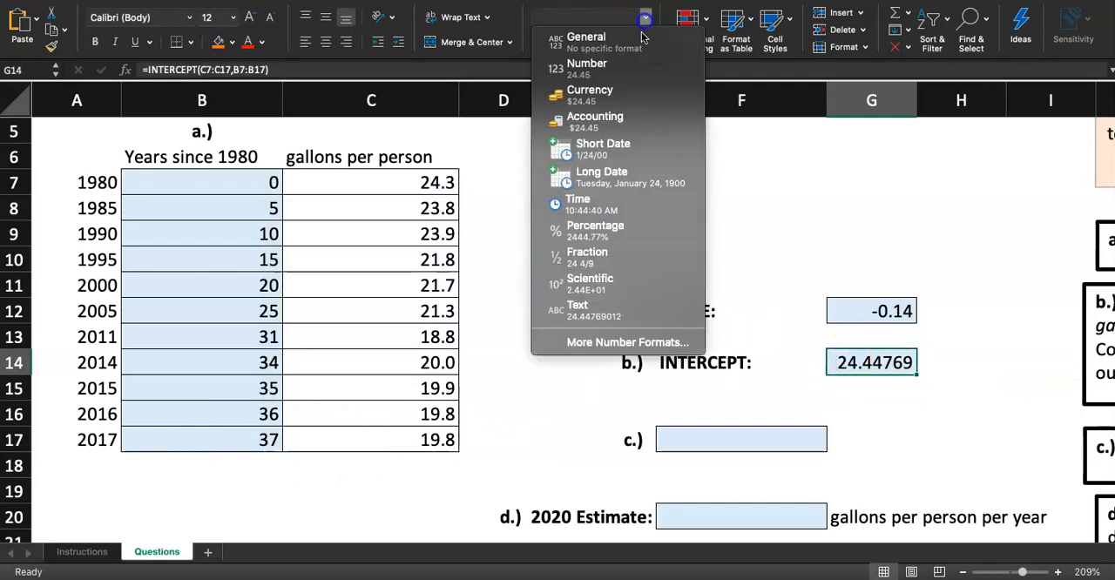
{"action": "left_click", "coordinate": [587, 68]}
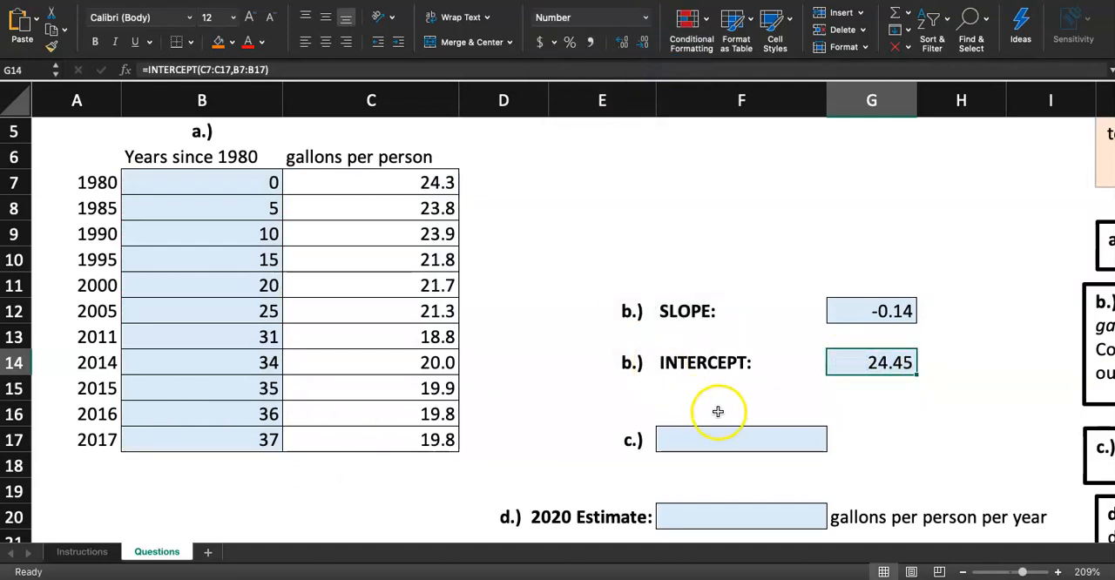
{"action": "left_click", "coordinate": [740, 388]}
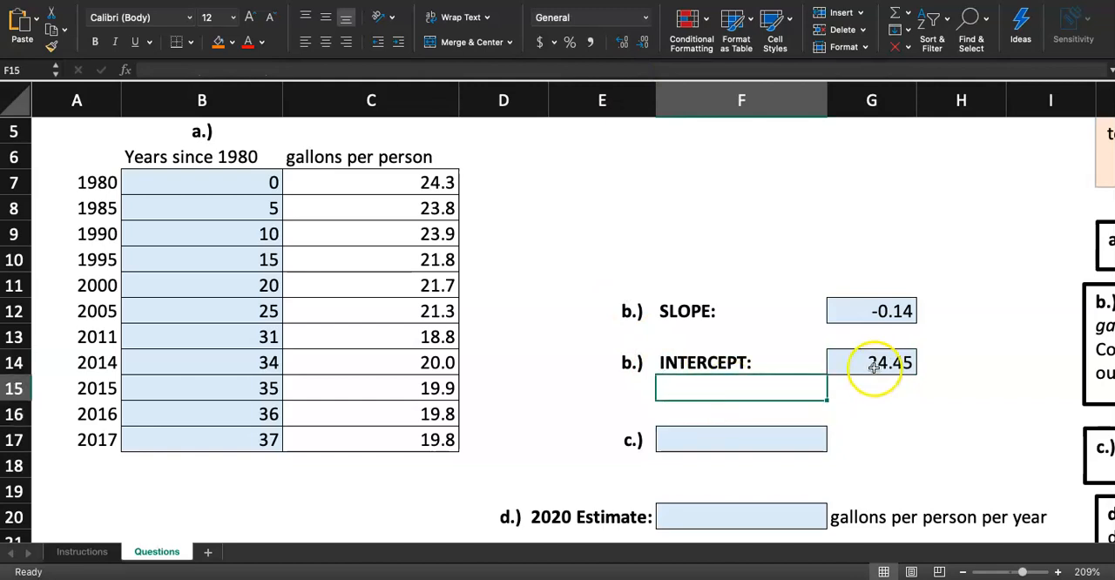
{"action": "left_click", "coordinate": [872, 362]}
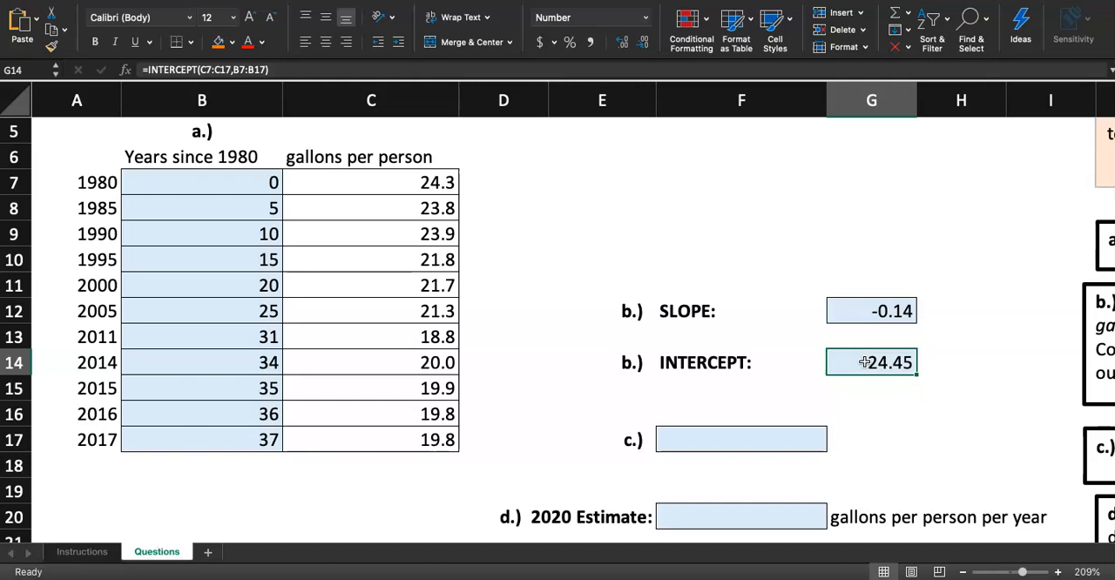
{"action": "mouse_move", "coordinate": [174, 161]}
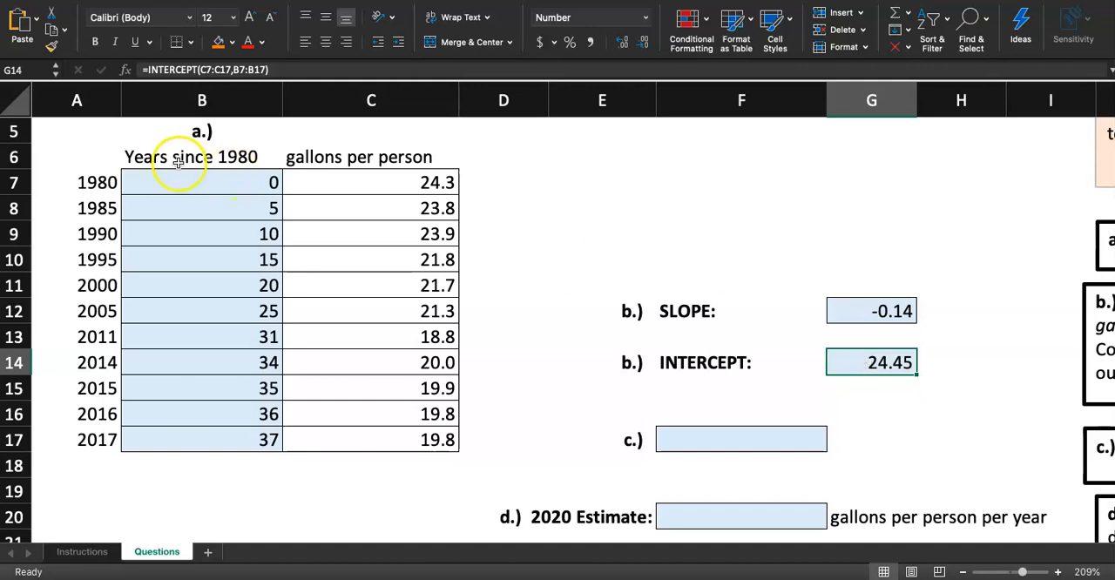
{"action": "left_click", "coordinate": [201, 182]}
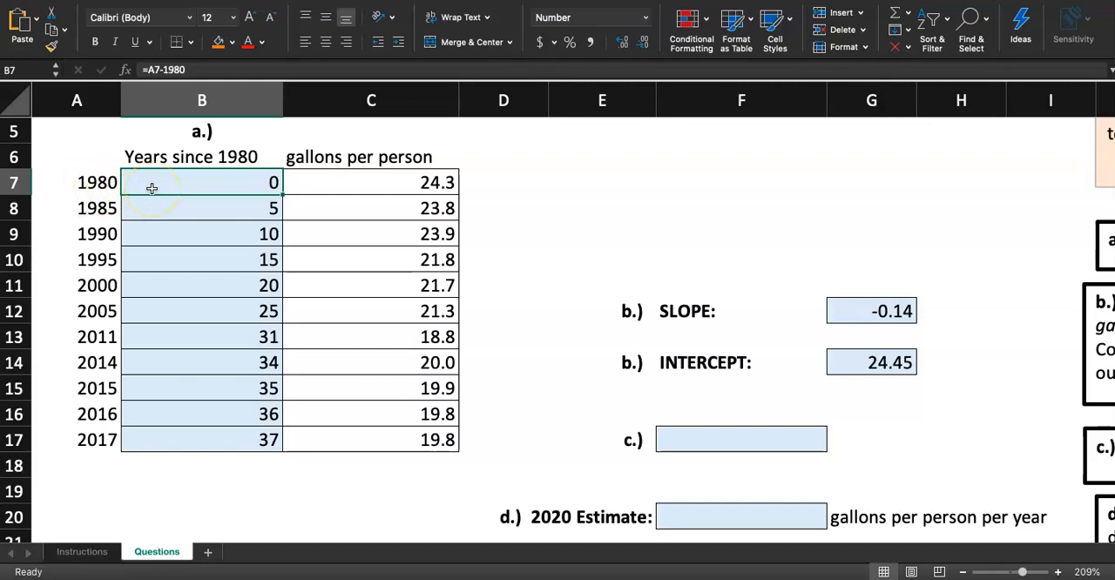
{"action": "left_click", "coordinate": [872, 363]}
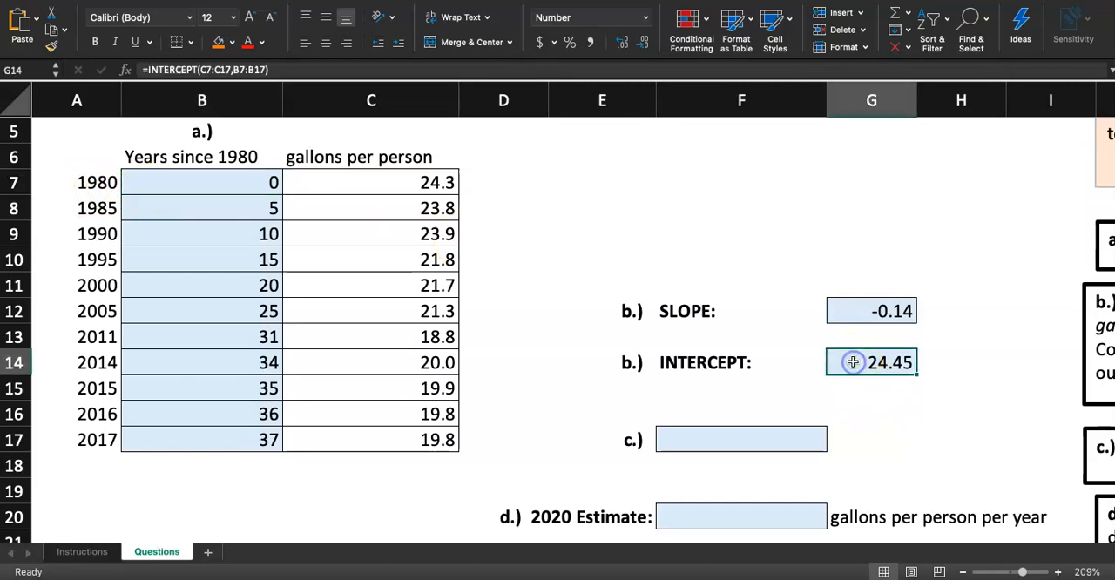
{"action": "left_click", "coordinate": [366, 157]}
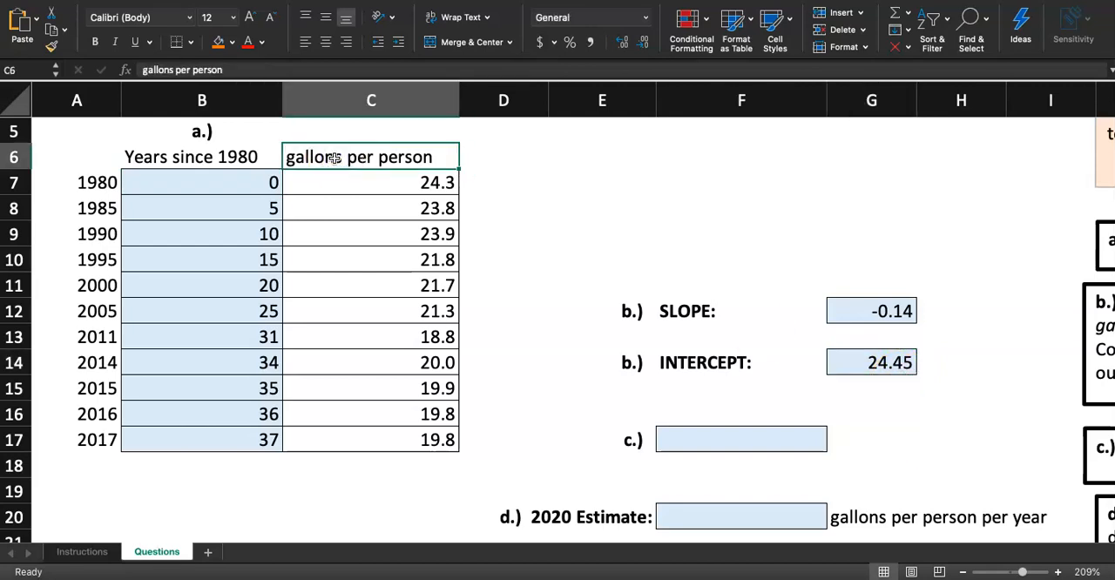
{"action": "left_click", "coordinate": [82, 551]}
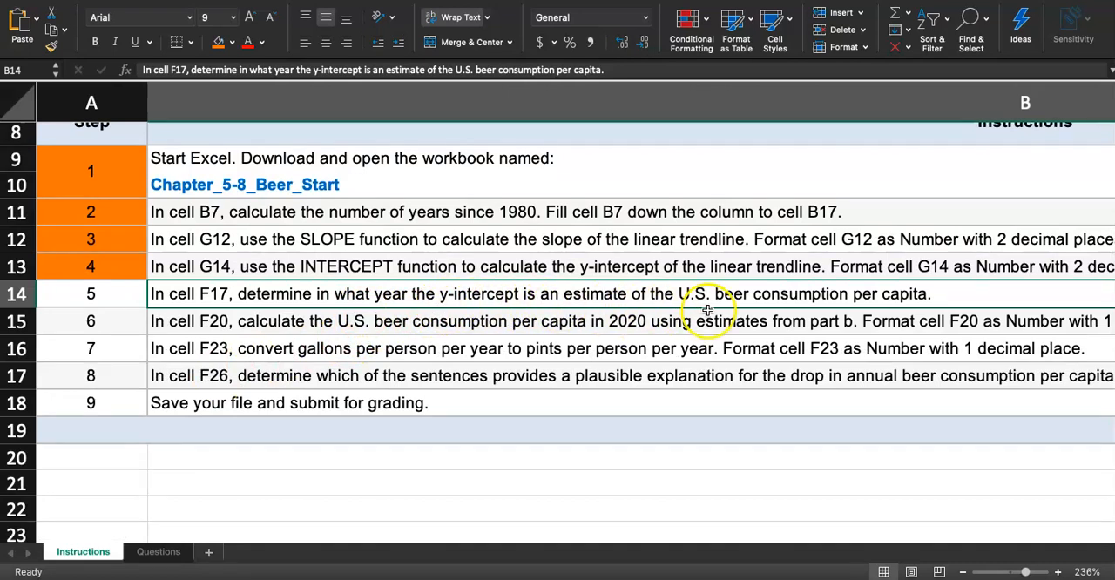
{"action": "mouse_move", "coordinate": [739, 307]}
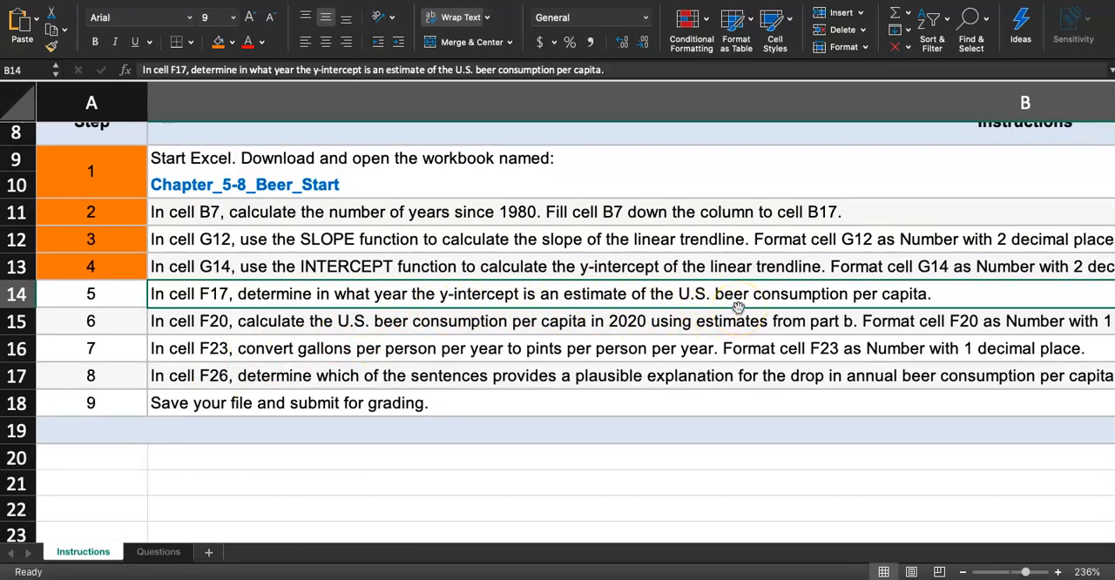
{"action": "mouse_move", "coordinate": [693, 327]}
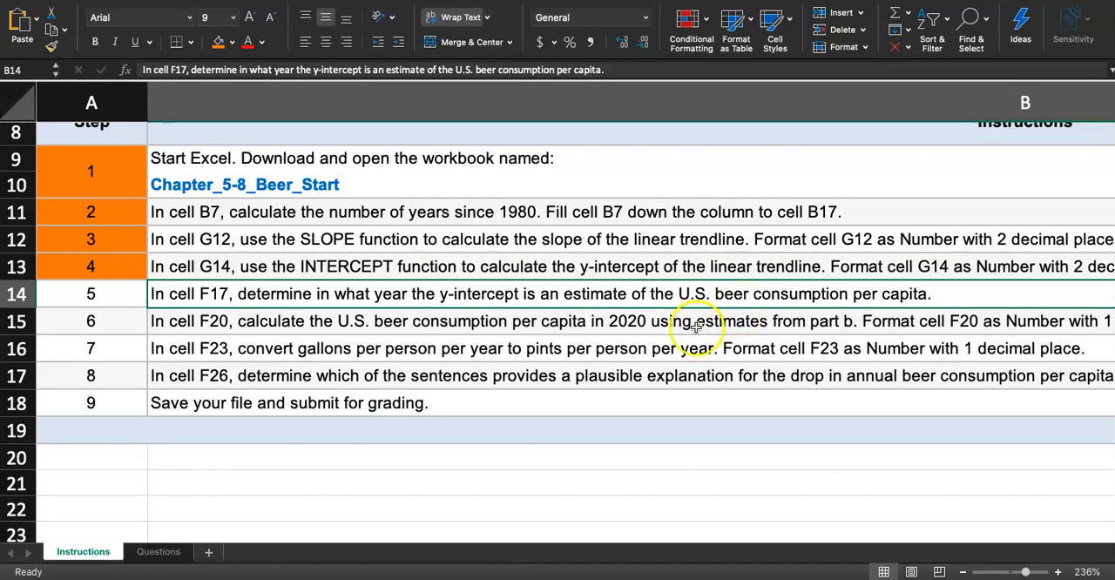
{"action": "left_click", "coordinate": [158, 551]}
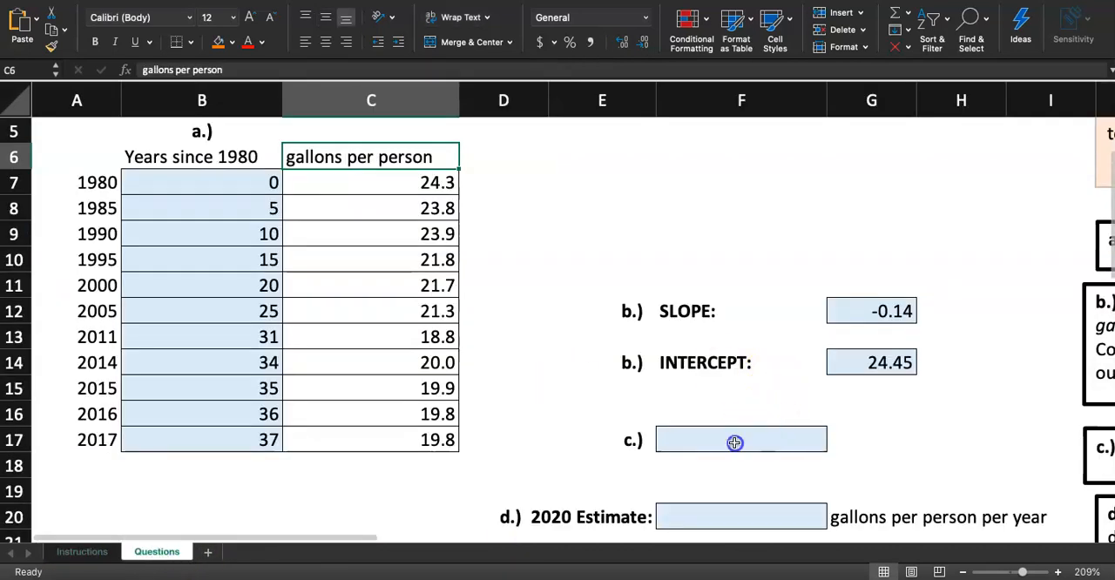
- Choose 1980 from F17's year dropdown as the intercept year, then view Instructions
{"action": "left_click", "coordinate": [737, 439]}
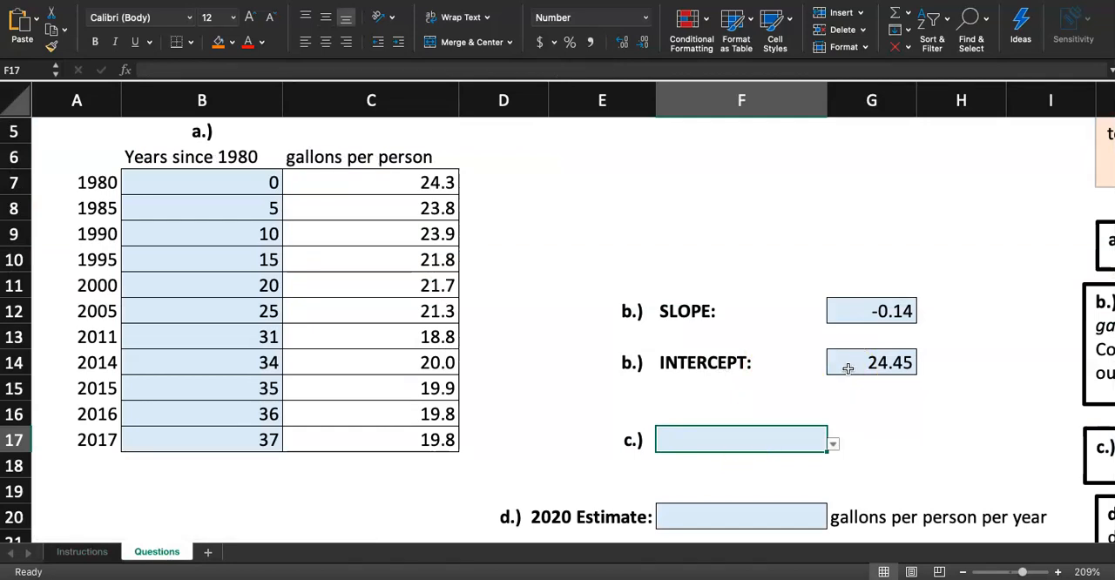
{"action": "left_click", "coordinate": [871, 363]}
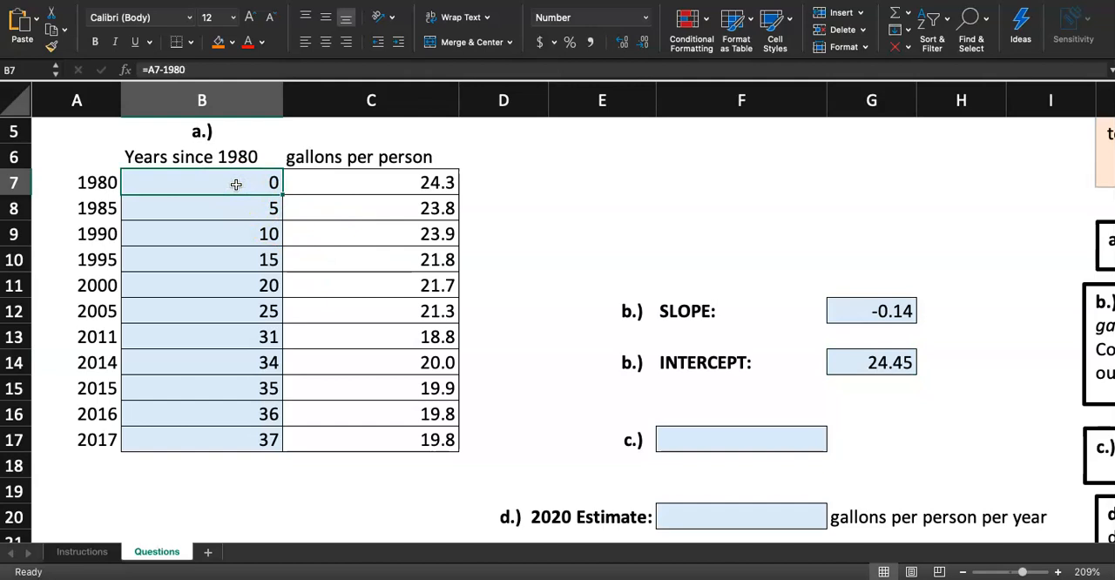
{"action": "mouse_move", "coordinate": [720, 451]}
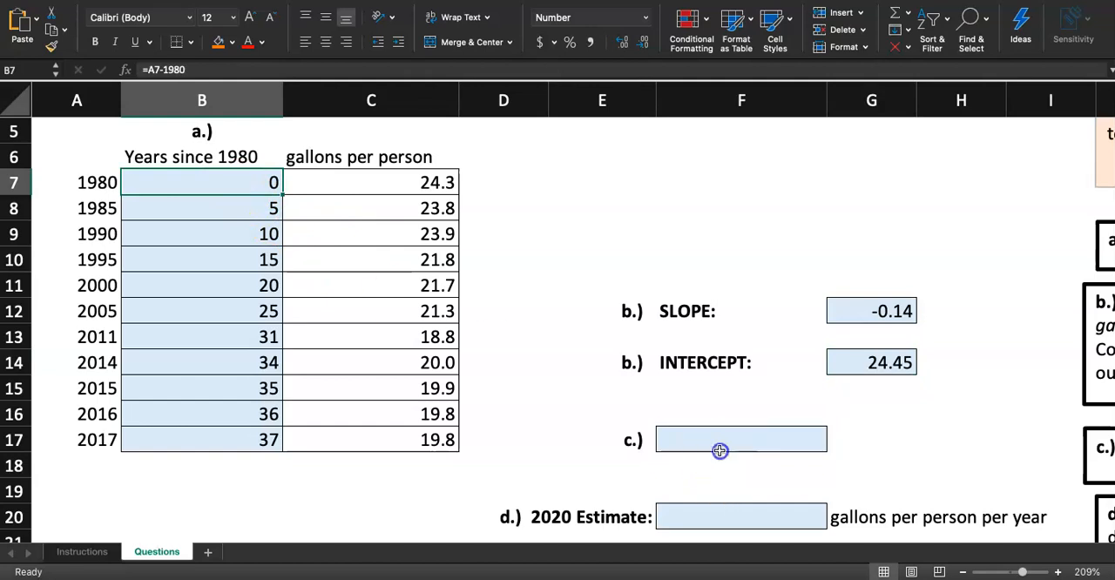
{"action": "left_click", "coordinate": [741, 439]}
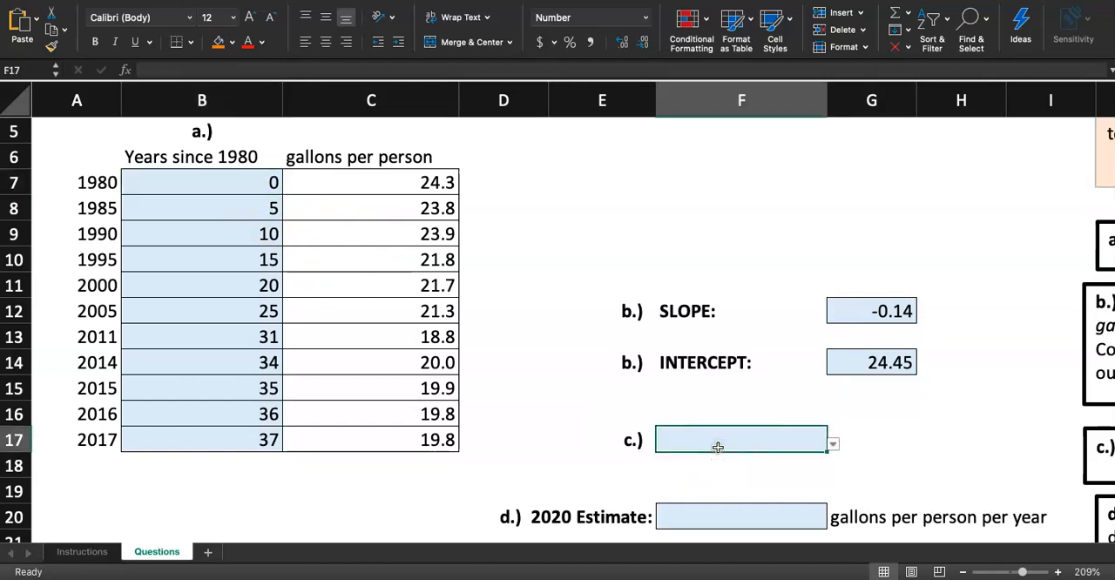
{"action": "left_click", "coordinate": [831, 444]}
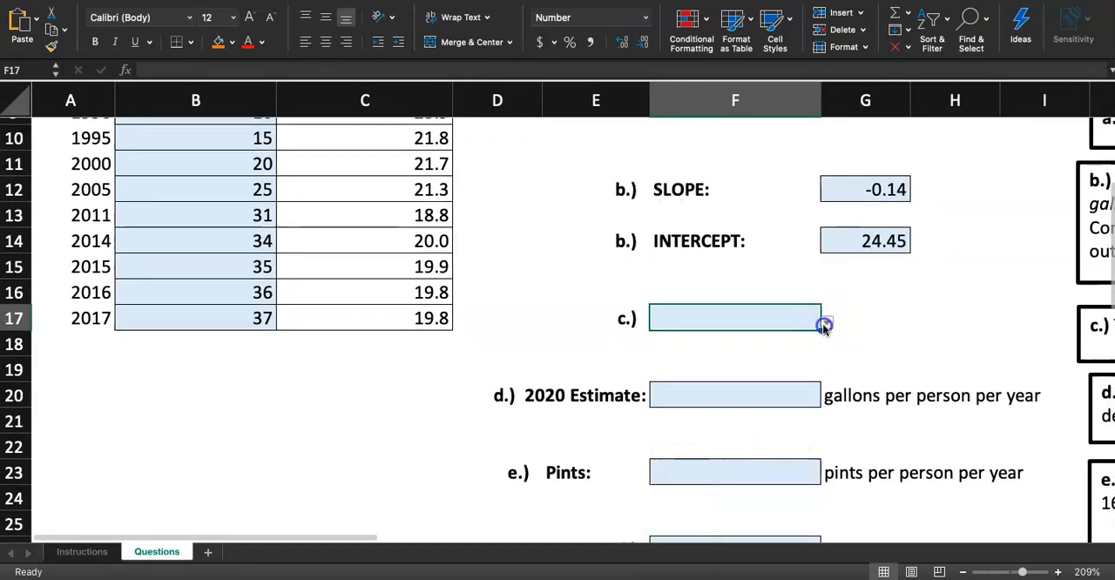
{"action": "left_click", "coordinate": [825, 318]}
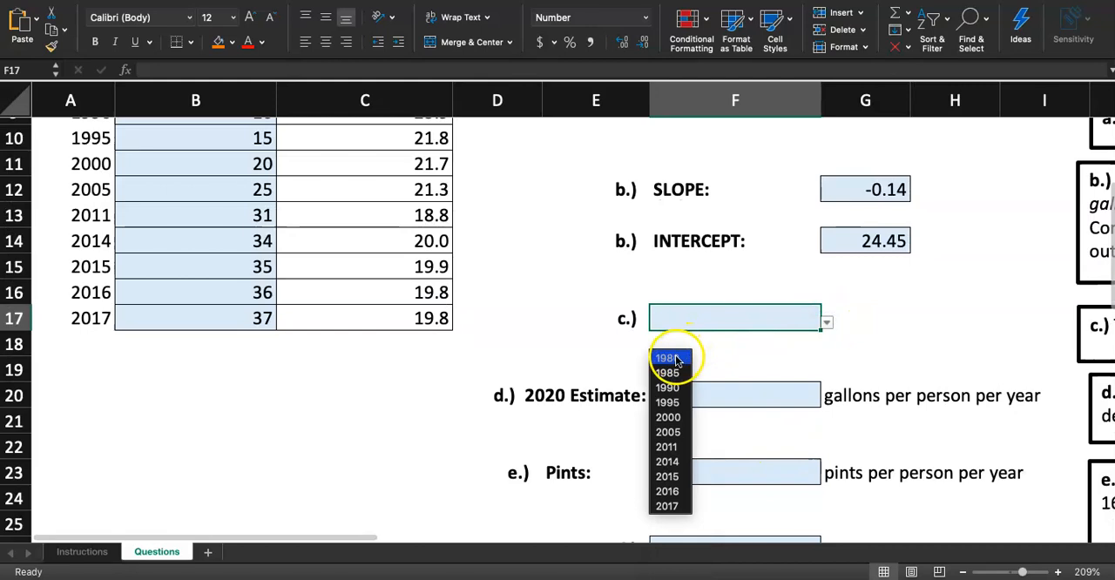
{"action": "left_click", "coordinate": [668, 357]}
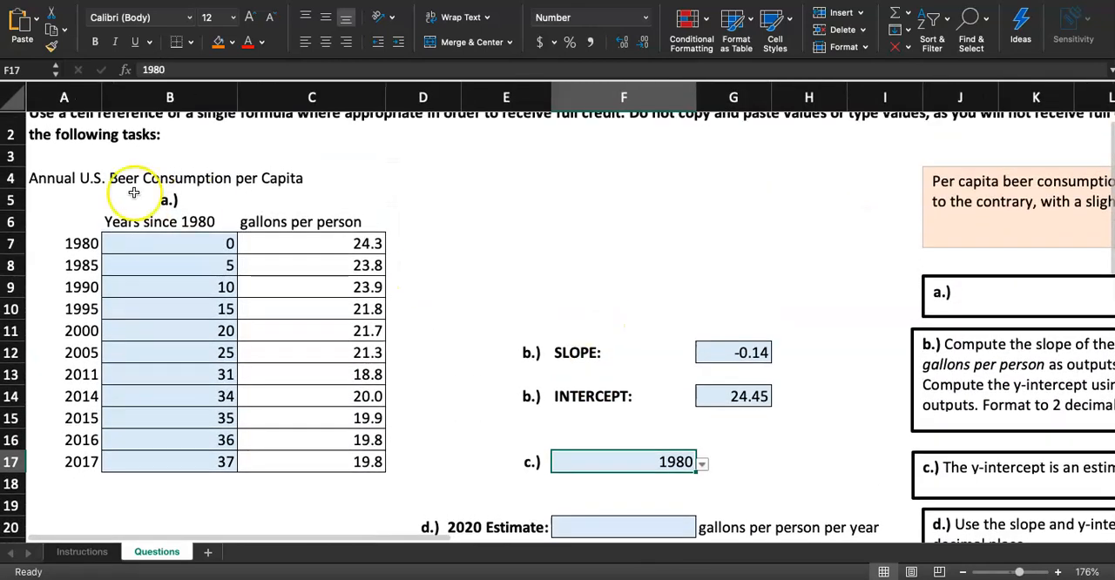
{"action": "left_click", "coordinate": [82, 552]}
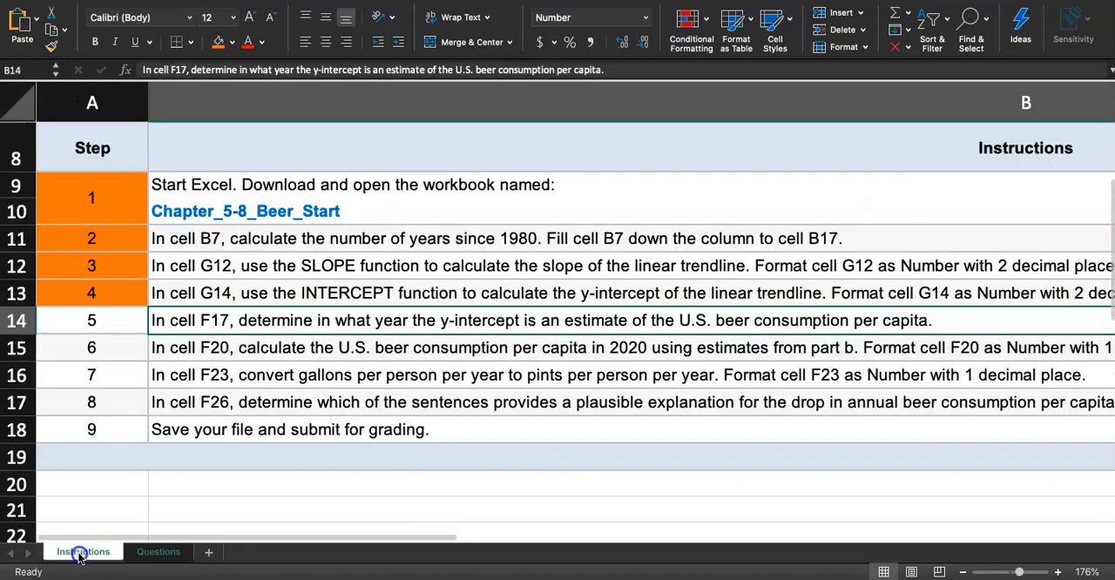
- Shade step 5's number cell orange on Instructions, then return to Questions
{"action": "left_click", "coordinate": [92, 320]}
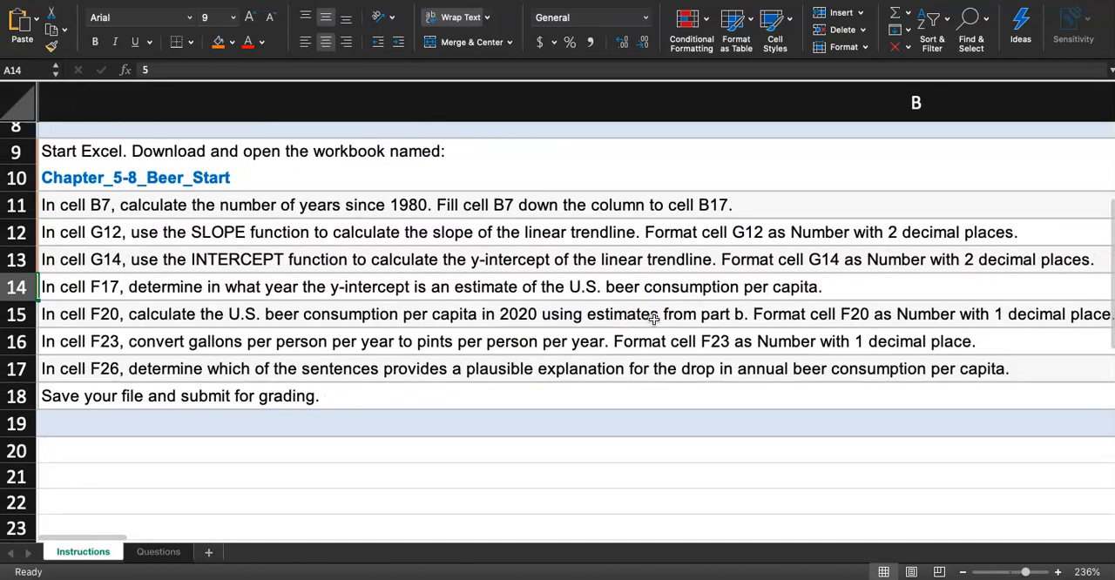
{"action": "mouse_move", "coordinate": [747, 326]}
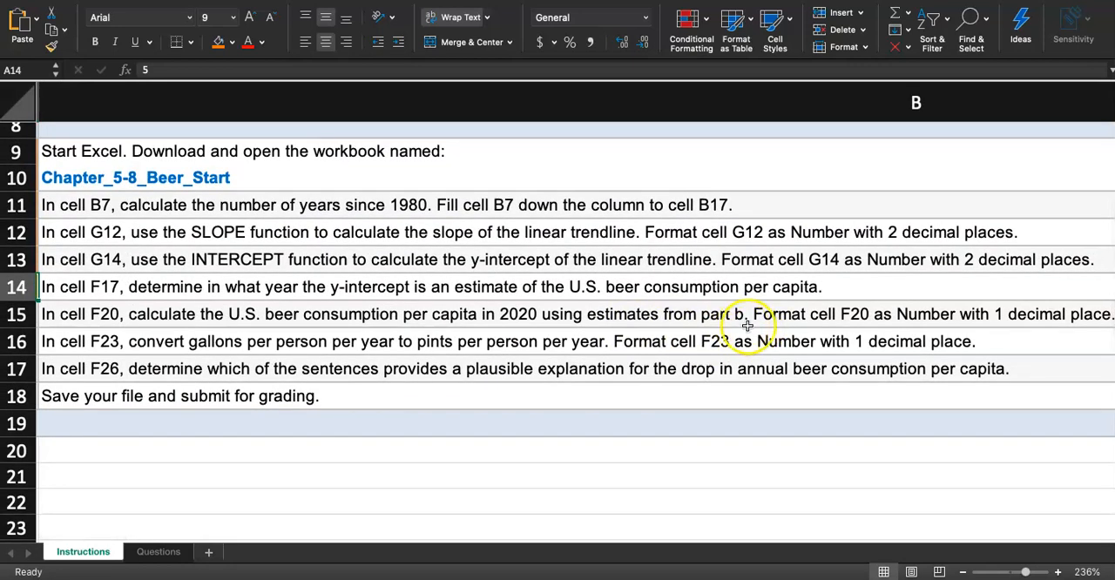
{"action": "scroll", "scroll_direction": "right", "scroll_amount": 3}
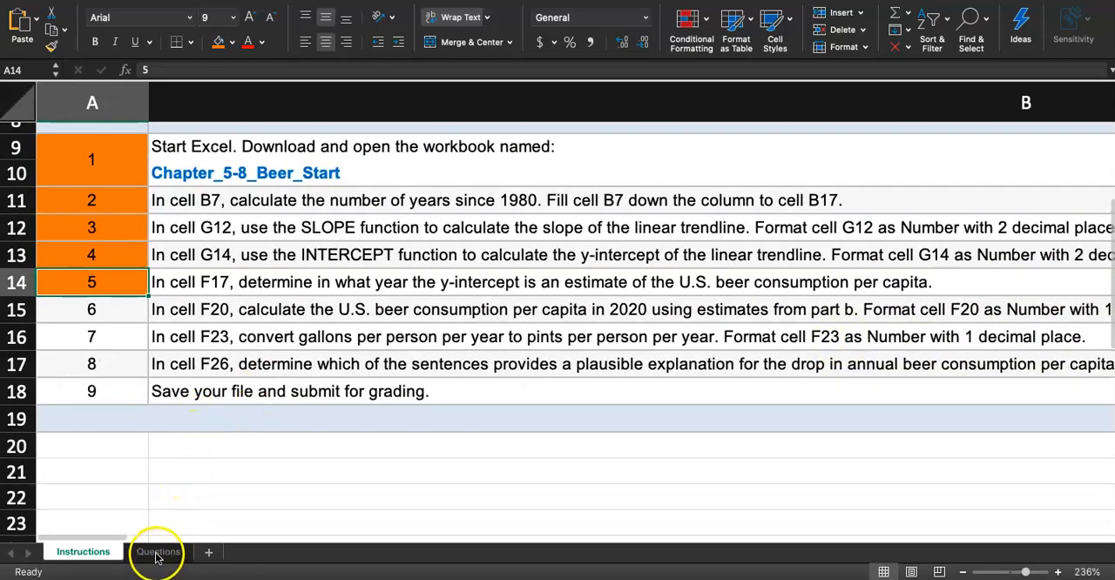
{"action": "left_click", "coordinate": [157, 551]}
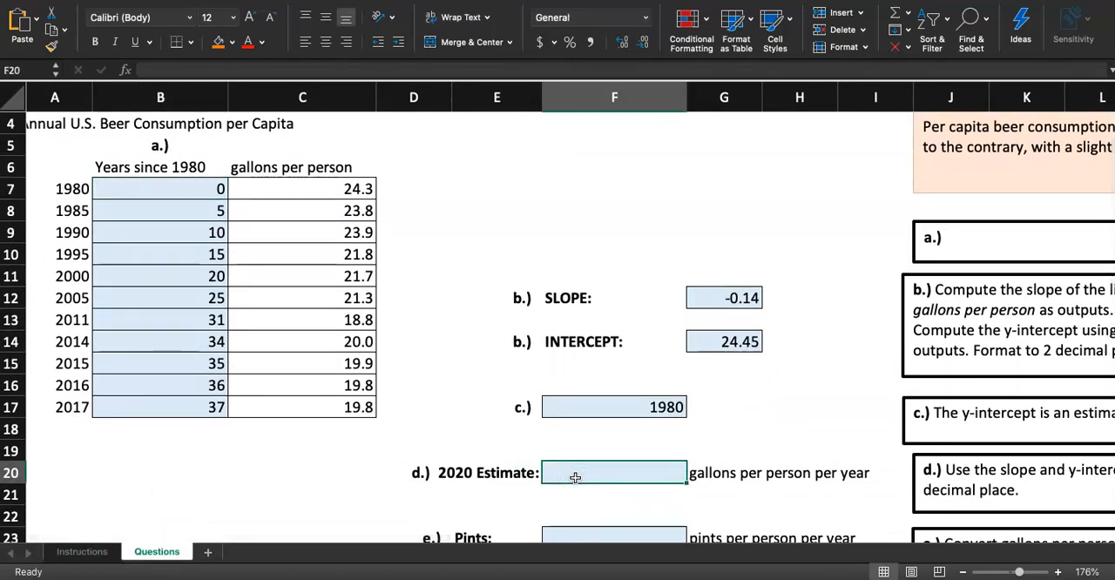
- Write the trend equation y=-0.14x+24.45 as a note in cell F8
{"action": "left_click", "coordinate": [614, 210]}
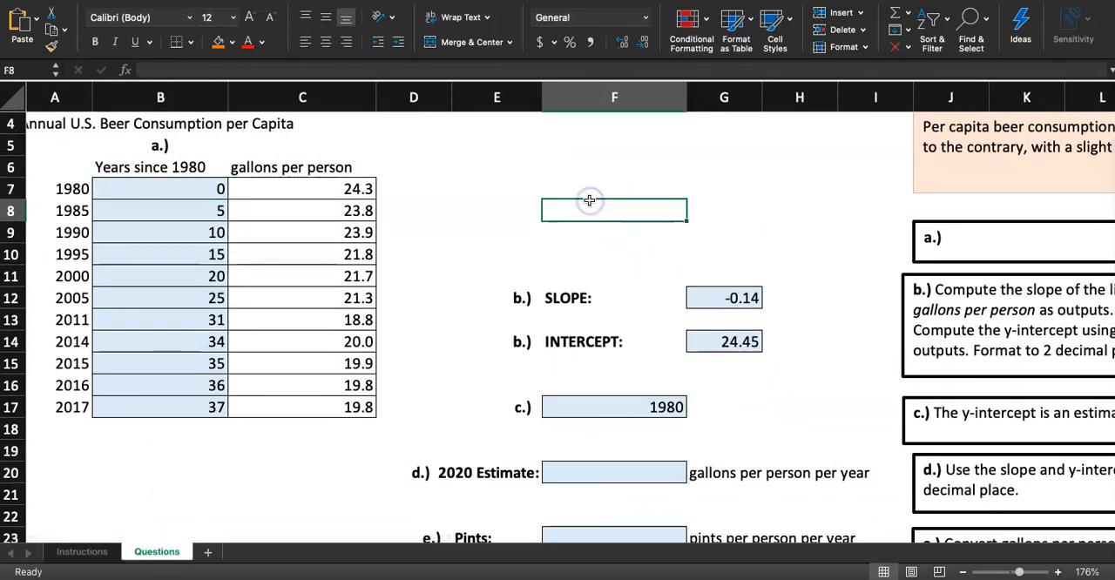
{"action": "type", "text": "y="}
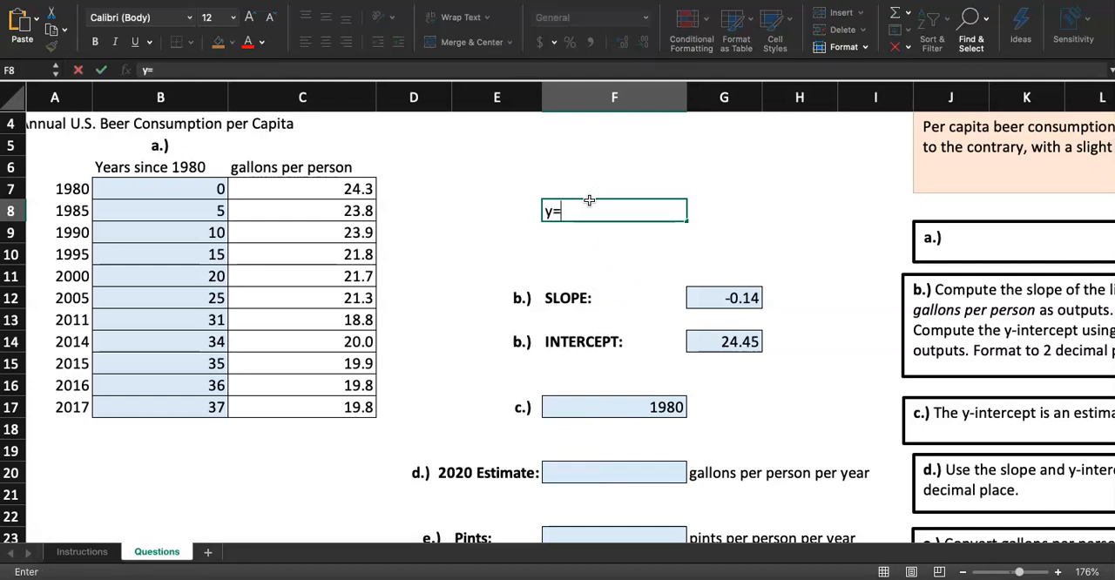
{"action": "type", "text": "-0.14"}
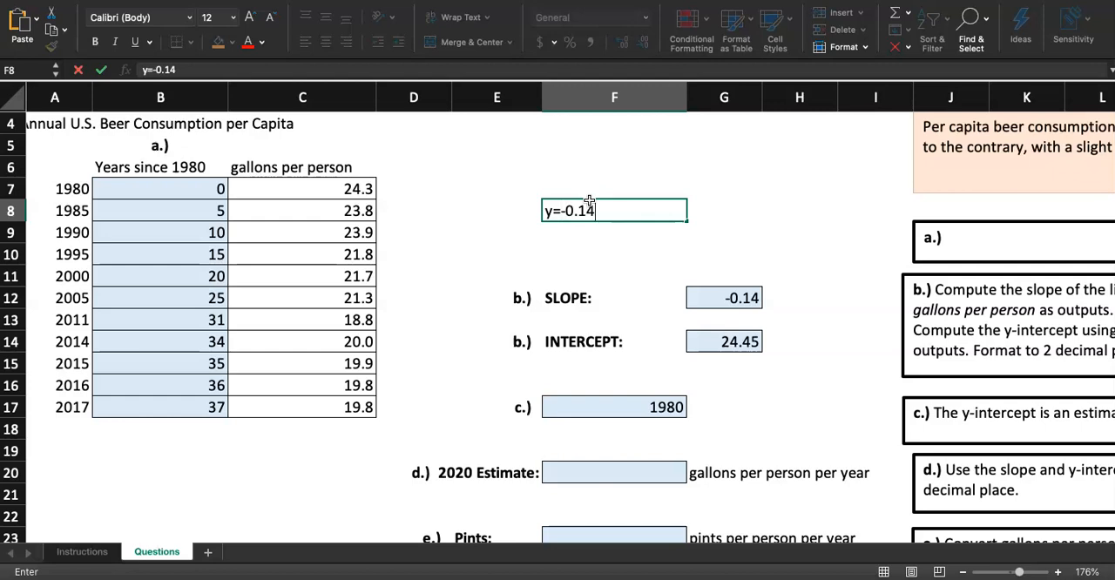
{"action": "type", "text": "x+2"}
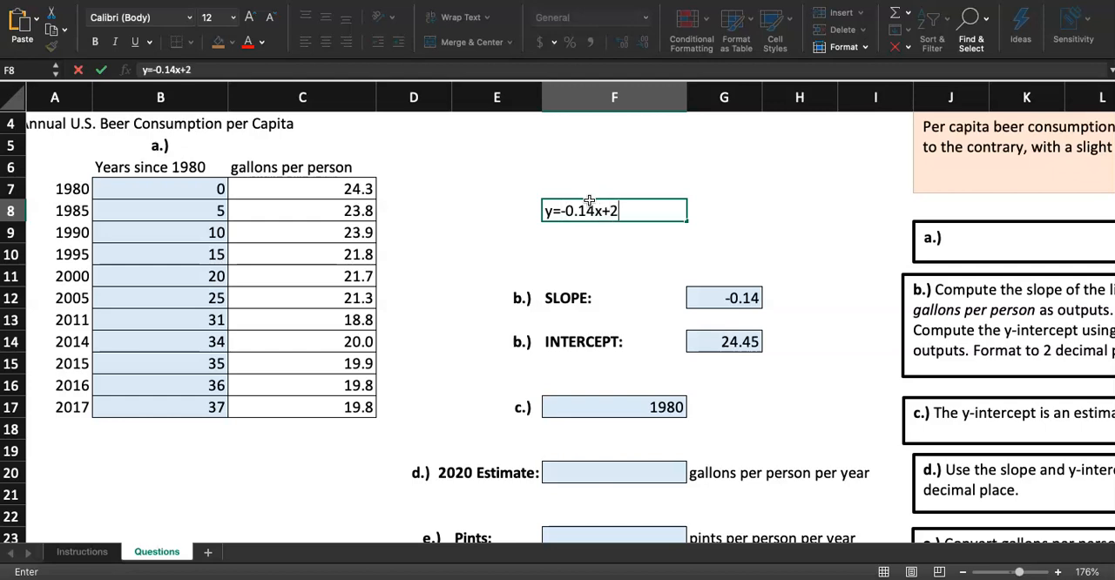
{"action": "type", "text": "4.45"}
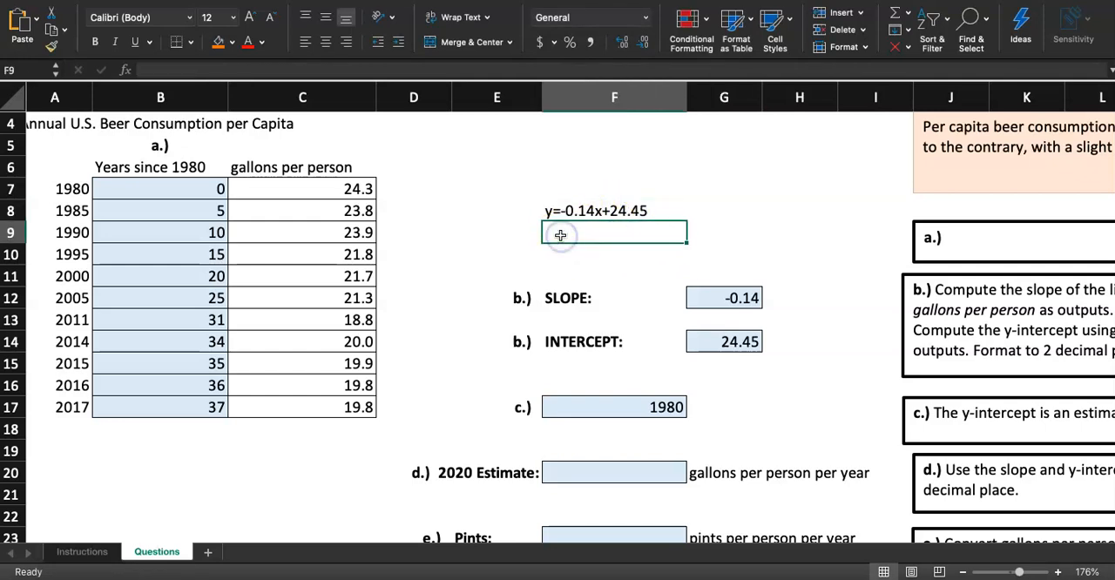
{"action": "type", "text": "y=-0.14x+24.45"}
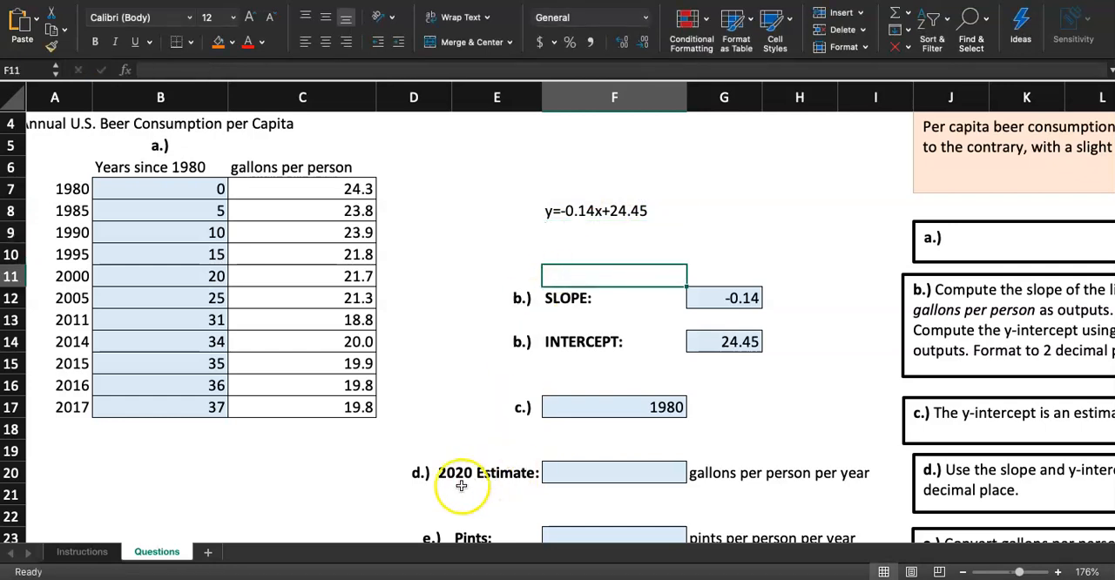
- Note the year difference in F9 as the text x=2020-1980, replacing the formula attempt
{"action": "left_click", "coordinate": [614, 232]}
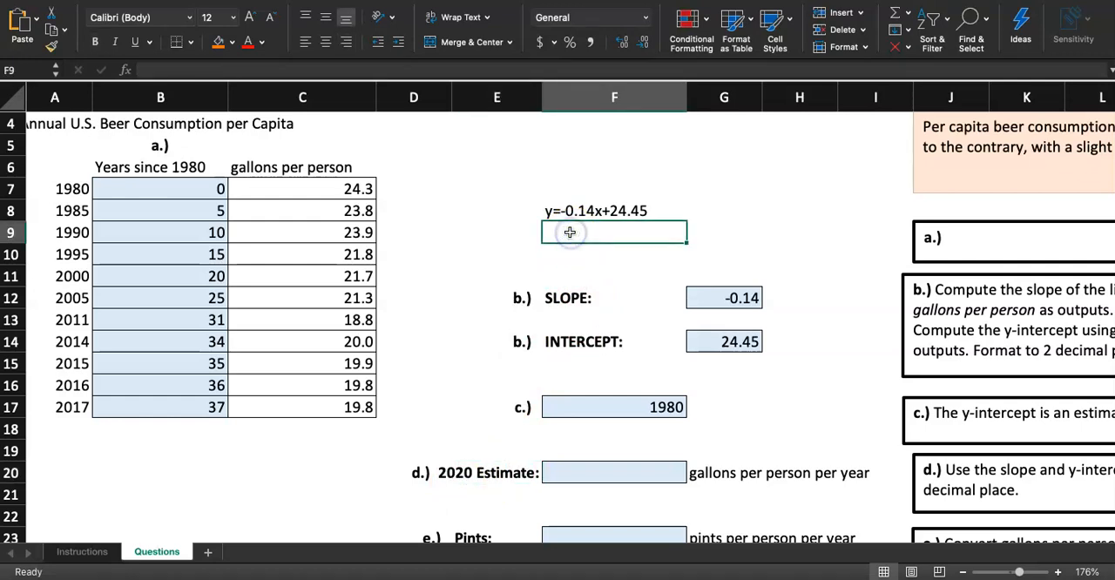
{"action": "type", "text": "="}
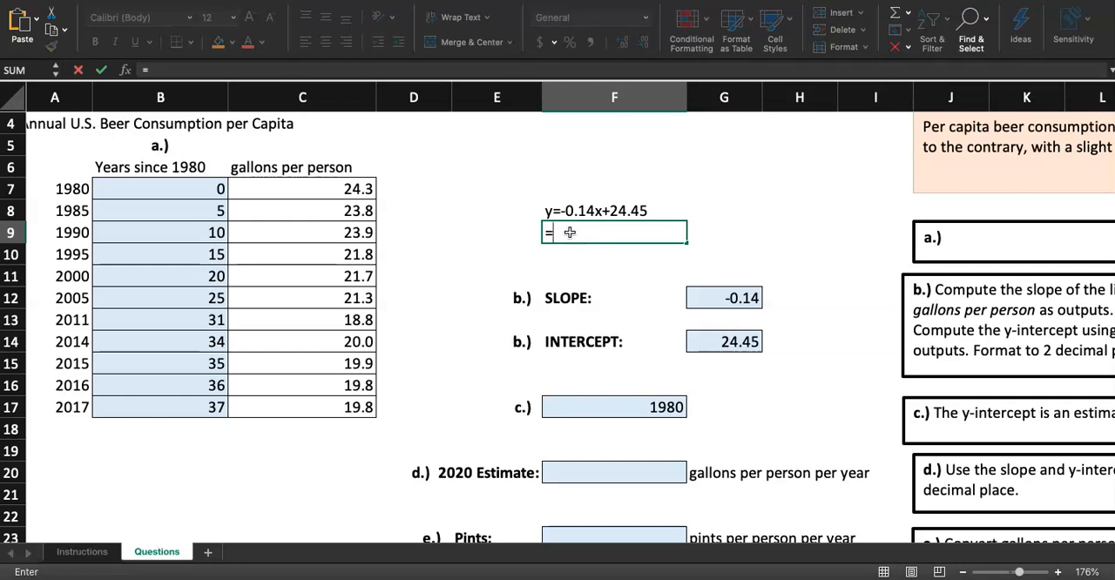
{"action": "type", "text": "2020-"}
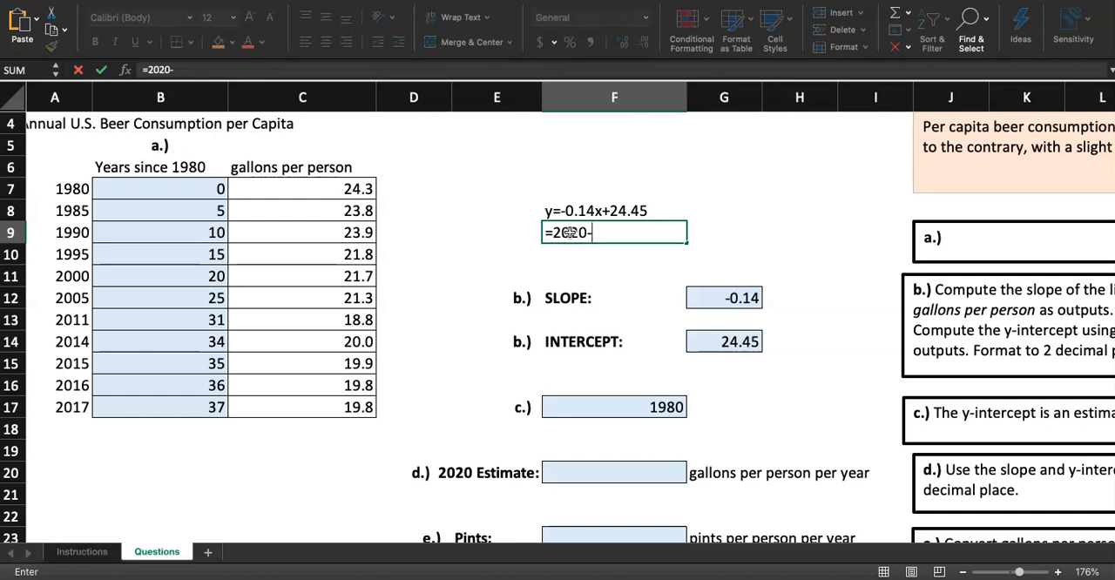
{"action": "key", "text": "Return"}
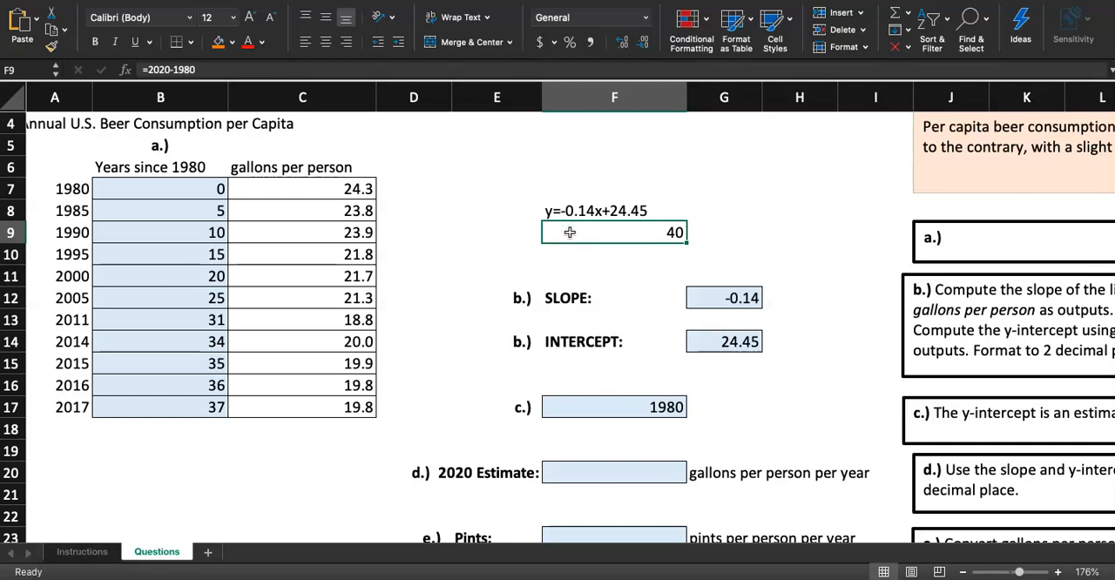
{"action": "type", "text": "x=2020-1980"}
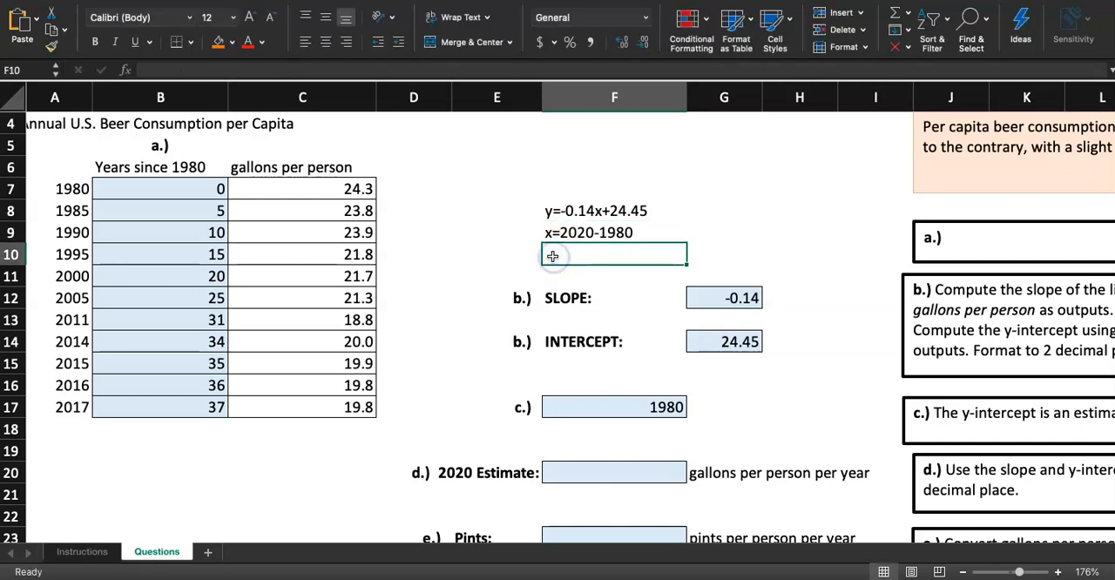
{"action": "left_click", "coordinate": [614, 232]}
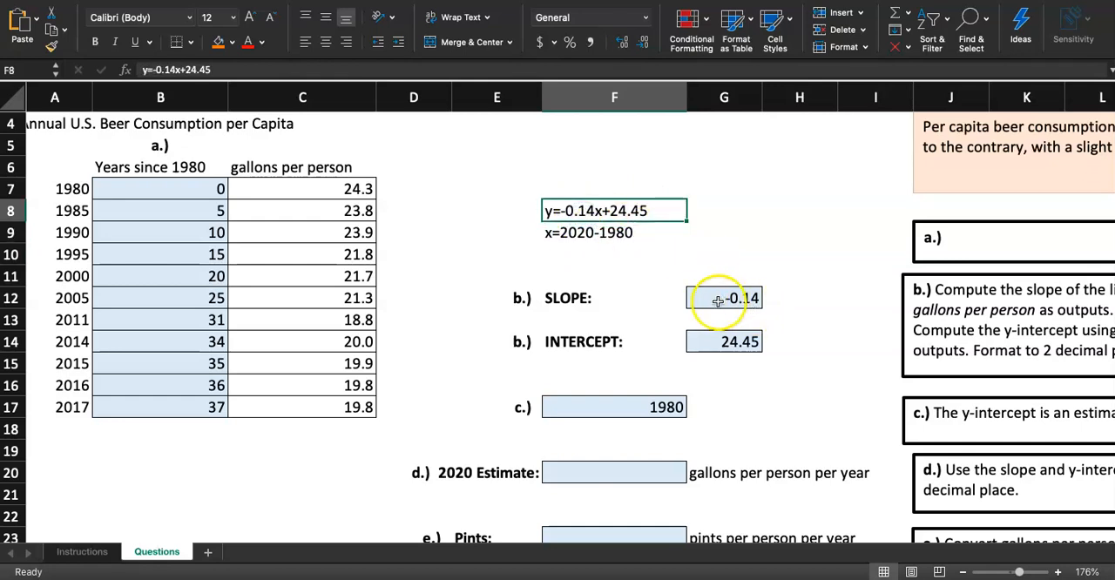
{"action": "left_click", "coordinate": [723, 341]}
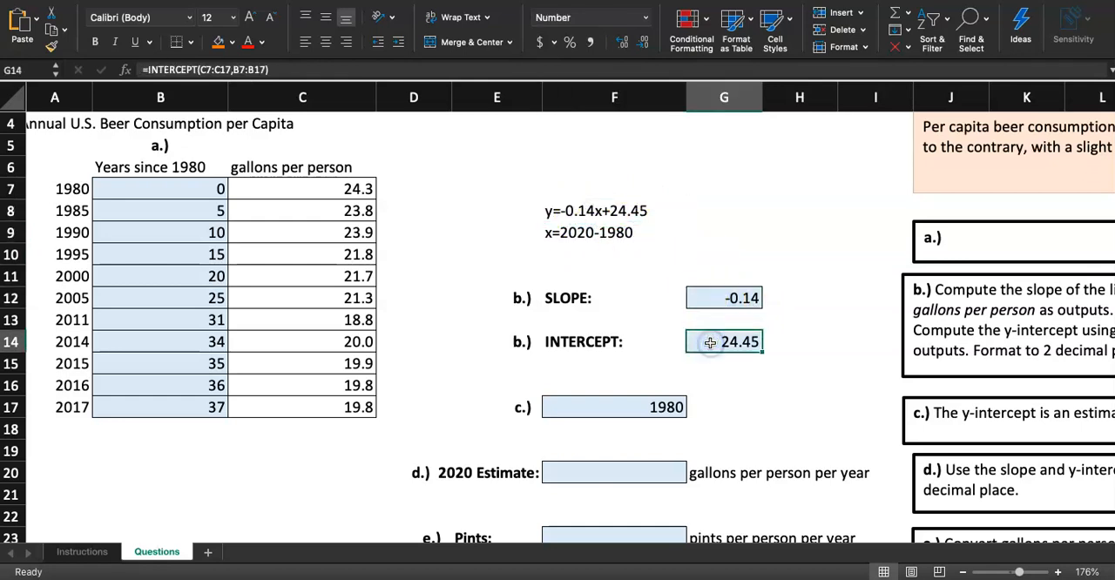
{"action": "mouse_move", "coordinate": [646, 357]}
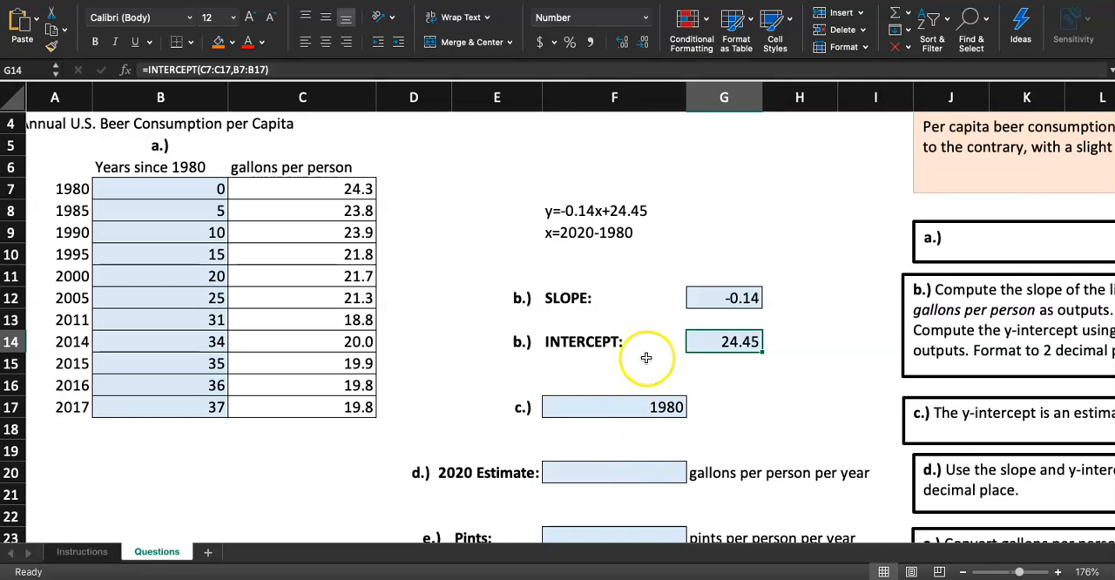
{"action": "scroll", "scroll_direction": "down", "scroll_amount": 3}
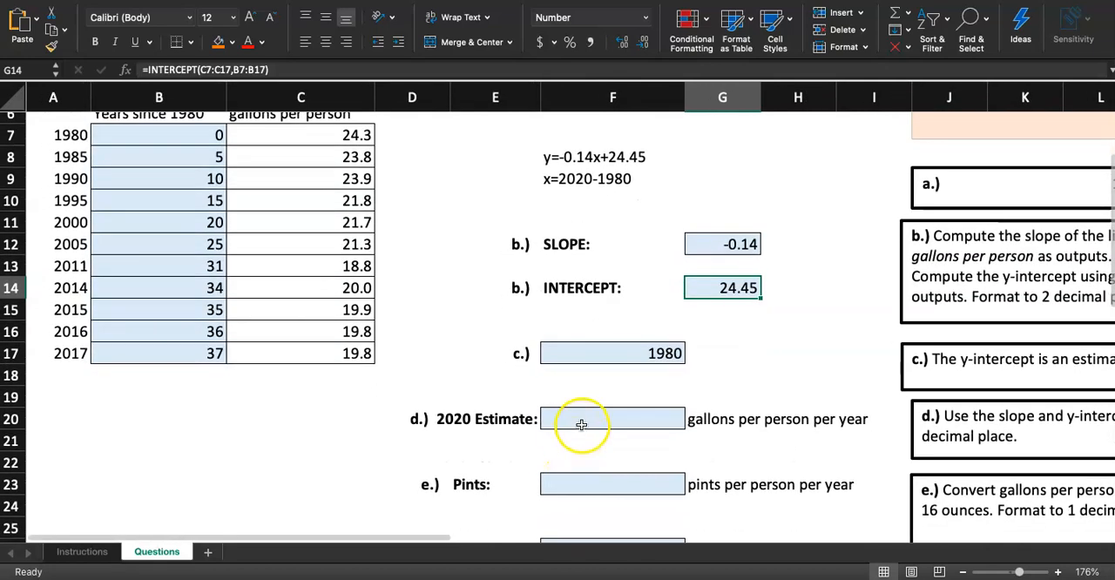
{"action": "left_click", "coordinate": [581, 419]}
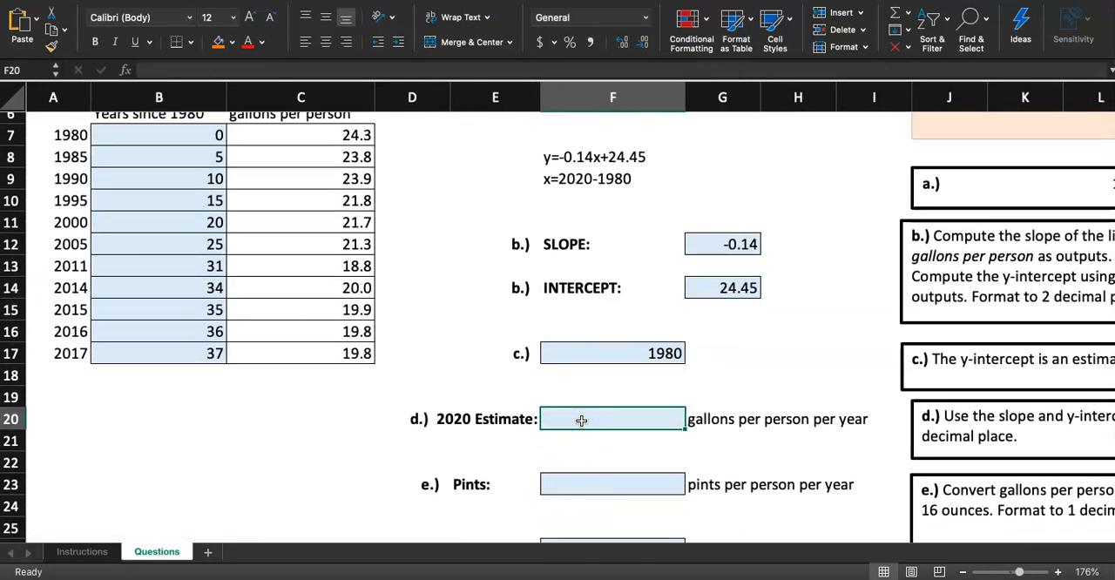
{"action": "type", "text": "="}
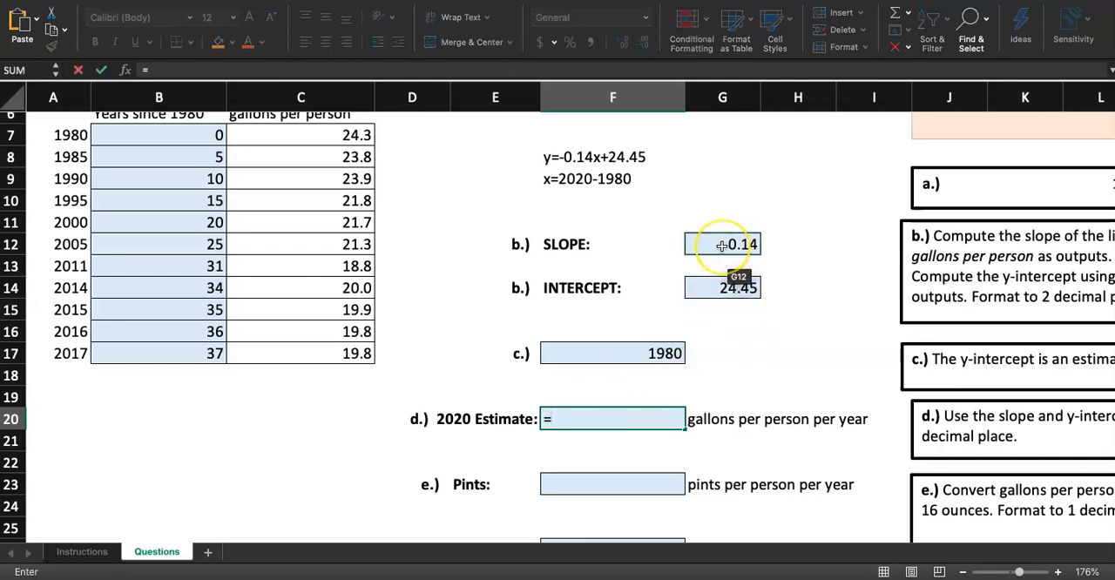
{"action": "left_click", "coordinate": [722, 244]}
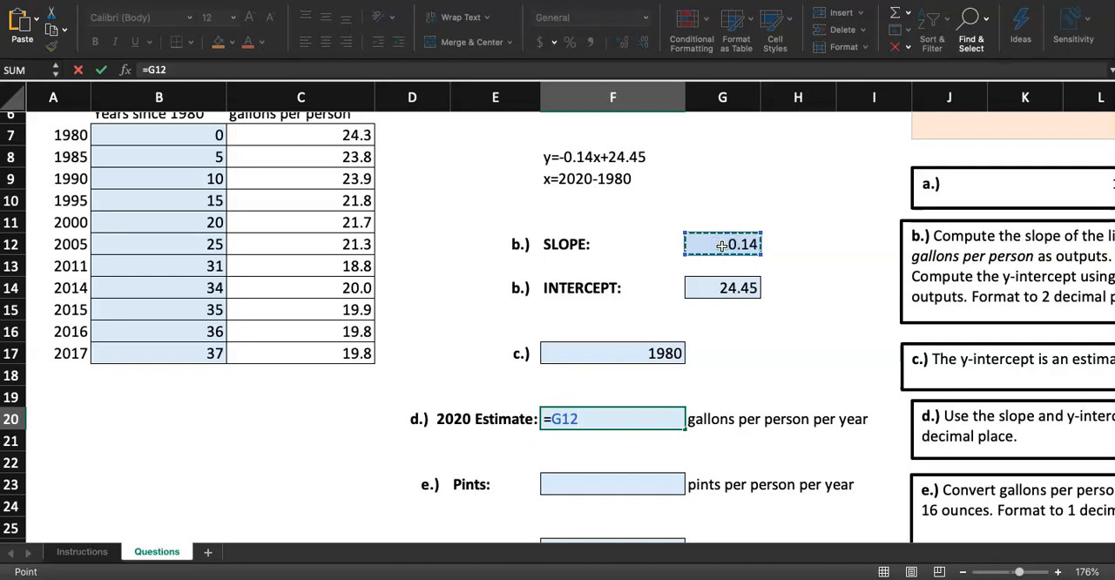
{"action": "type", "text": "("}
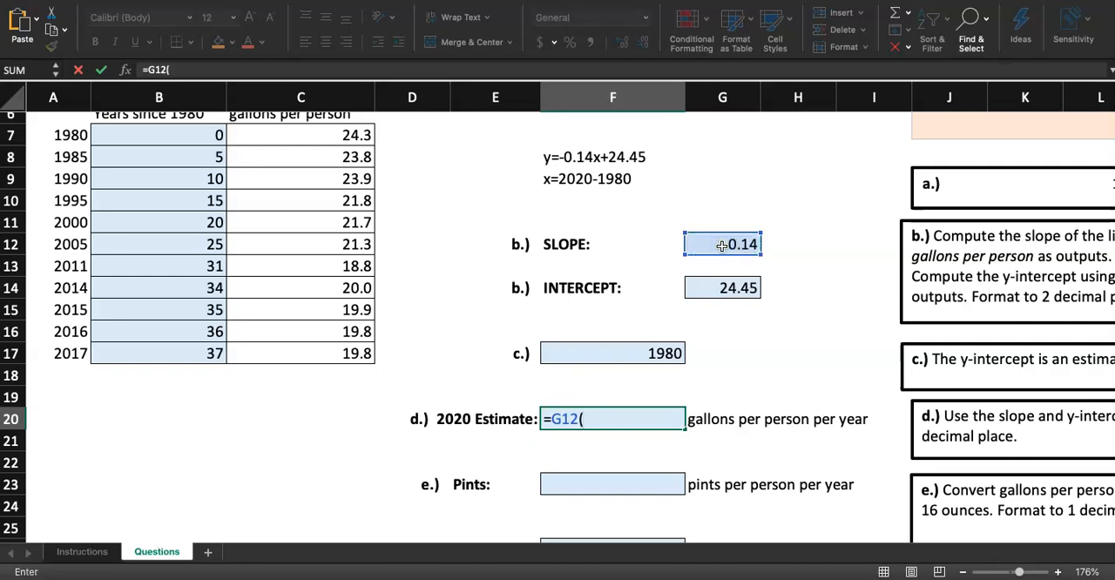
{"action": "type", "text": "2020-19"}
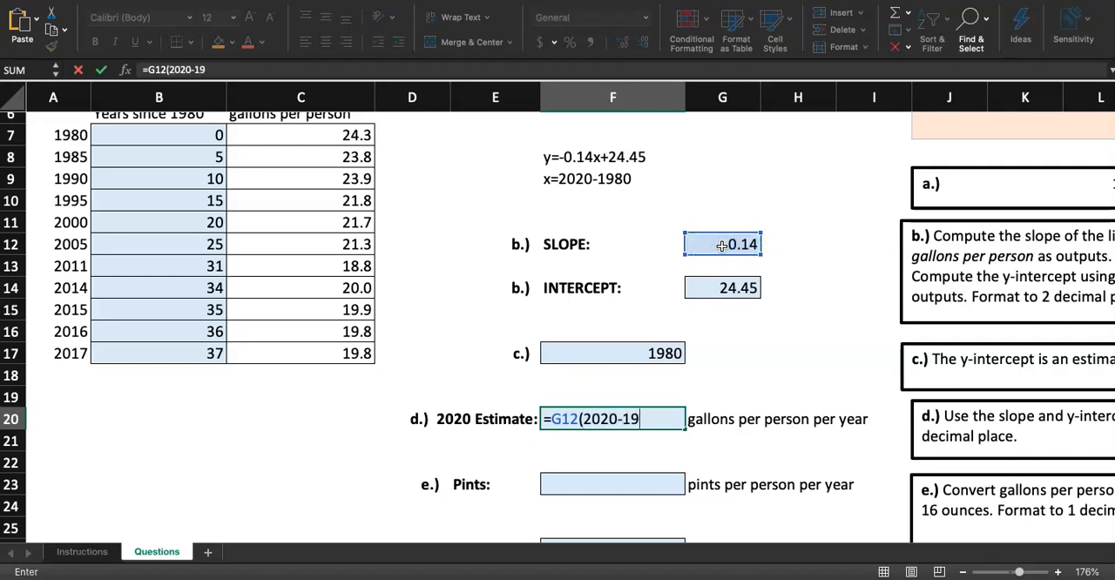
{"action": "type", "text": "80)"}
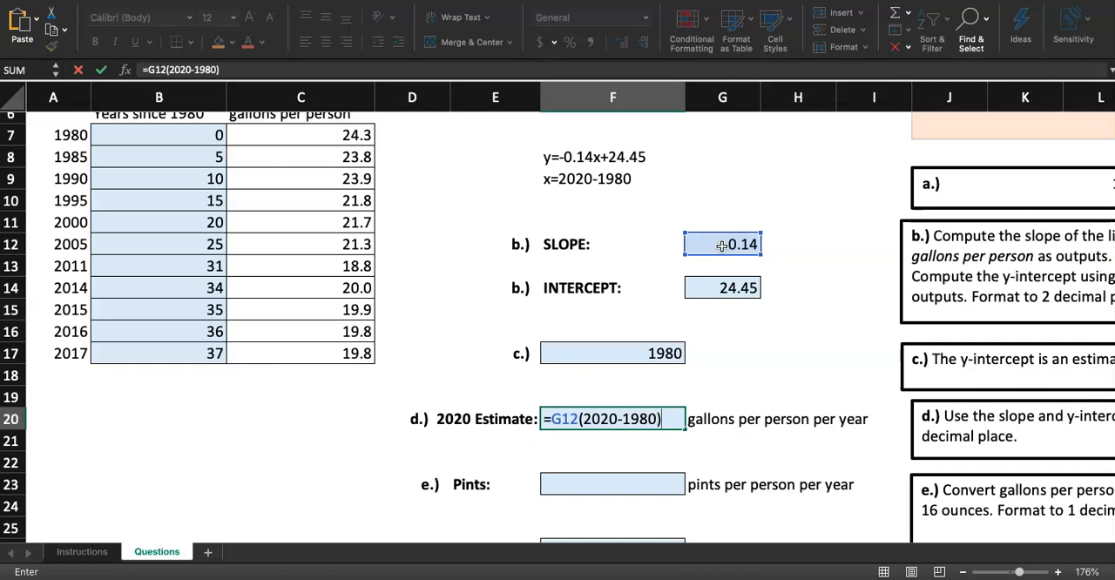
{"action": "type", "text": "+"}
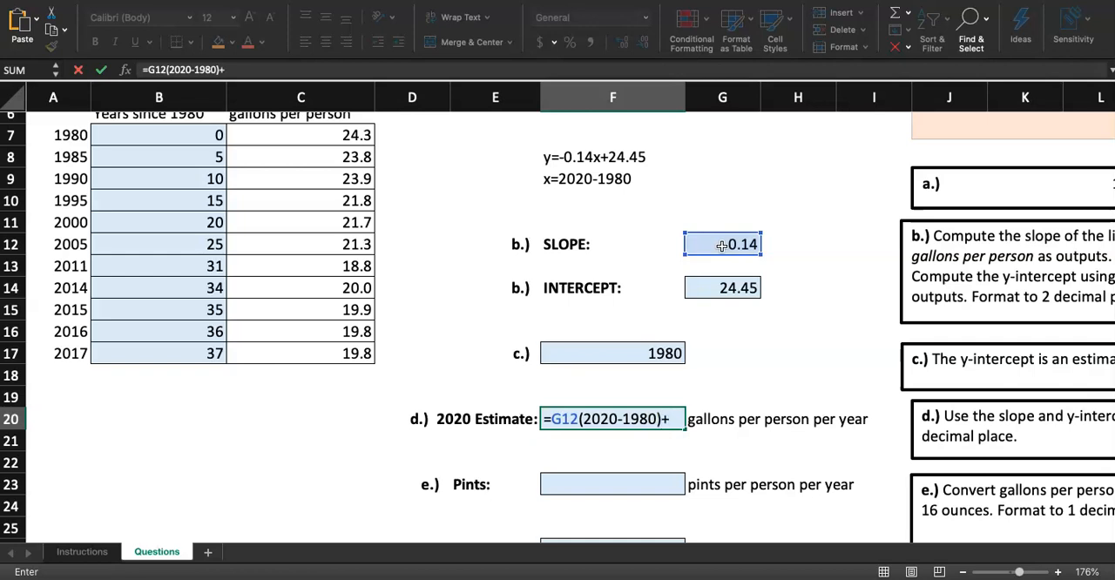
{"action": "left_click", "coordinate": [723, 288]}
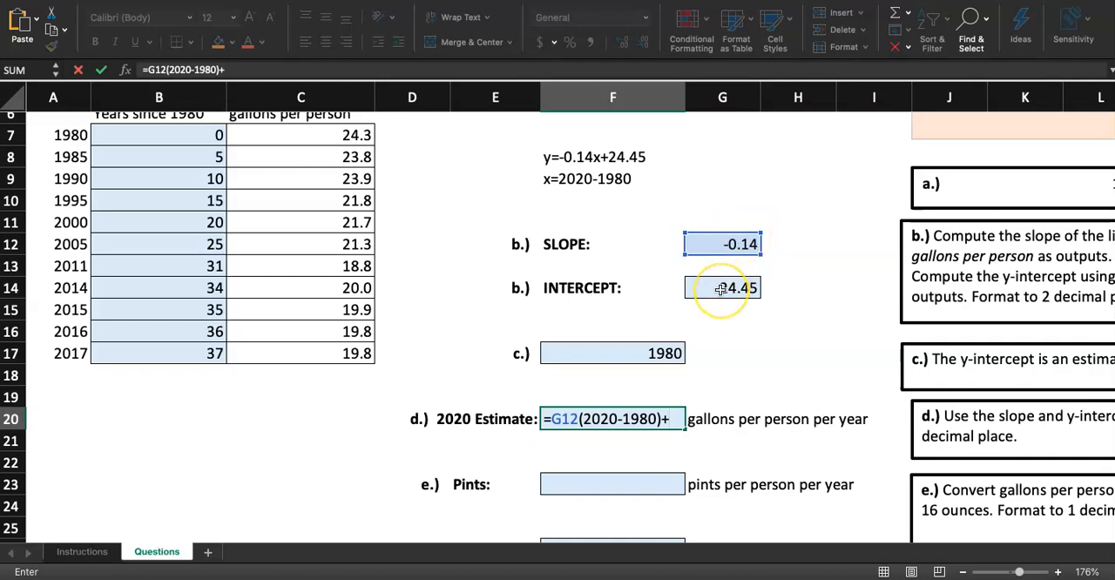
{"action": "left_click", "coordinate": [722, 287]}
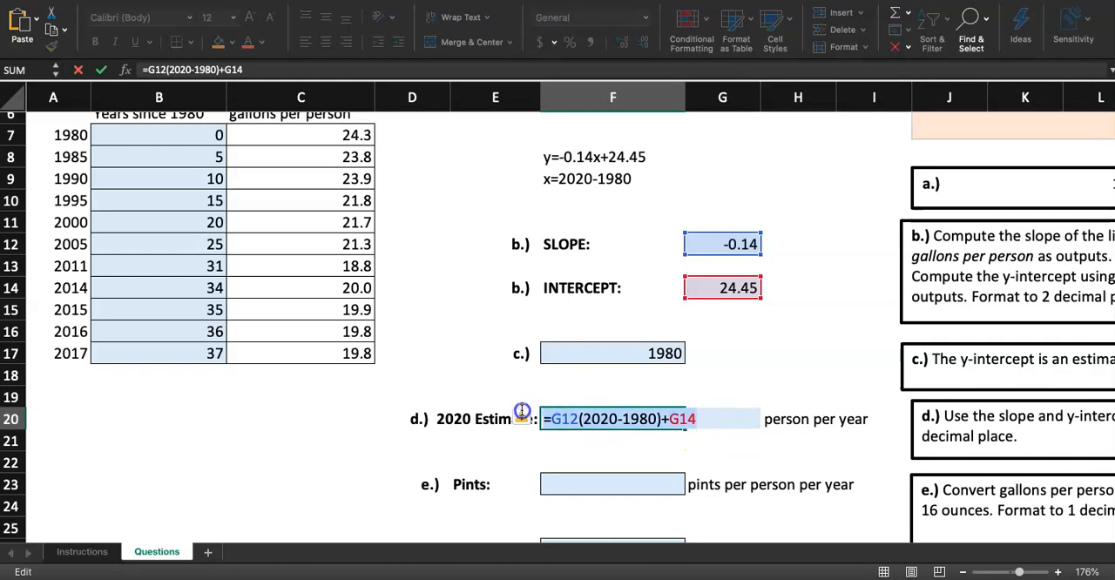
- Insert * after G12 so F20 reads =G12*(2020-1980)+G14, giving 18.99
{"action": "left_click", "coordinate": [523, 419]}
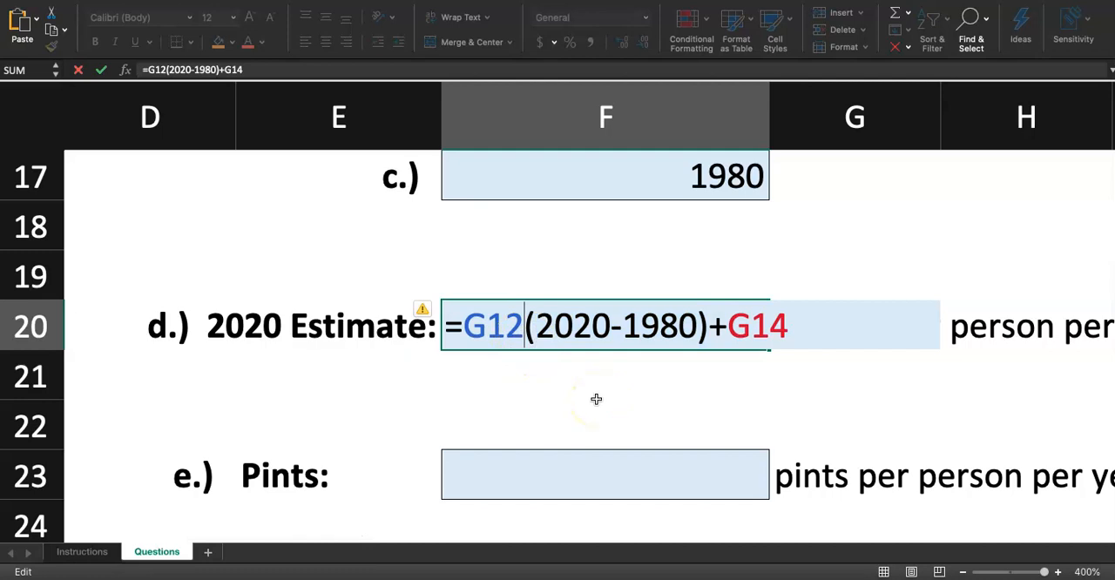
{"action": "type", "text": "*"}
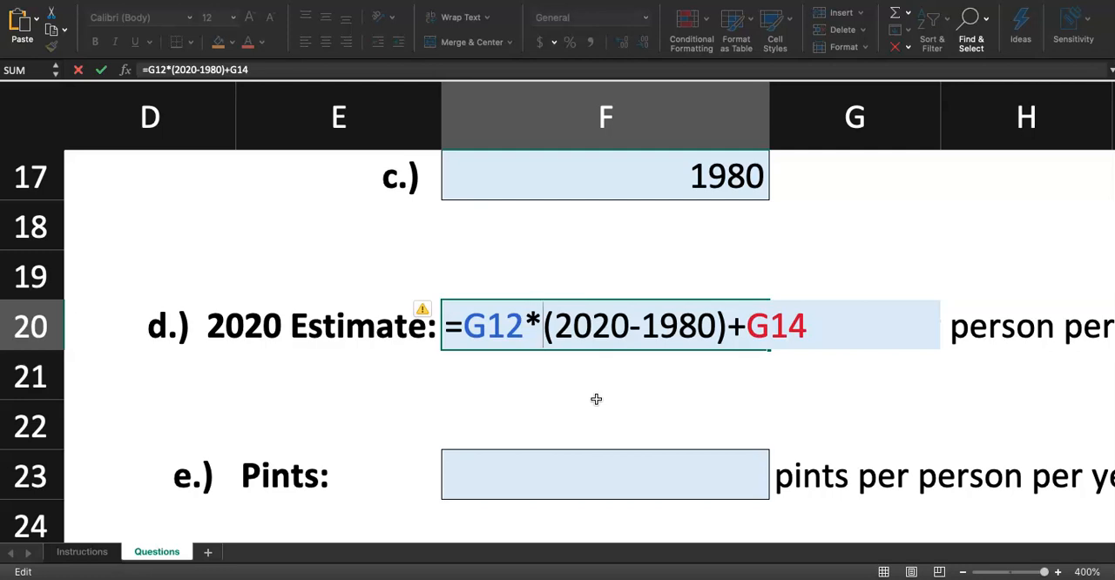
{"action": "key", "text": "Return"}
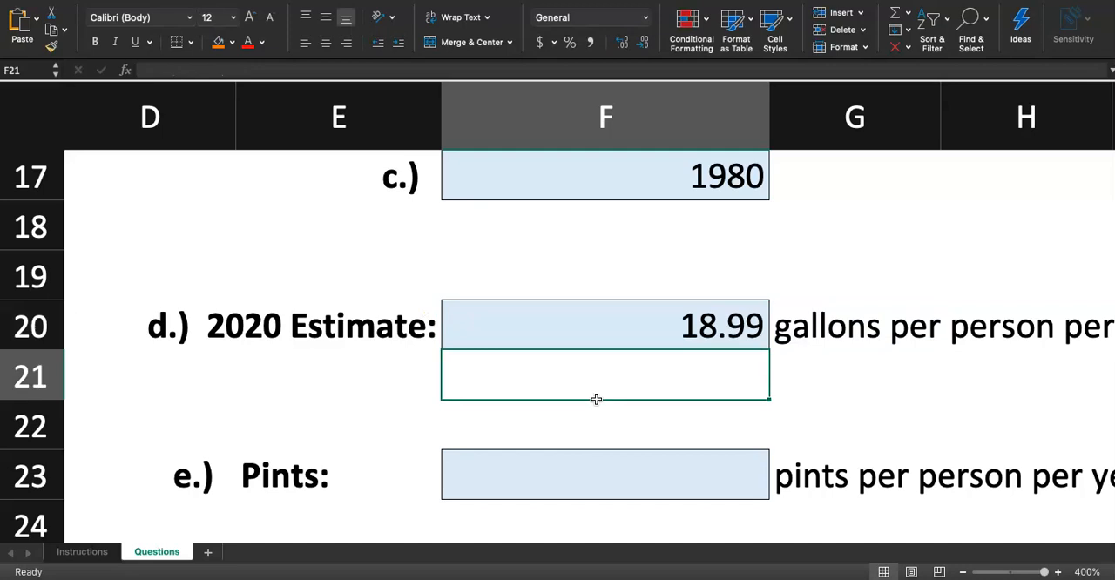
{"action": "mouse_move", "coordinate": [592, 343]}
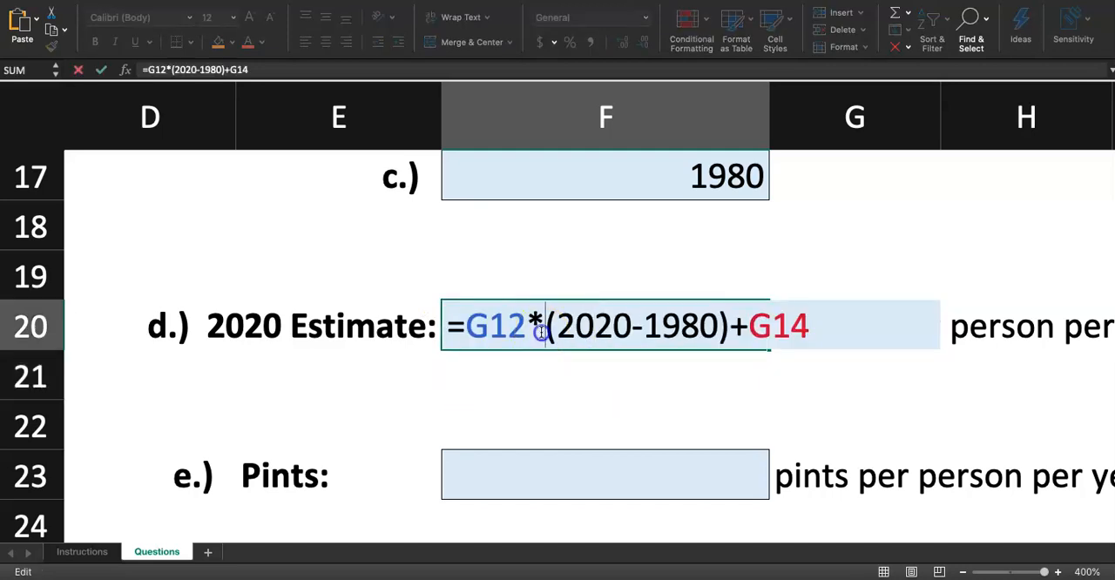
{"action": "key", "text": "Backspace"}
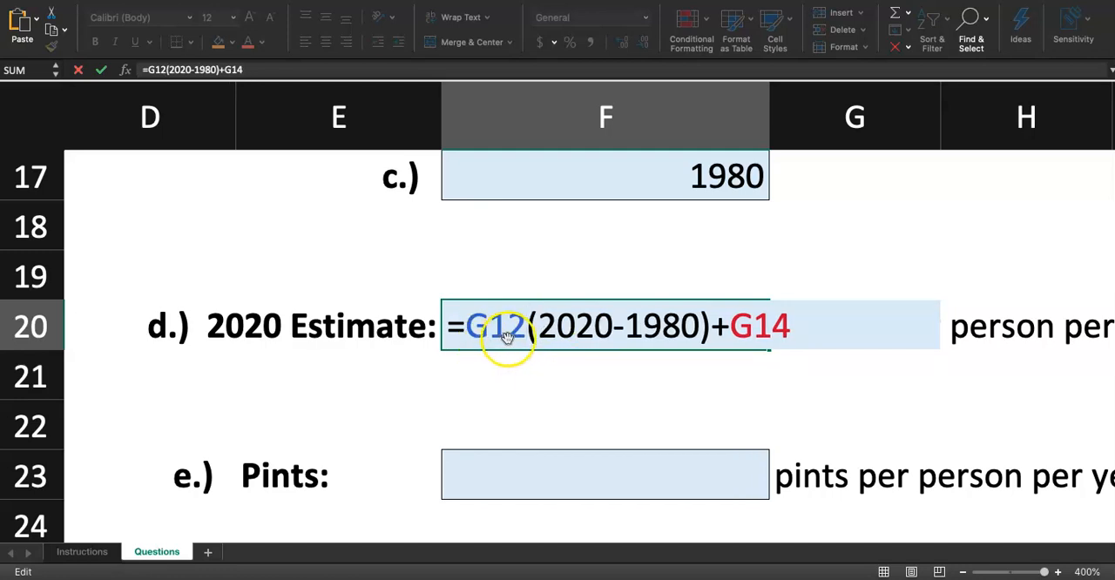
{"action": "mouse_move", "coordinate": [543, 338]}
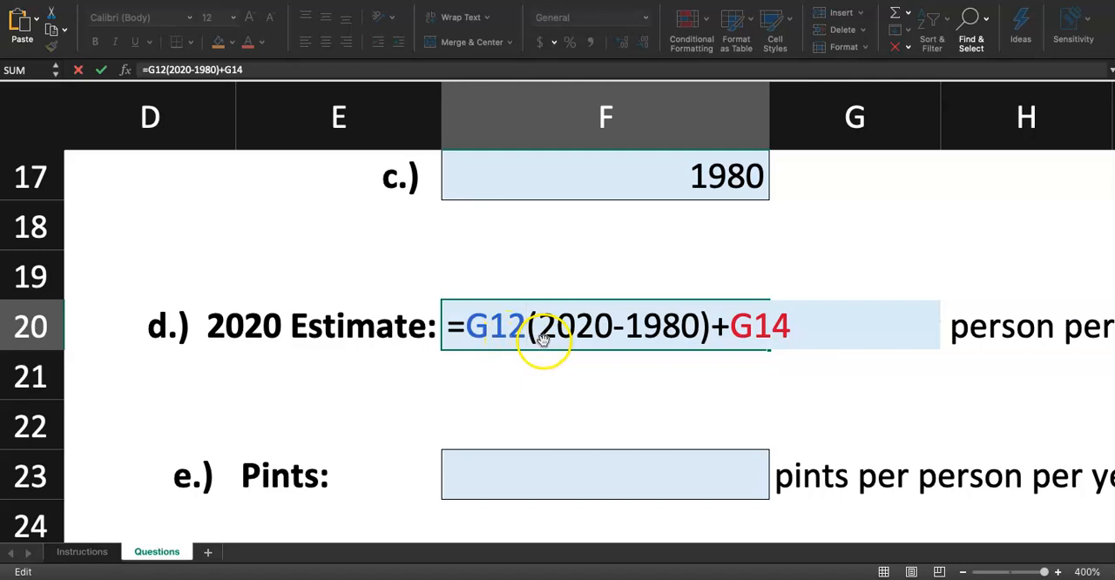
{"action": "mouse_move", "coordinate": [589, 348]}
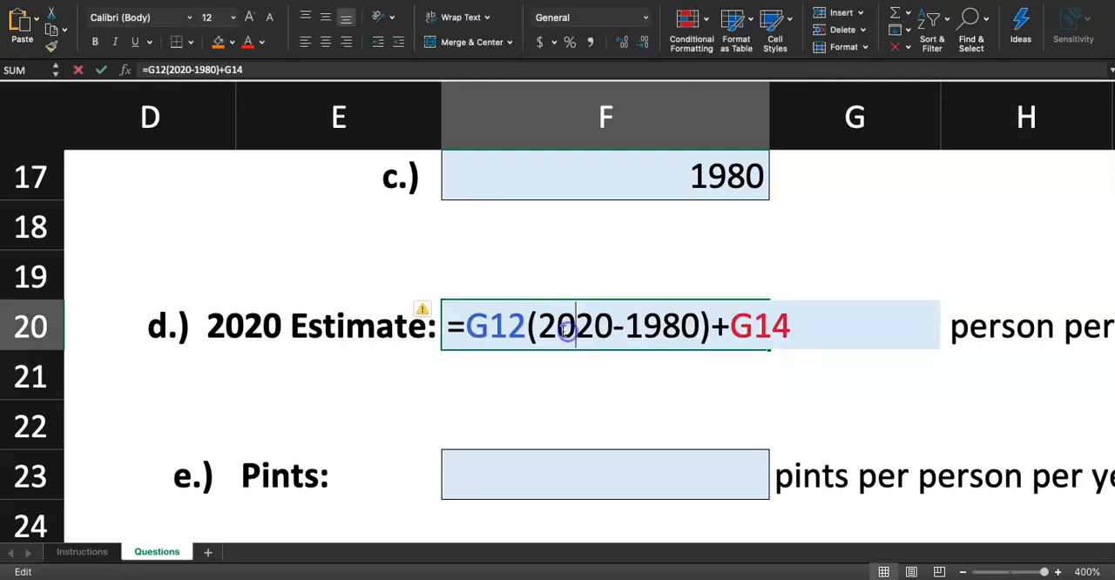
{"action": "type", "text": "*"}
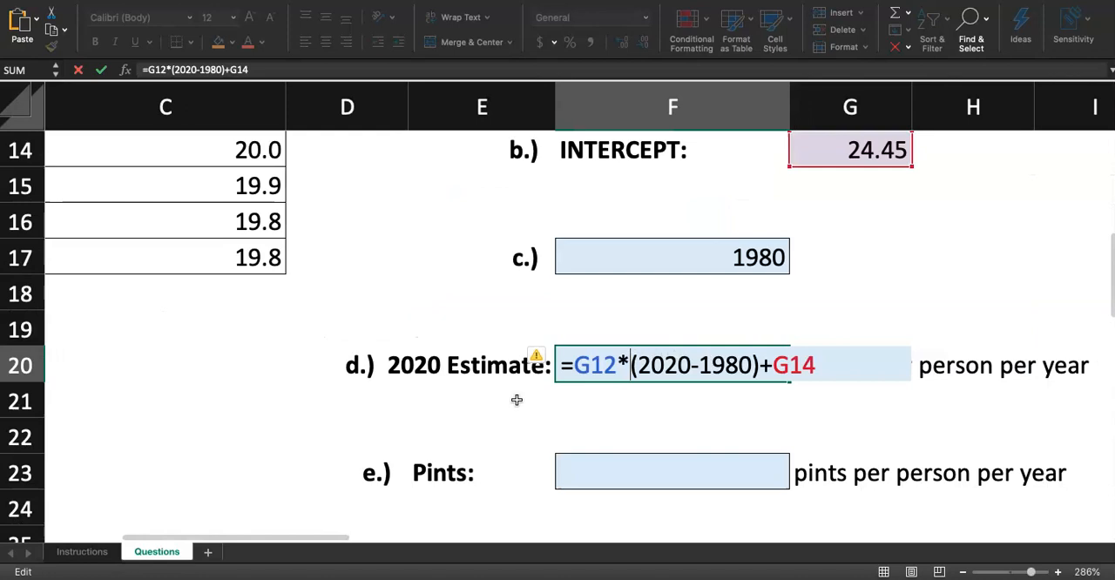
{"action": "key", "text": "Return"}
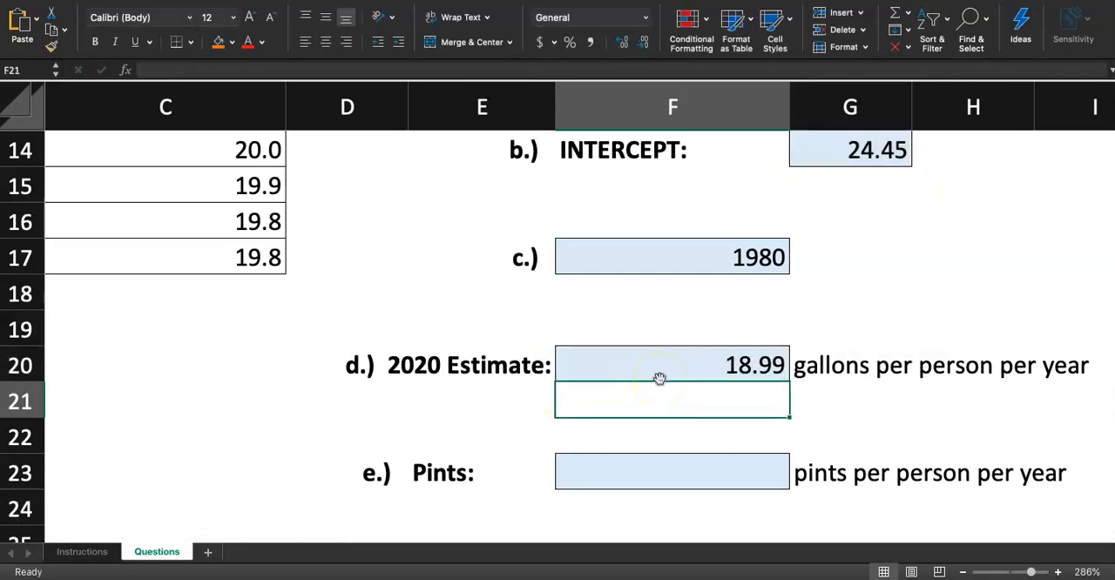
- Check the F20 estimate formula, then move to the Instructions sheet
{"action": "scroll", "scroll_direction": "up", "scroll_amount": 3}
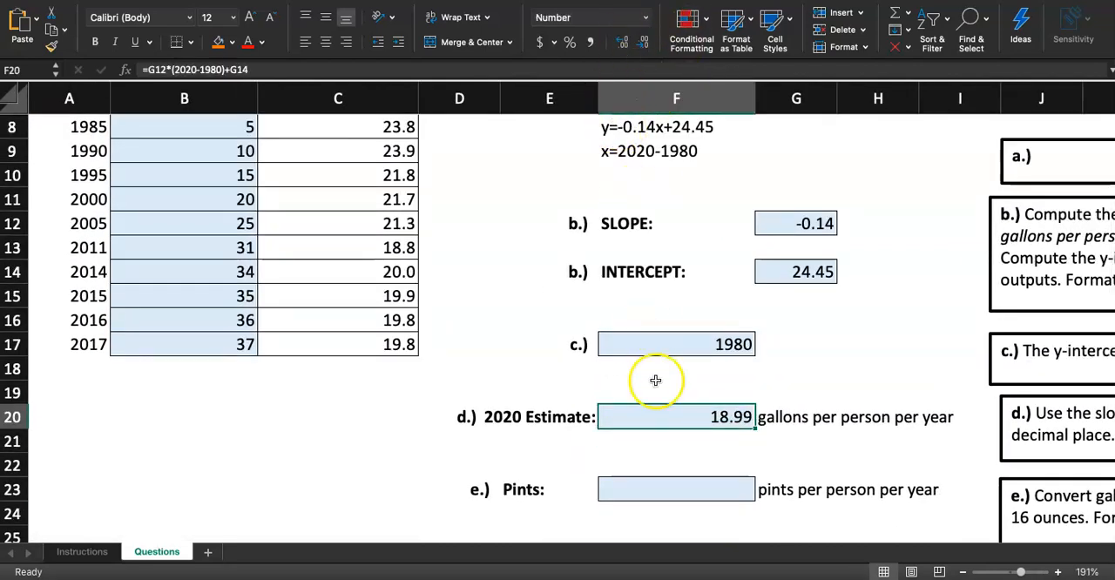
{"action": "mouse_move", "coordinate": [643, 417]}
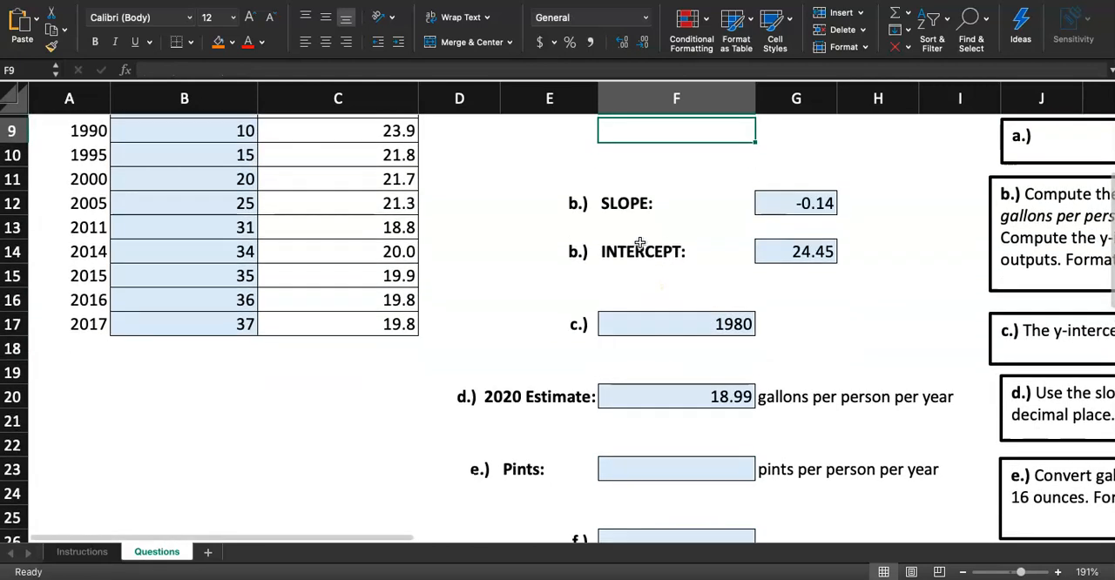
{"action": "left_click", "coordinate": [676, 465]}
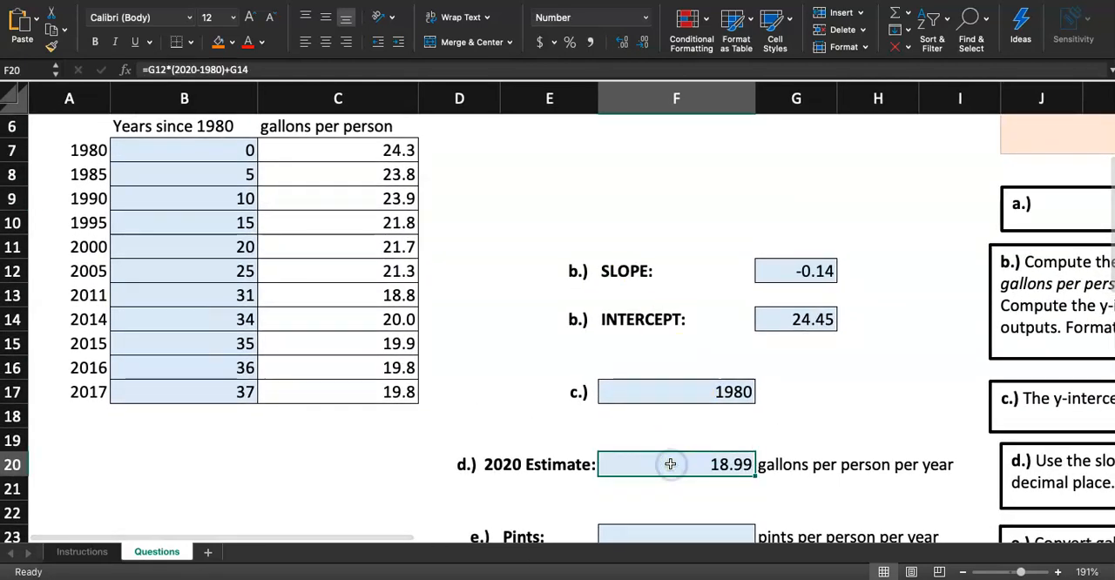
{"action": "left_click", "coordinate": [82, 552]}
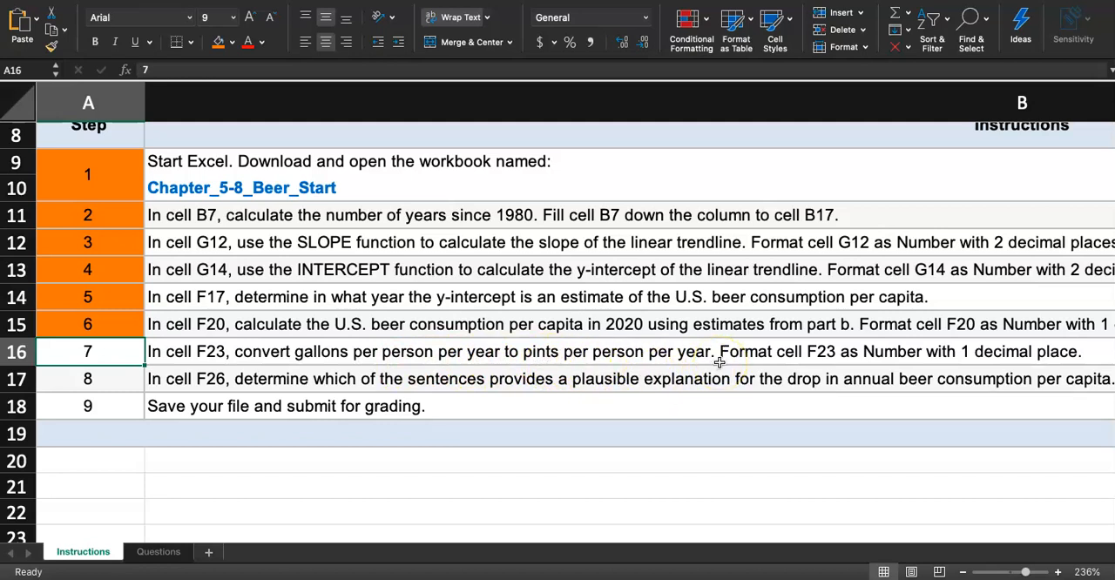
- Switch to the browser showing the course's MyLab and Mastering page
{"action": "left_click", "coordinate": [158, 552]}
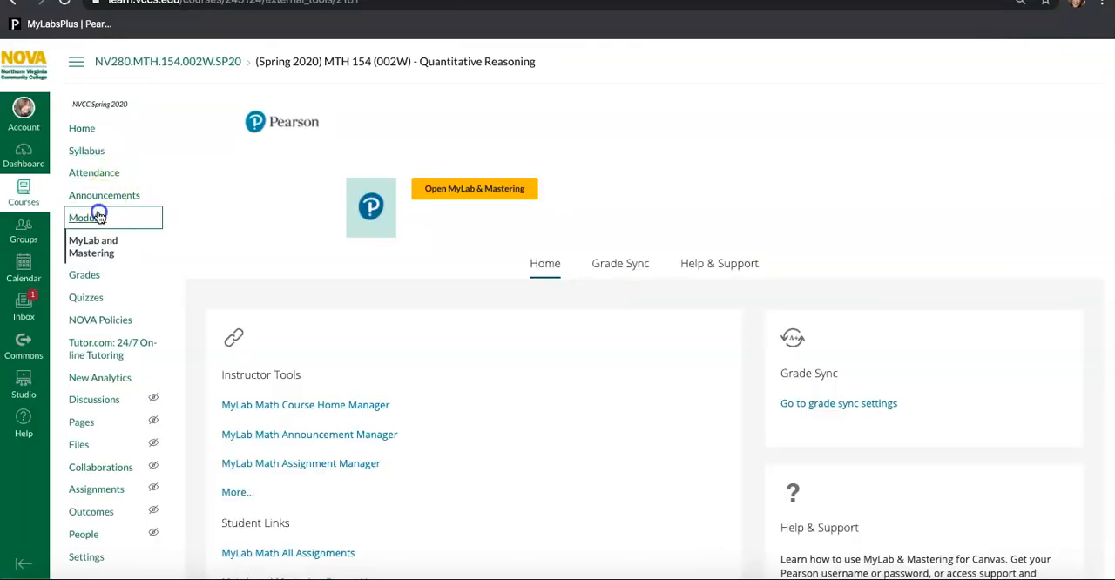
- Open the Week 12 Excel Homework 5.2 (Beer) slides link from Modules in a new window
{"action": "left_click", "coordinate": [87, 217]}
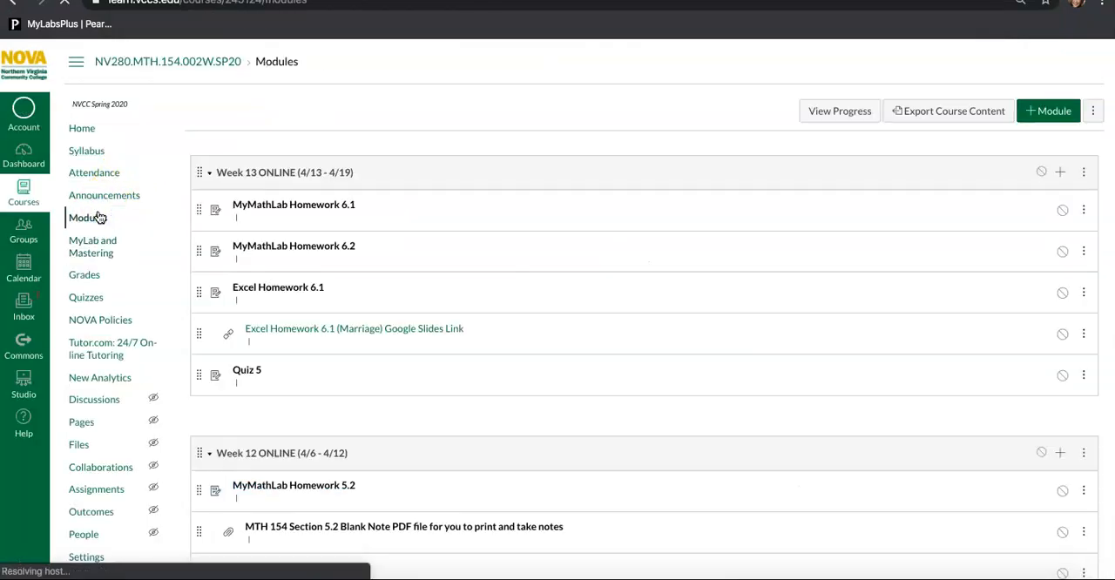
{"action": "scroll", "scroll_direction": "down", "scroll_amount": 3}
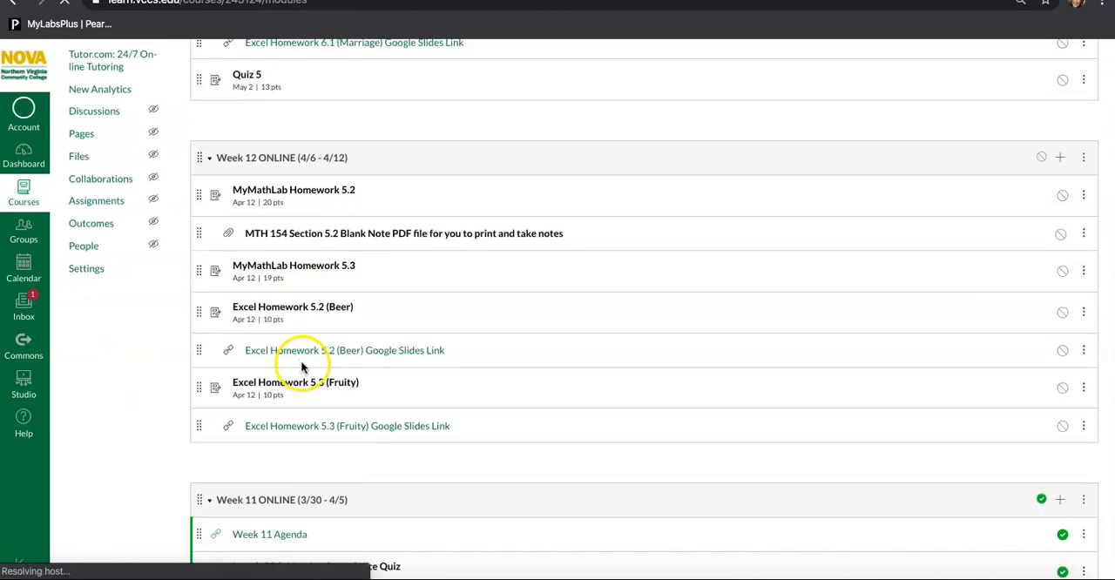
{"action": "left_click", "coordinate": [344, 350]}
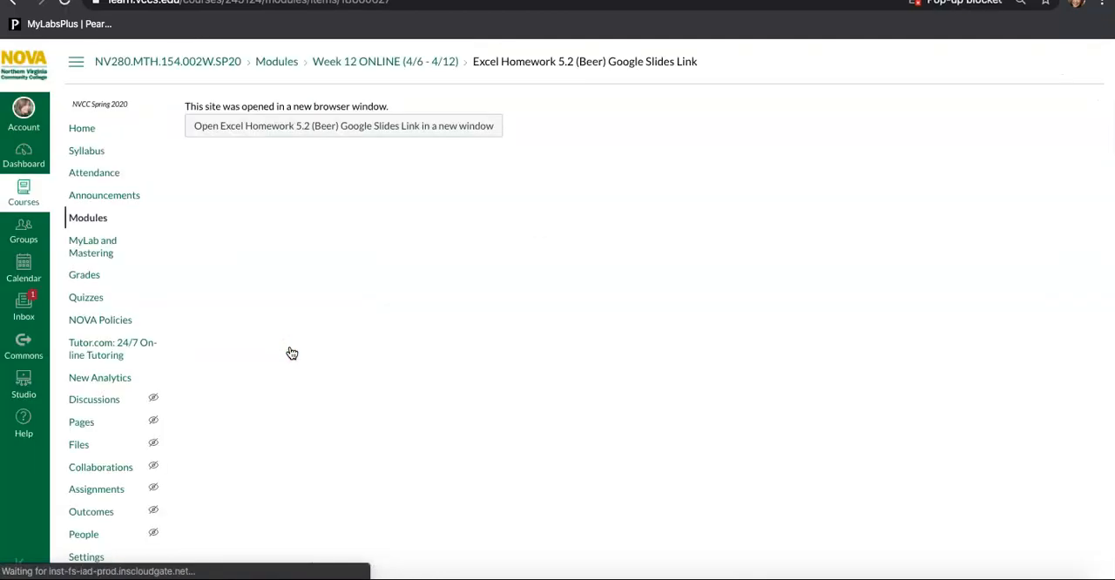
{"action": "left_click", "coordinate": [344, 126]}
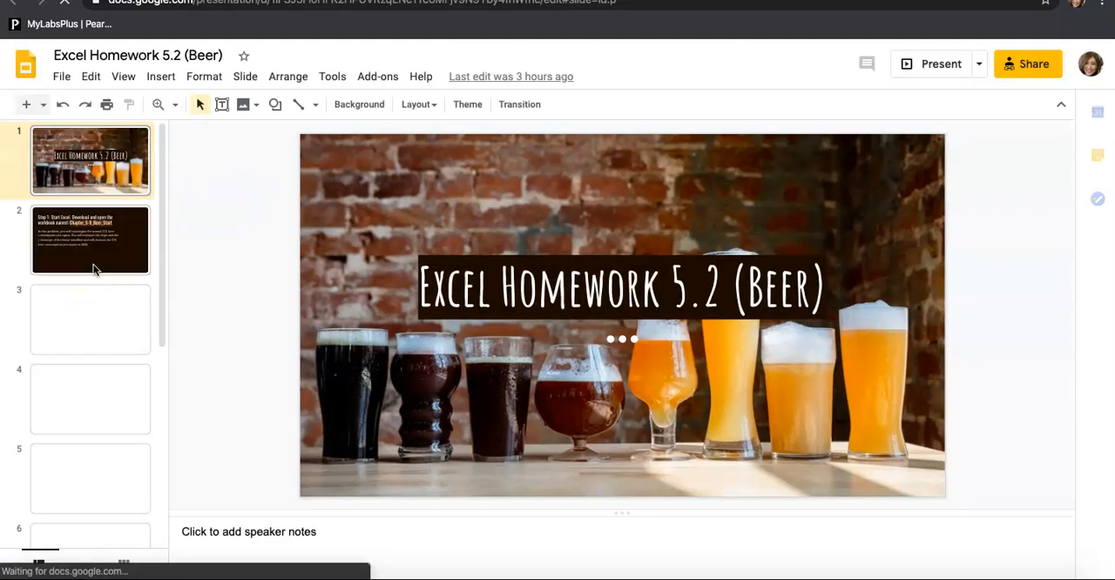
- Page through the Step 1 and Step 6 slides to the Step 7 pints conversion
{"action": "left_click", "coordinate": [91, 240]}
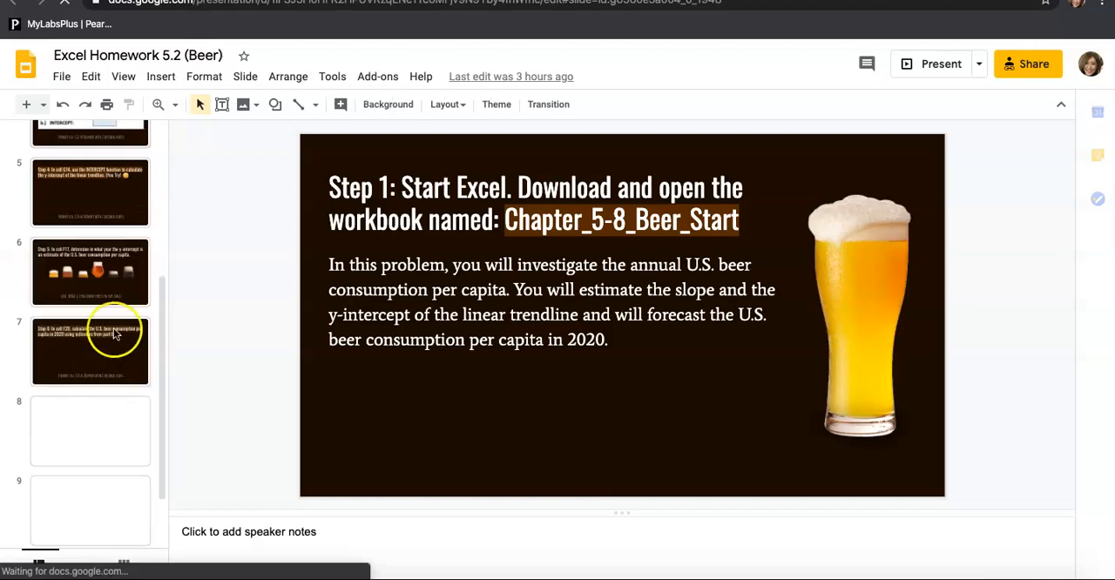
{"action": "left_click", "coordinate": [90, 351]}
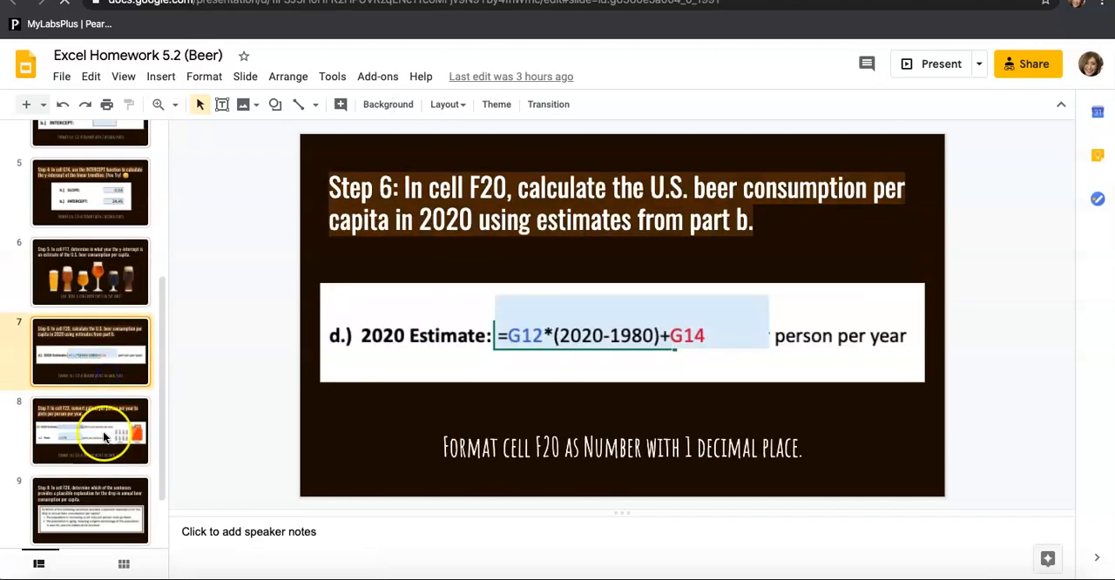
{"action": "left_click", "coordinate": [91, 432]}
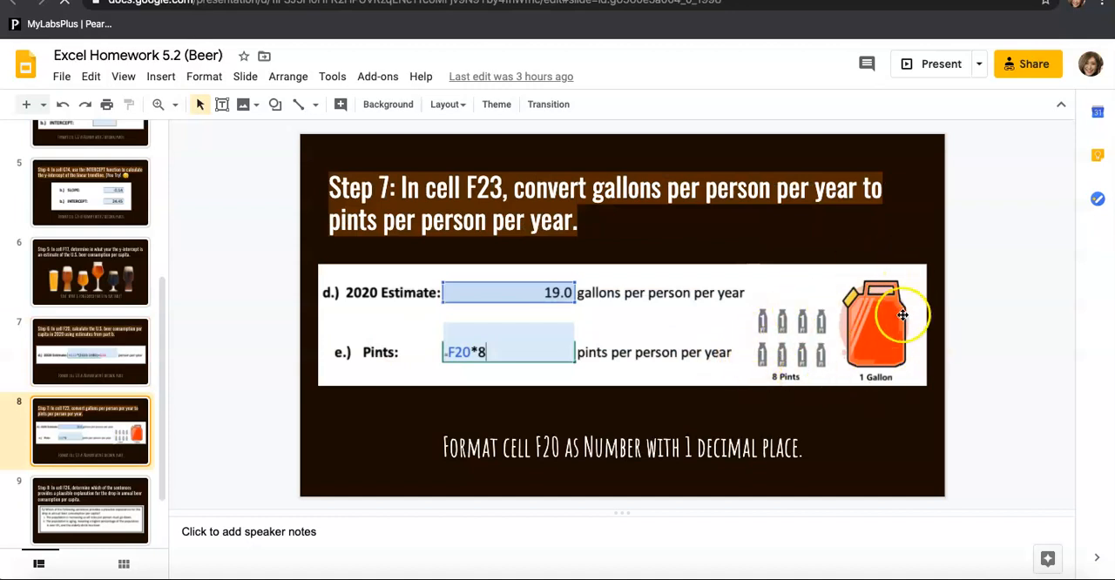
{"action": "mouse_move", "coordinate": [759, 323]}
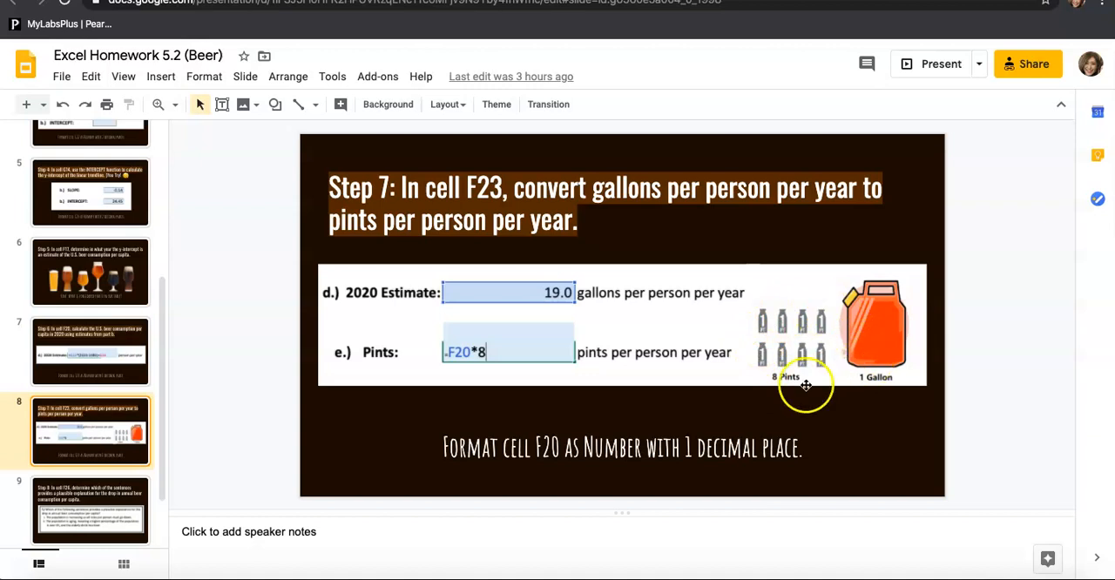
{"action": "mouse_move", "coordinate": [866, 351]}
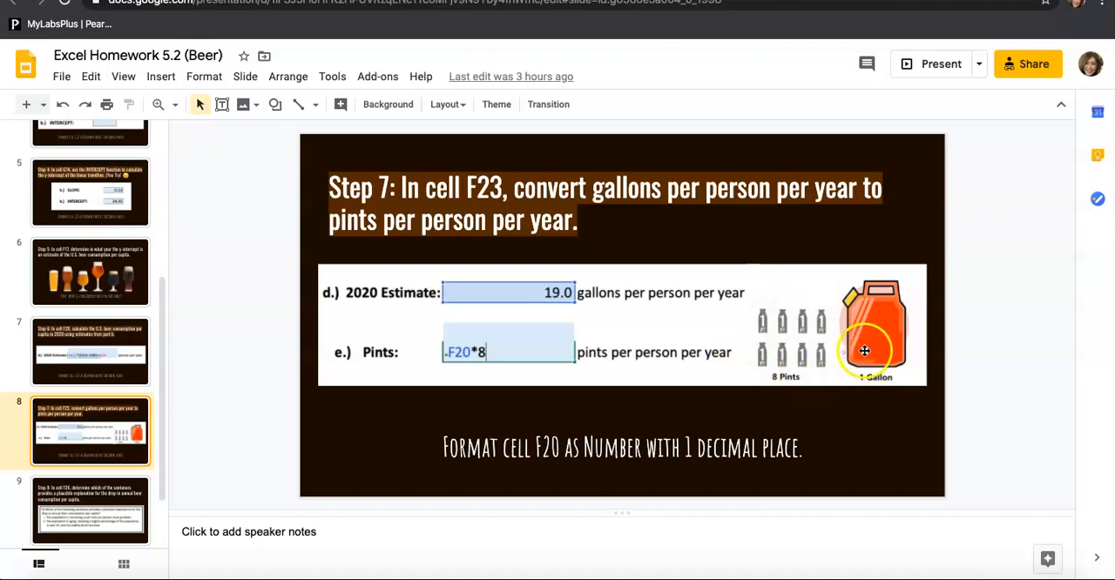
{"action": "mouse_move", "coordinate": [592, 306]}
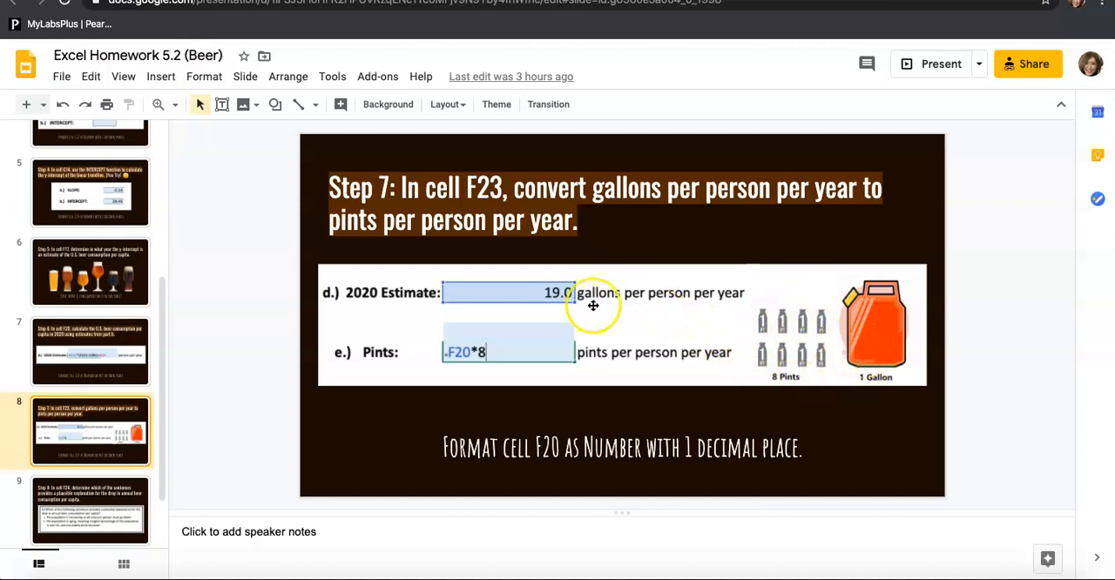
{"action": "mouse_move", "coordinate": [545, 304]}
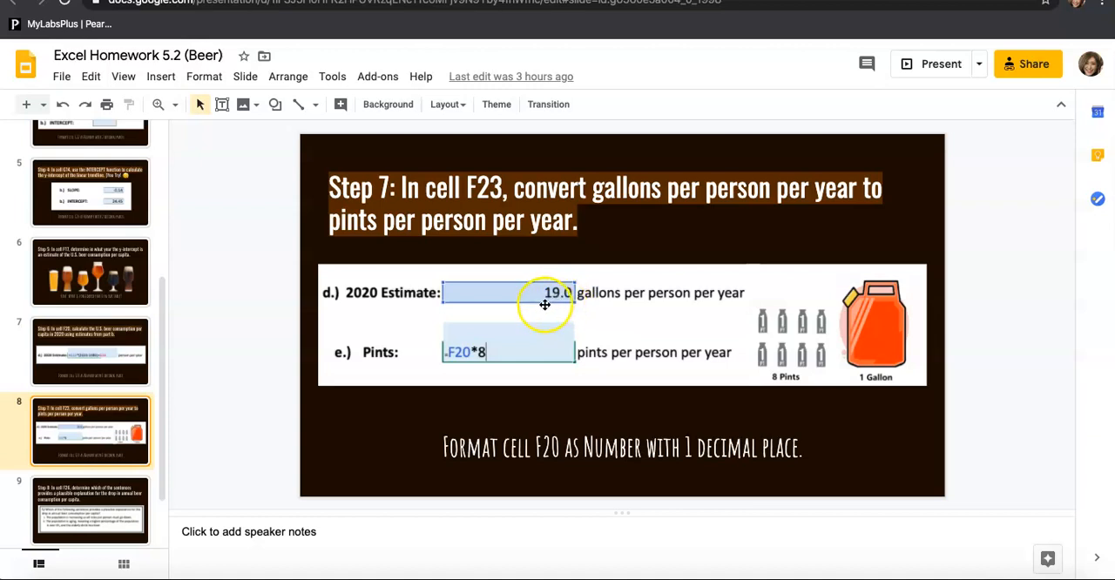
{"action": "mouse_move", "coordinate": [571, 302]}
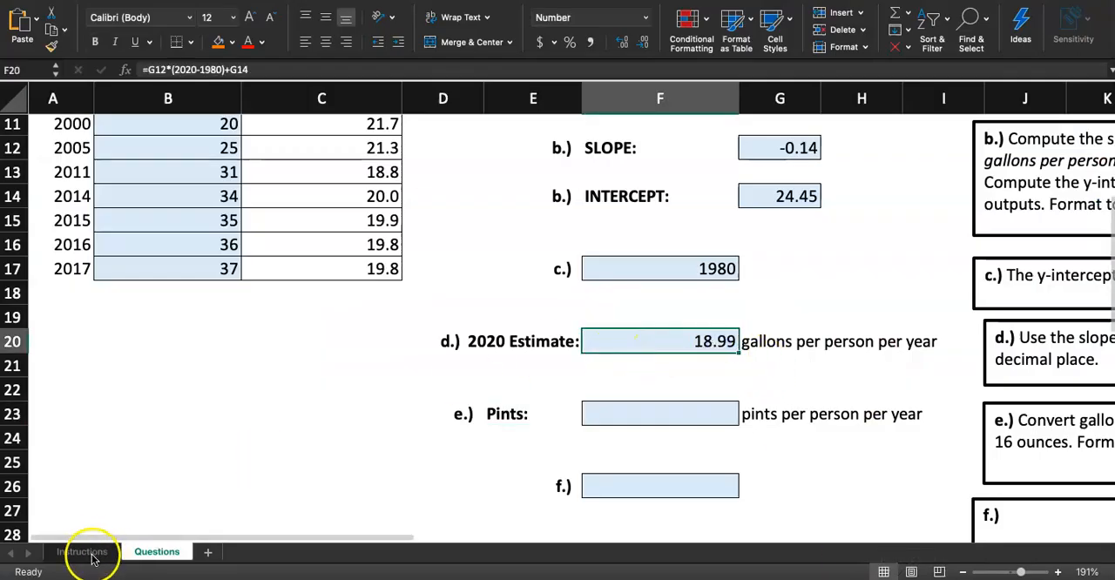
- Reduce the F20 estimate to one decimal place so it shows 19.0
{"action": "left_click", "coordinate": [83, 551]}
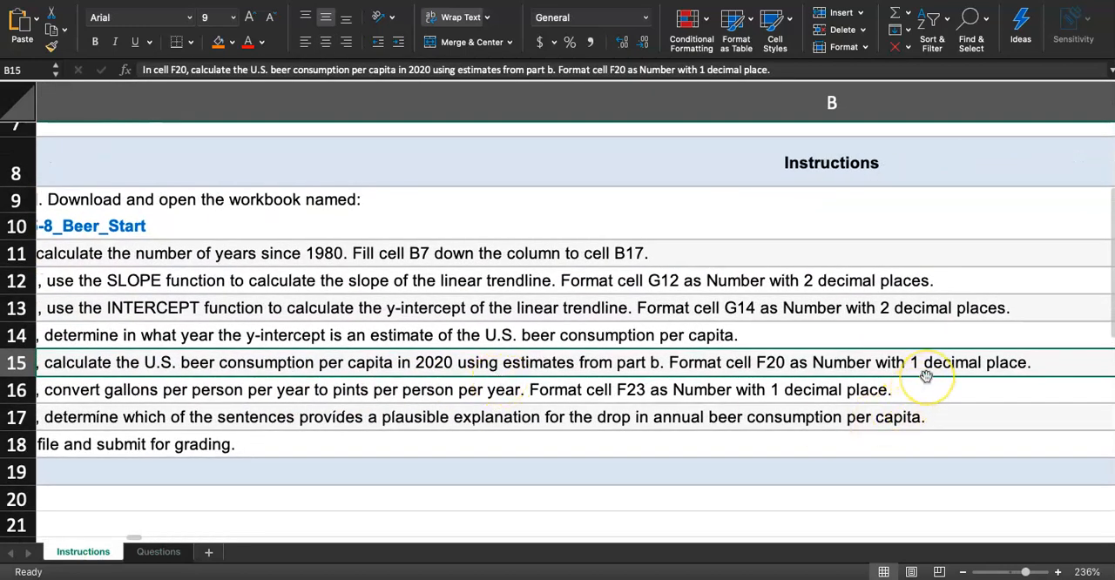
{"action": "left_click", "coordinate": [158, 551]}
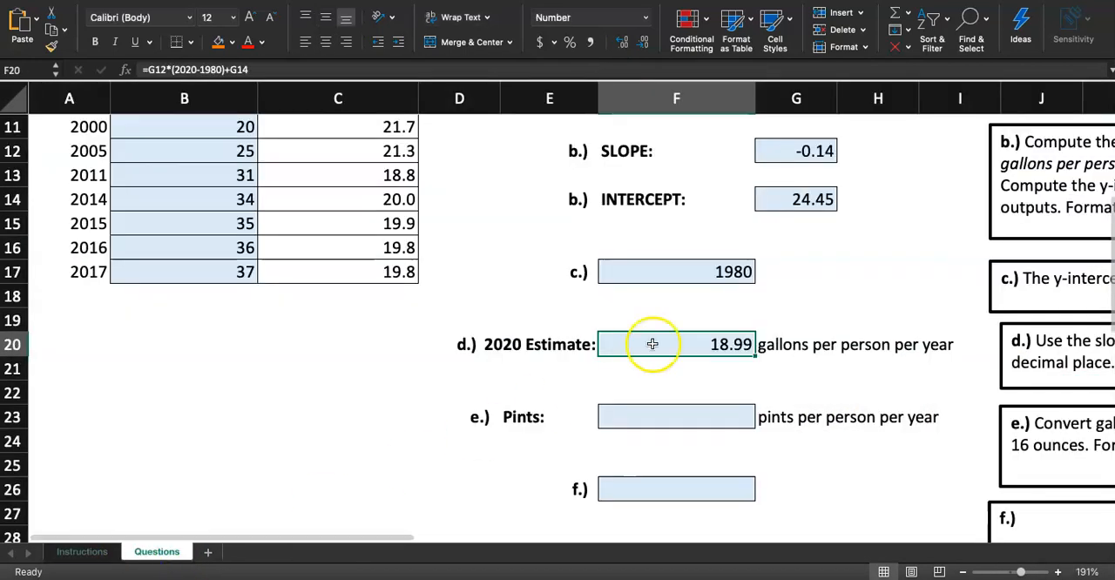
{"action": "left_click", "coordinate": [622, 40]}
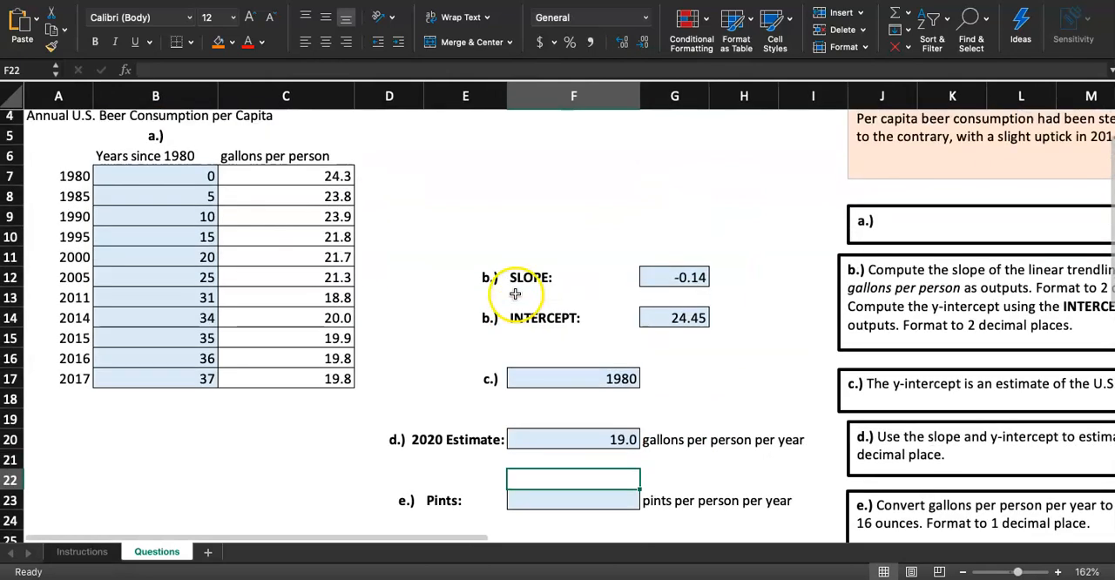
{"action": "scroll", "scroll_direction": "down", "scroll_amount": 3}
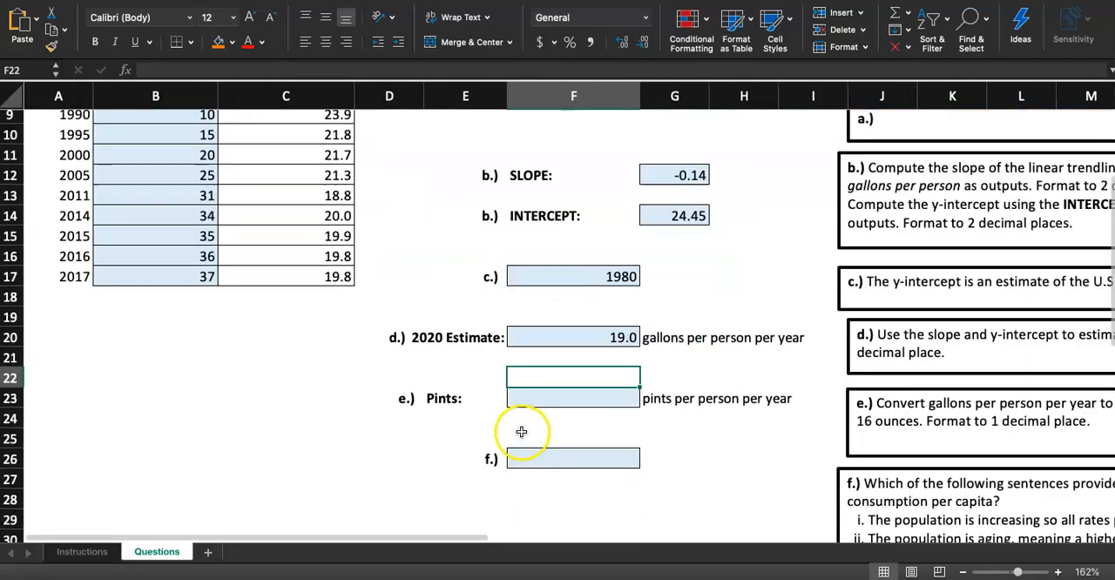
- Enter =F20*8 in F23 to get 151.9 pints per person per year
{"action": "left_click", "coordinate": [572, 377]}
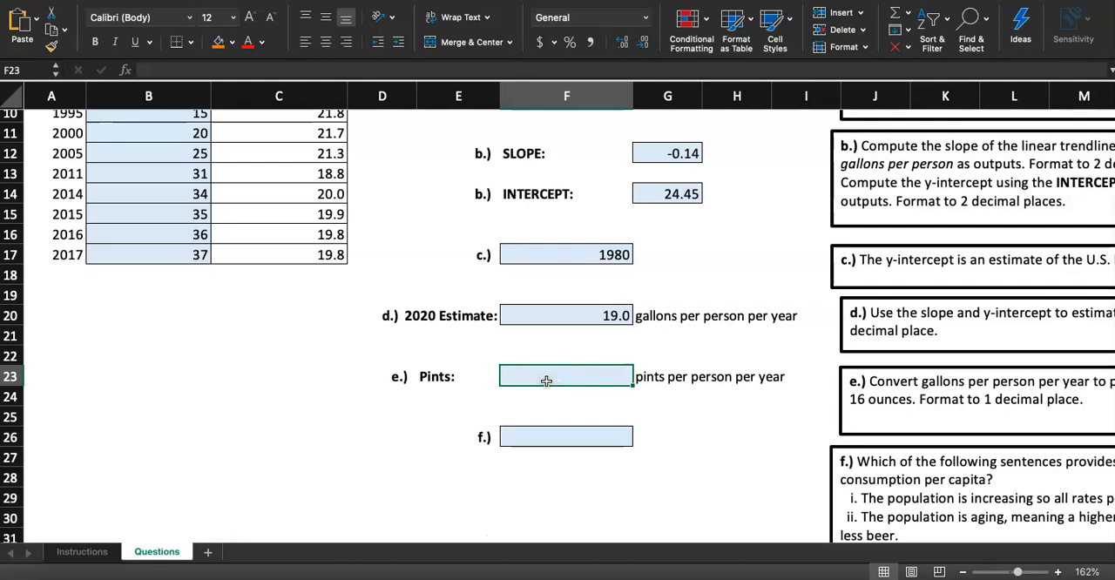
{"action": "type", "text": "="}
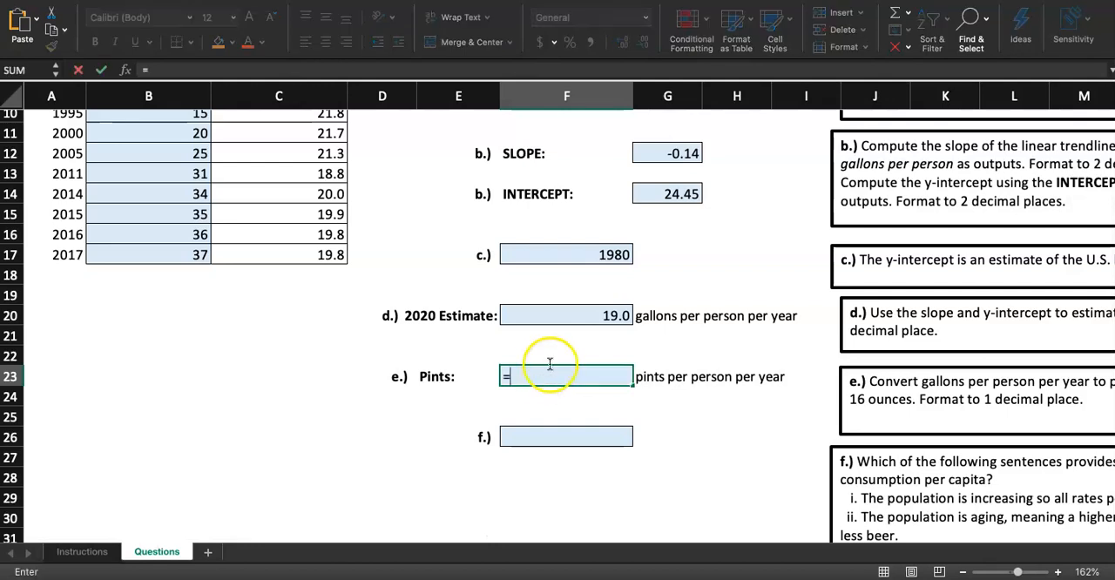
{"action": "left_click", "coordinate": [566, 315]}
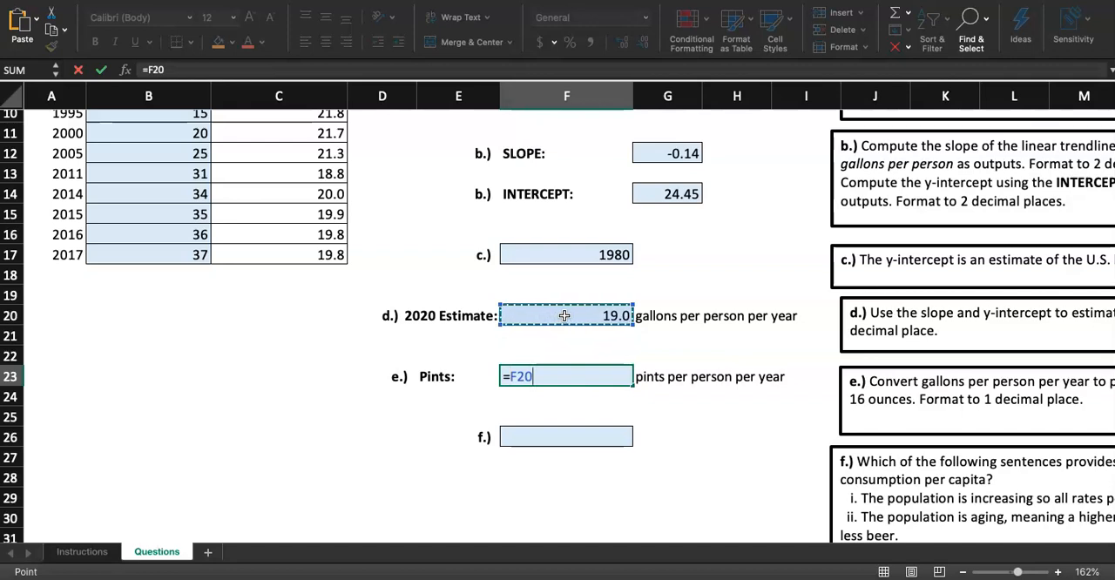
{"action": "type", "text": "*8"}
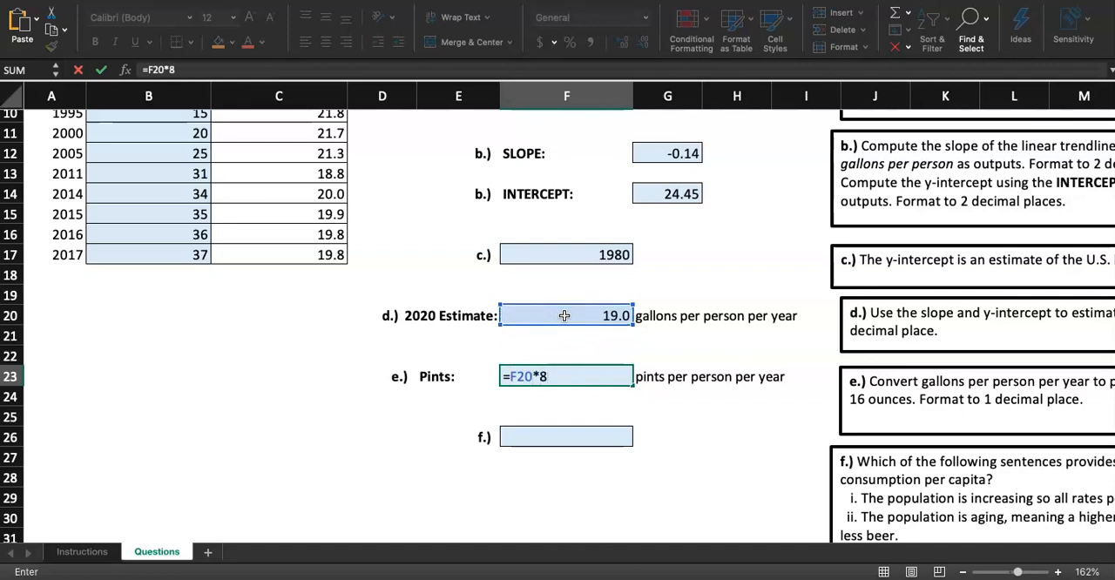
{"action": "key", "text": "Return"}
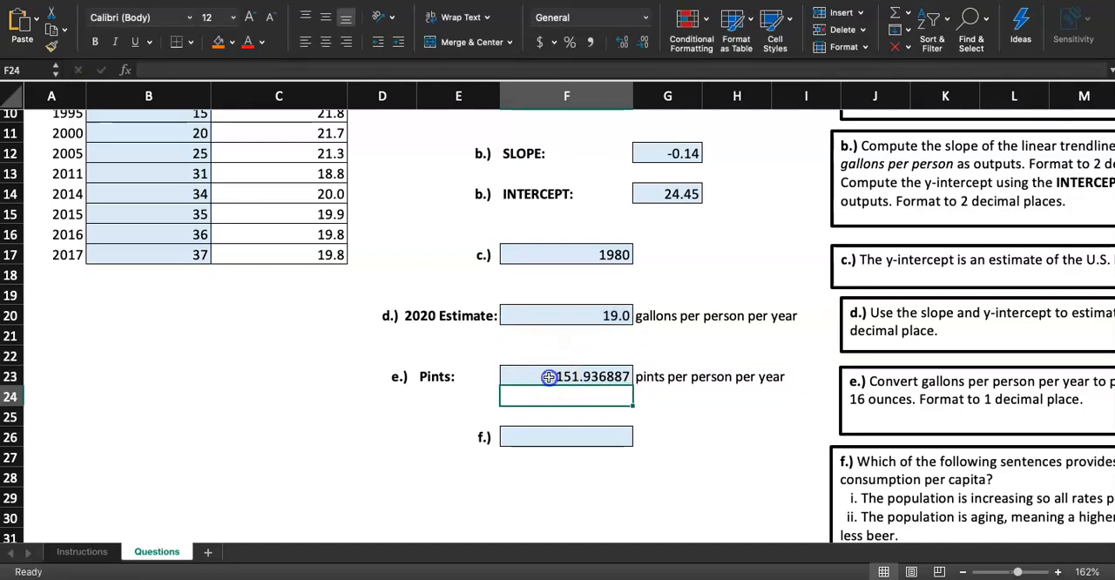
{"action": "left_click", "coordinate": [567, 376]}
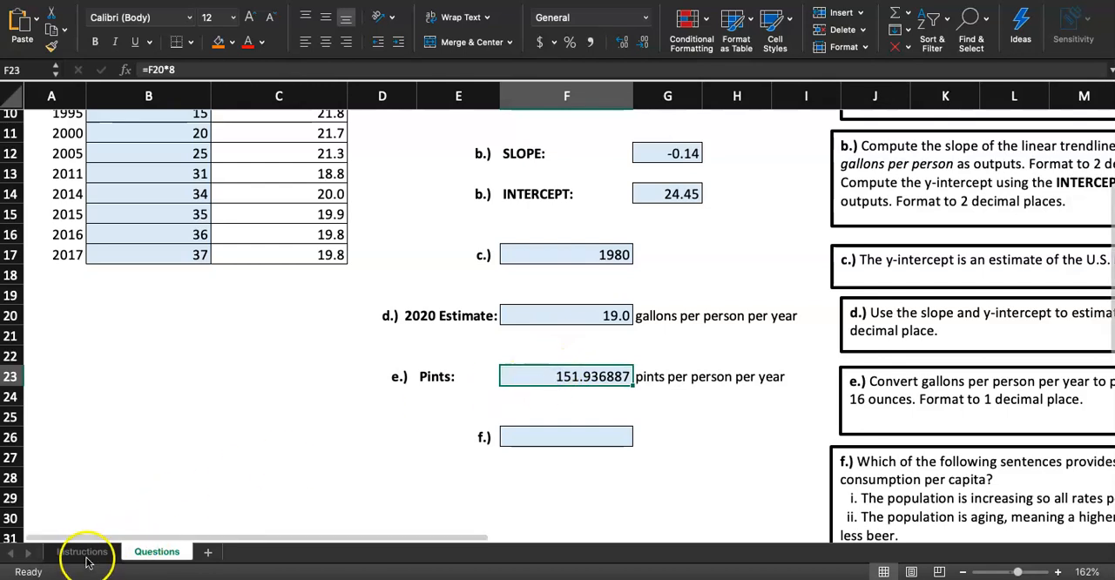
- Mark step 7 as completed on the Instructions sheet and recheck the F23 formula
{"action": "left_click", "coordinate": [82, 551]}
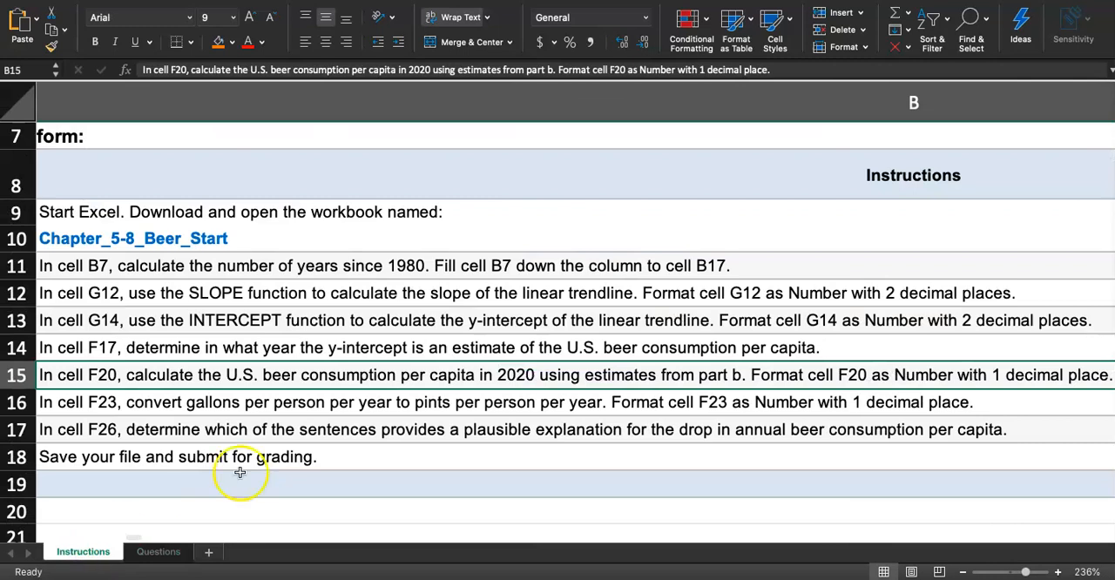
{"action": "left_click", "coordinate": [239, 402]}
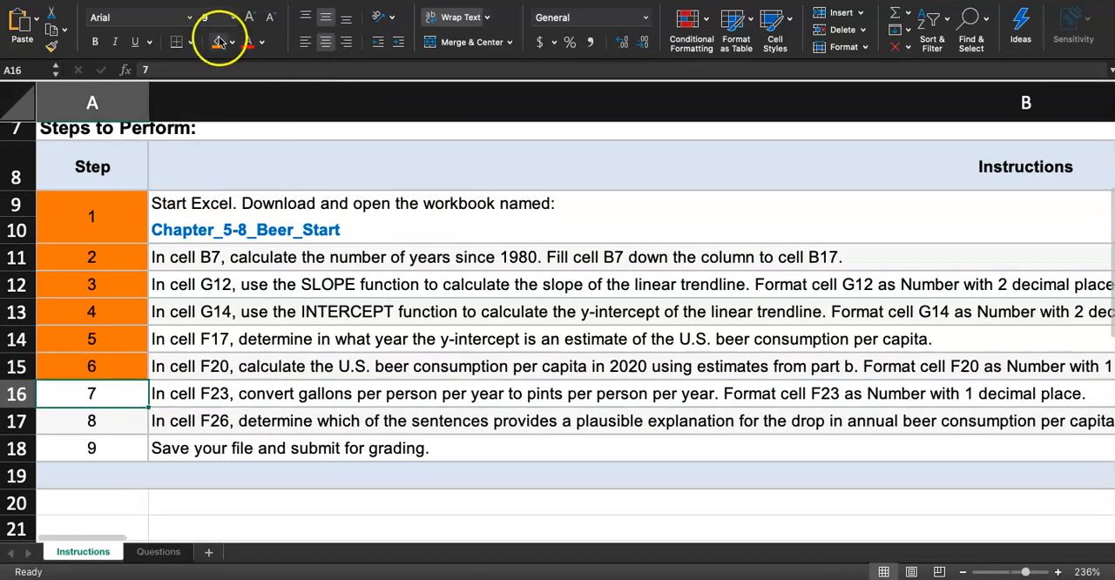
{"action": "left_click", "coordinate": [158, 552]}
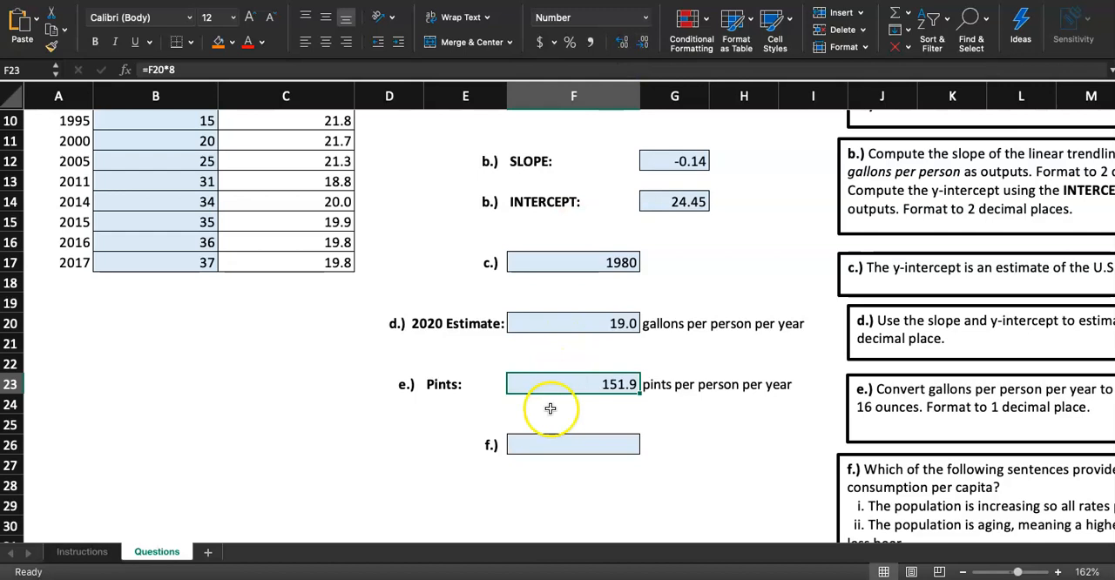
{"action": "left_click", "coordinate": [572, 425]}
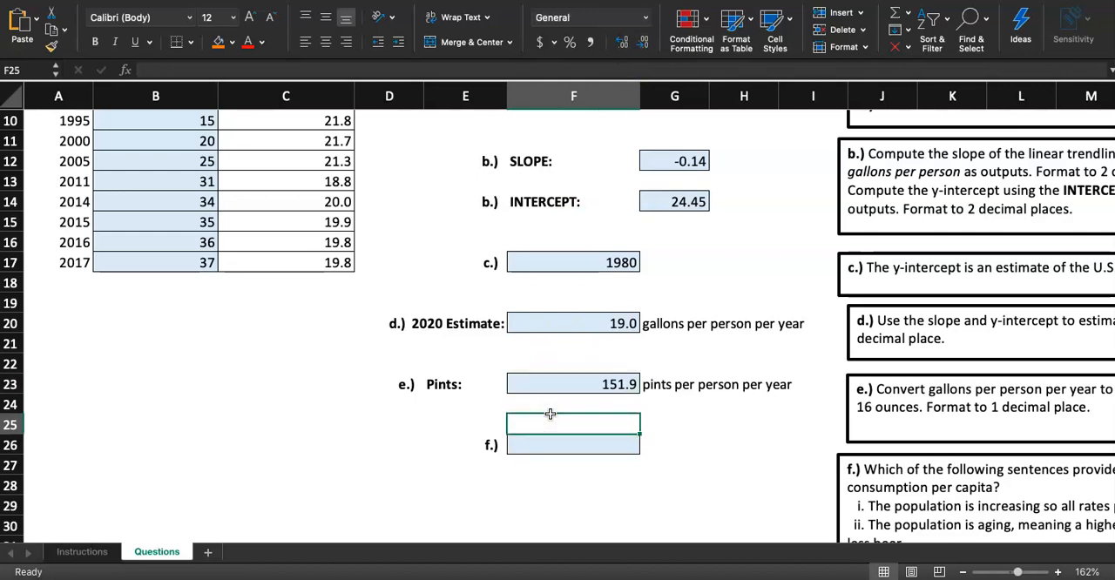
{"action": "left_click", "coordinate": [572, 384]}
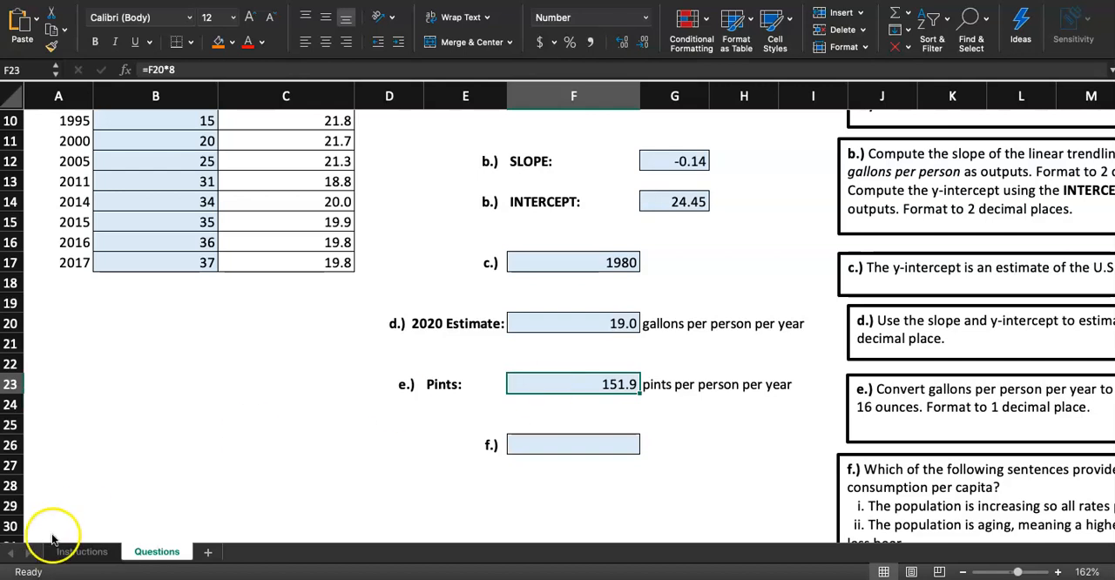
{"action": "left_click", "coordinate": [82, 552]}
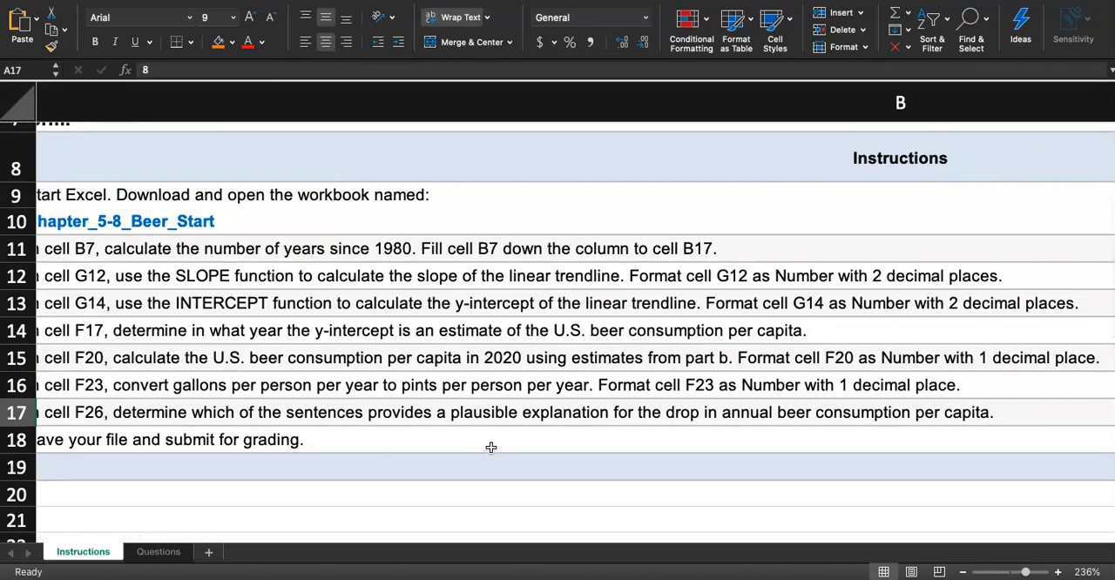
{"action": "left_click", "coordinate": [158, 551]}
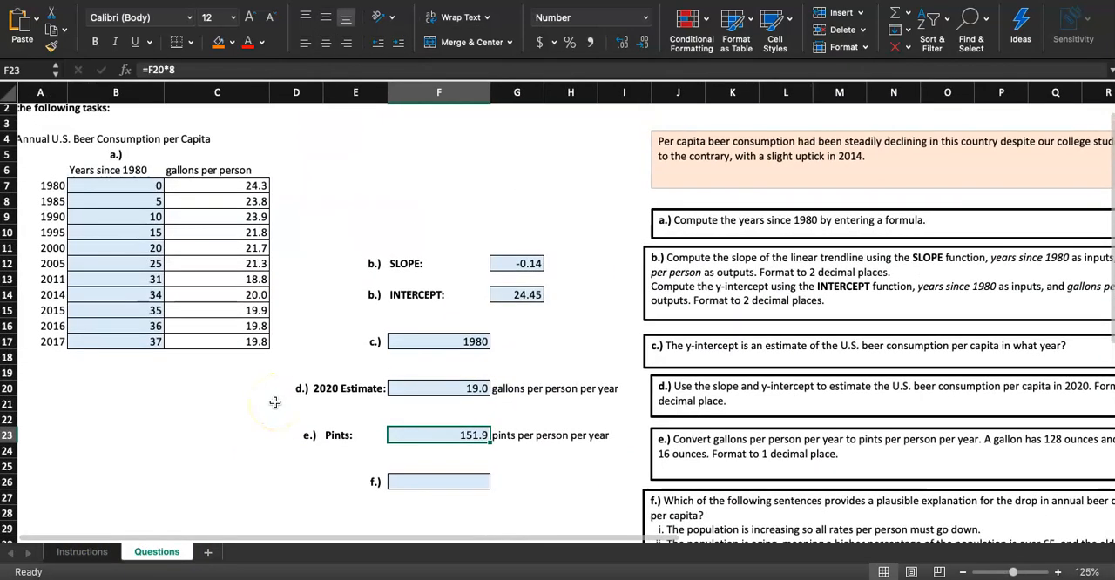
{"action": "scroll", "scroll_direction": "down", "scroll_amount": 3}
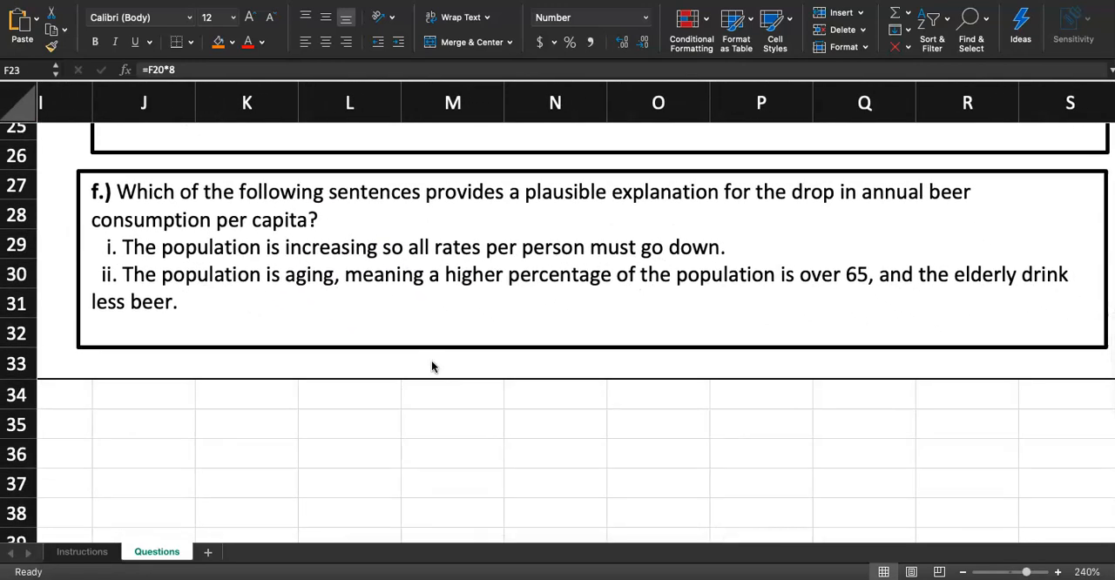
{"action": "mouse_move", "coordinate": [165, 270]}
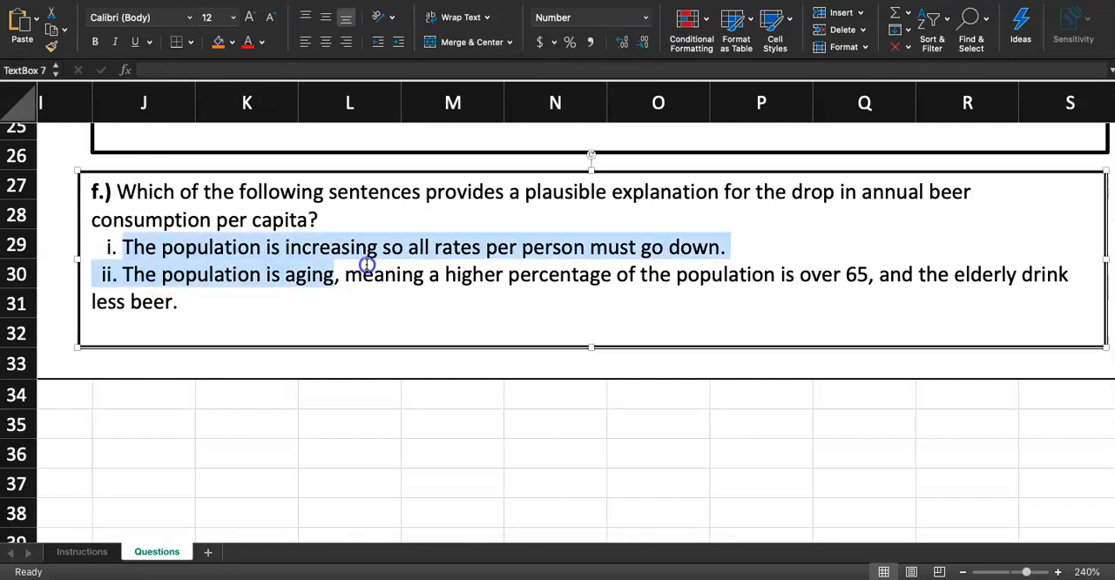
{"action": "left_click", "coordinate": [407, 248]}
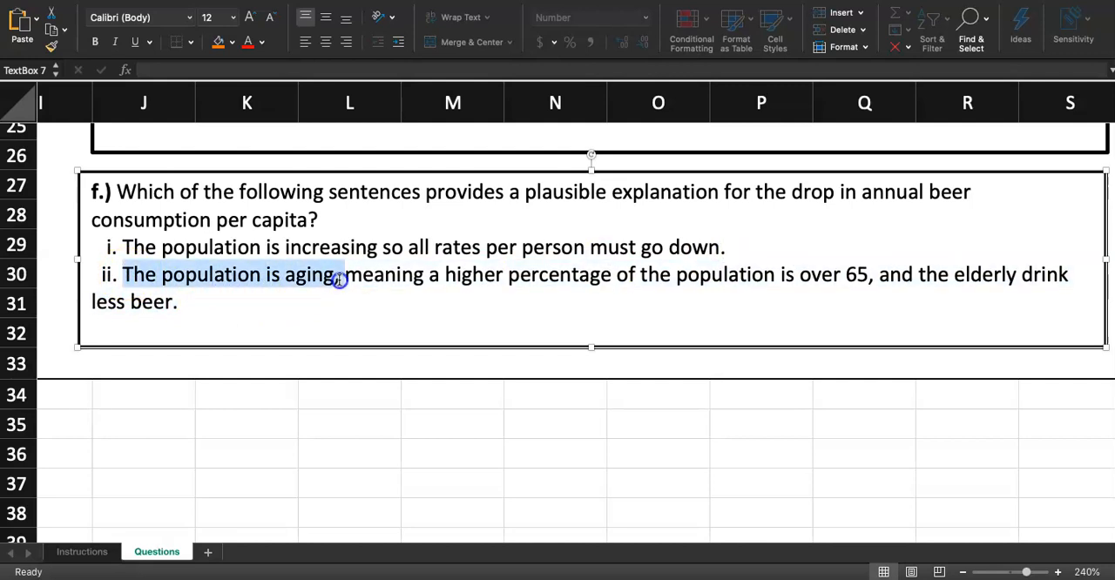
{"action": "left_click", "coordinate": [339, 273]}
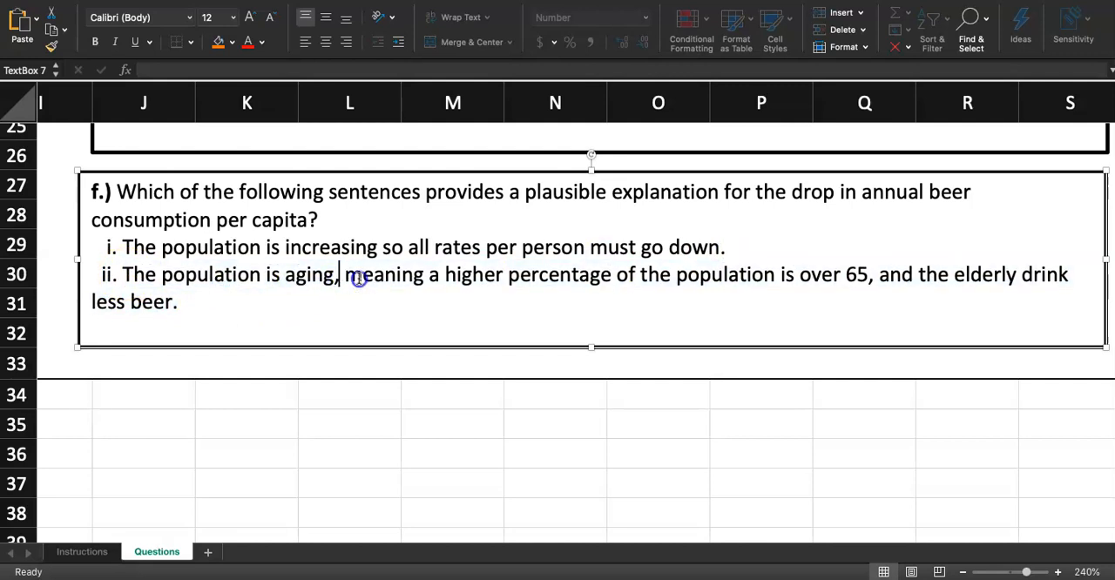
{"action": "left_click_drag", "start_coordinate": [338, 274], "coordinate": [643, 274]}
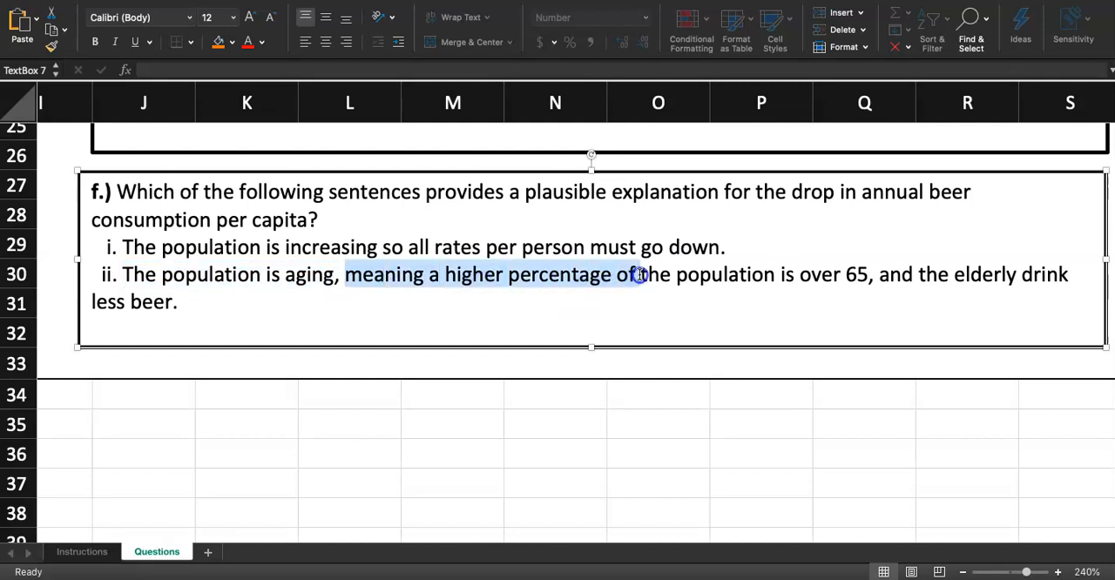
{"action": "left_click_drag", "start_coordinate": [640, 274], "coordinate": [867, 274]}
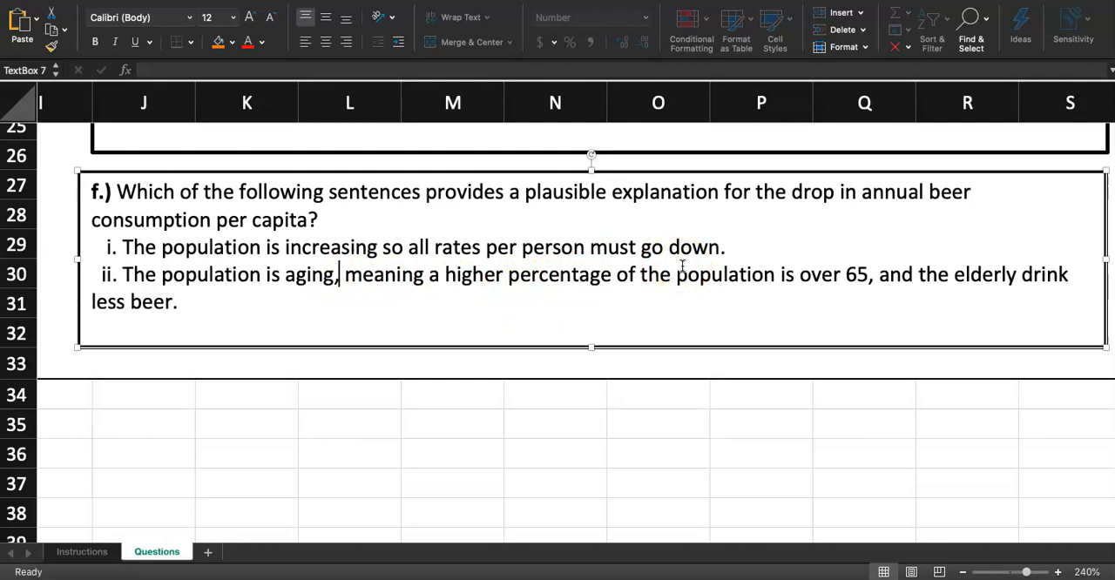
{"action": "double_click", "coordinate": [829, 274]}
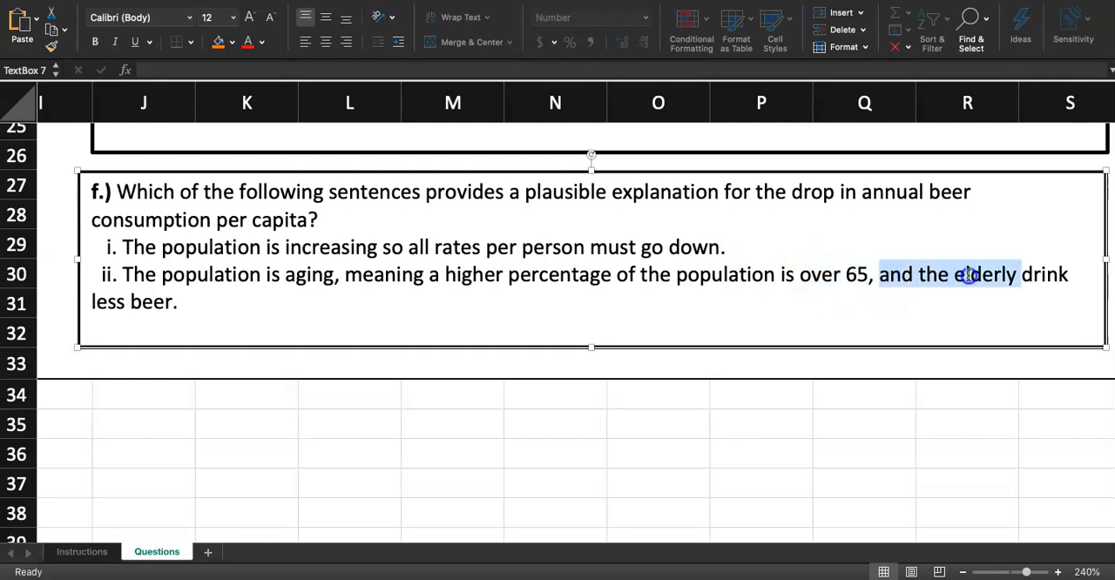
{"action": "left_click", "coordinate": [892, 301]}
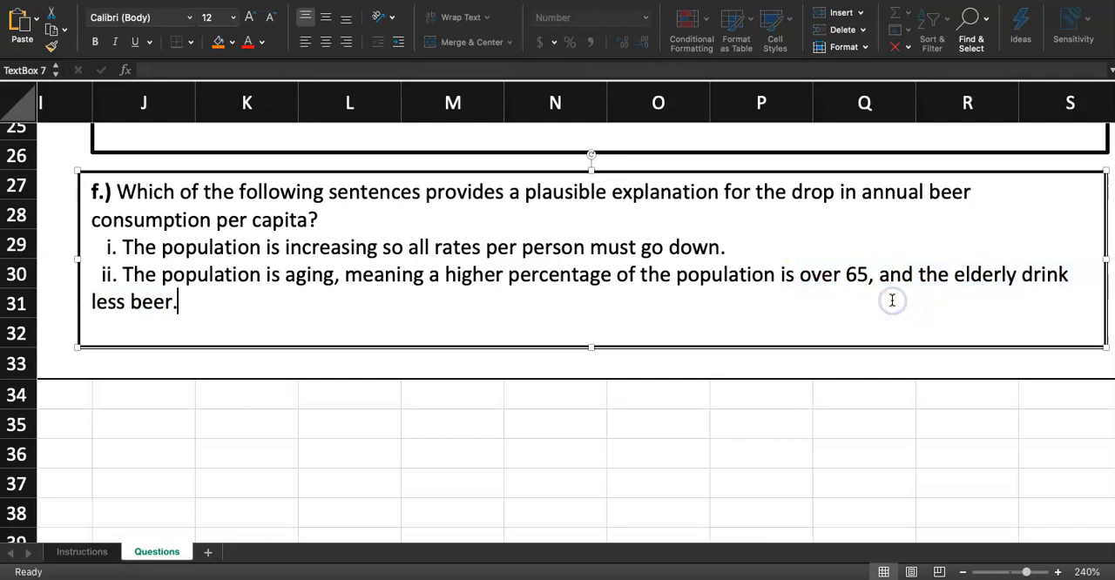
{"action": "scroll", "scroll_direction": "up", "scroll_amount": 3}
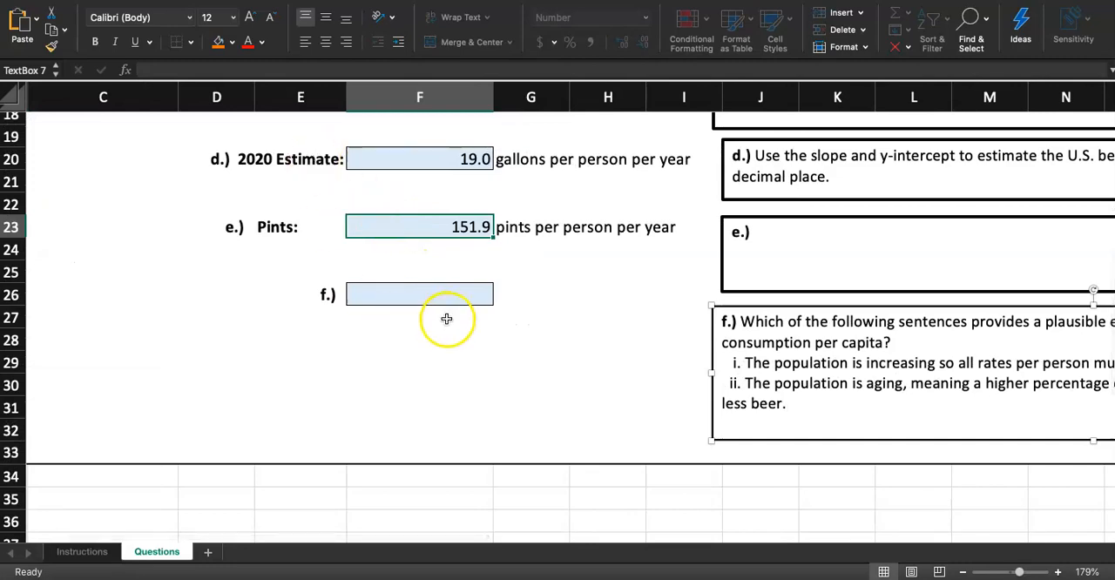
{"action": "scroll", "scroll_direction": "up", "scroll_amount": 3}
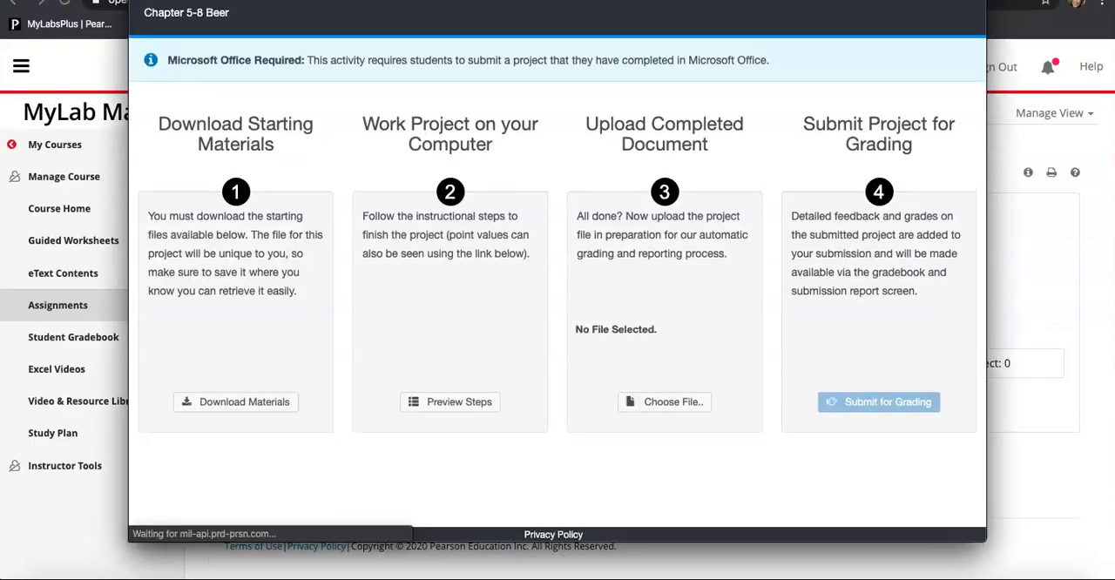
- Upload the Beer workbook from Downloads, submit it for grading, and close the project
{"action": "left_click", "coordinate": [664, 402]}
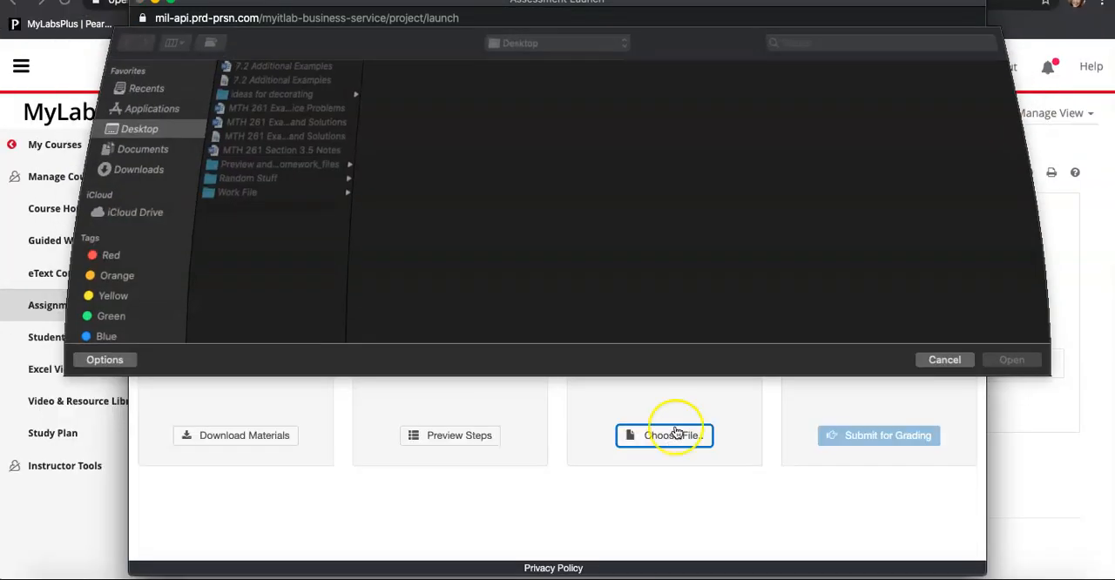
{"action": "left_click", "coordinate": [121, 169]}
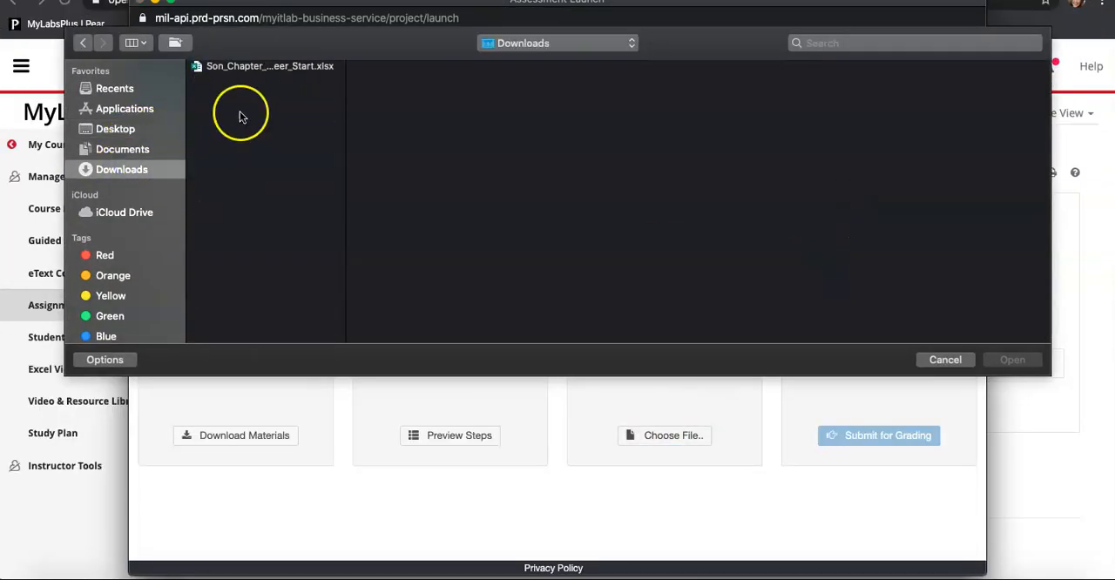
{"action": "left_click", "coordinate": [1013, 360]}
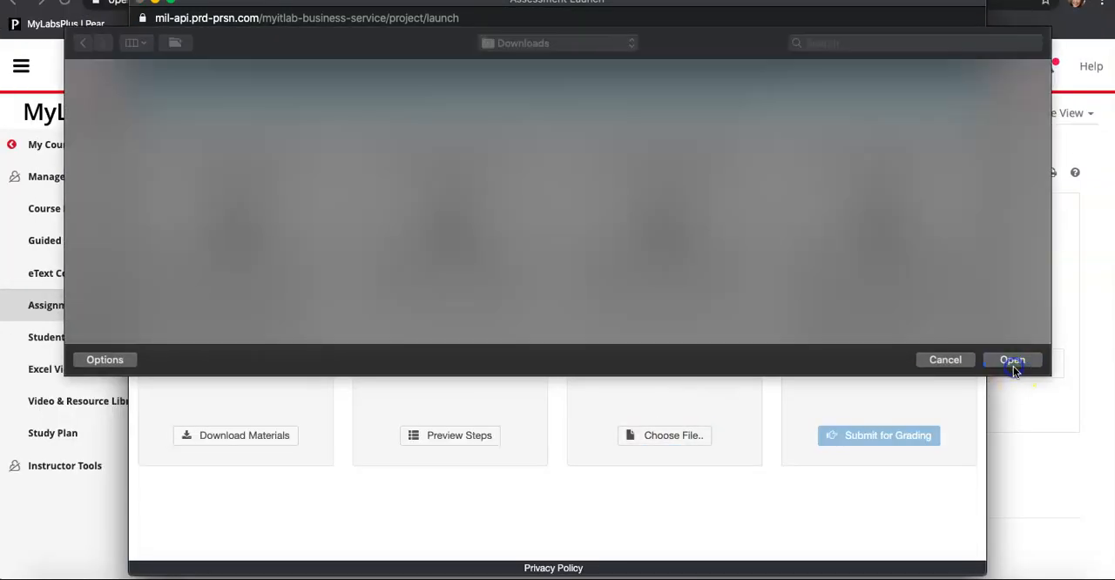
{"action": "left_click", "coordinate": [1013, 360]}
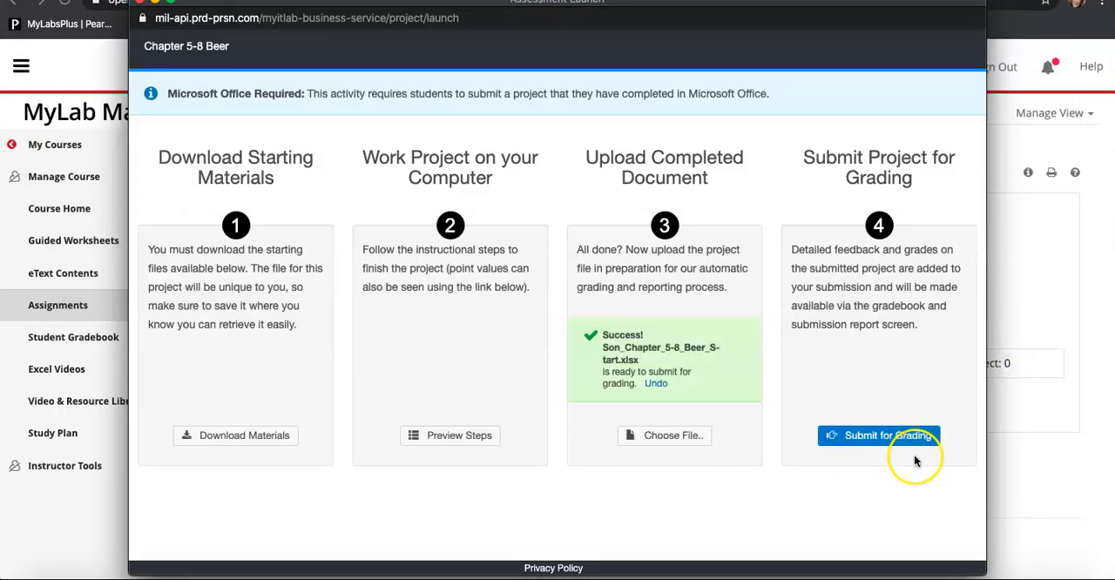
{"action": "left_click", "coordinate": [879, 436]}
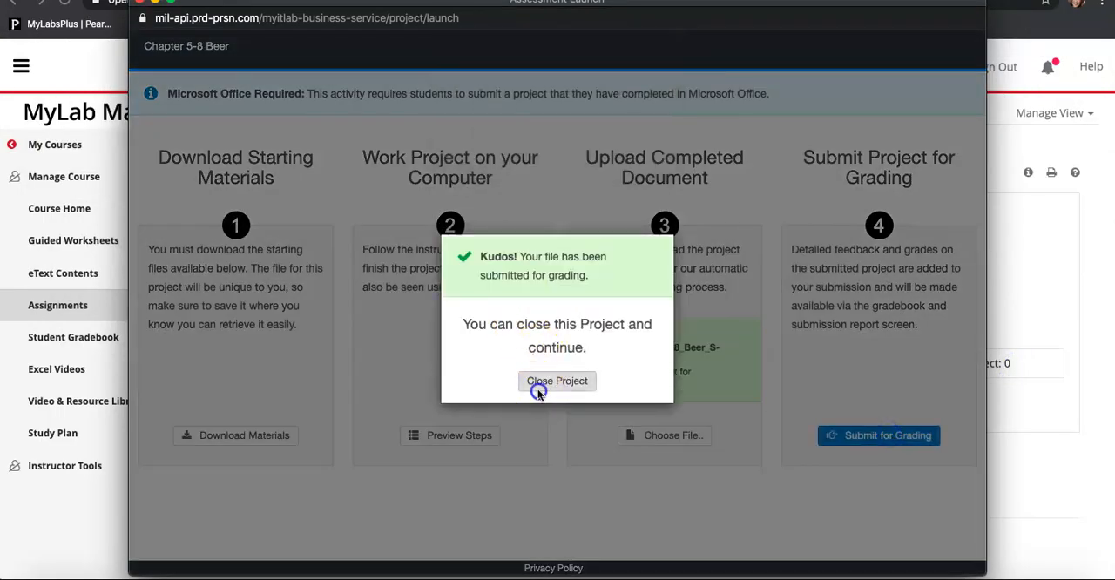
{"action": "left_click", "coordinate": [556, 381]}
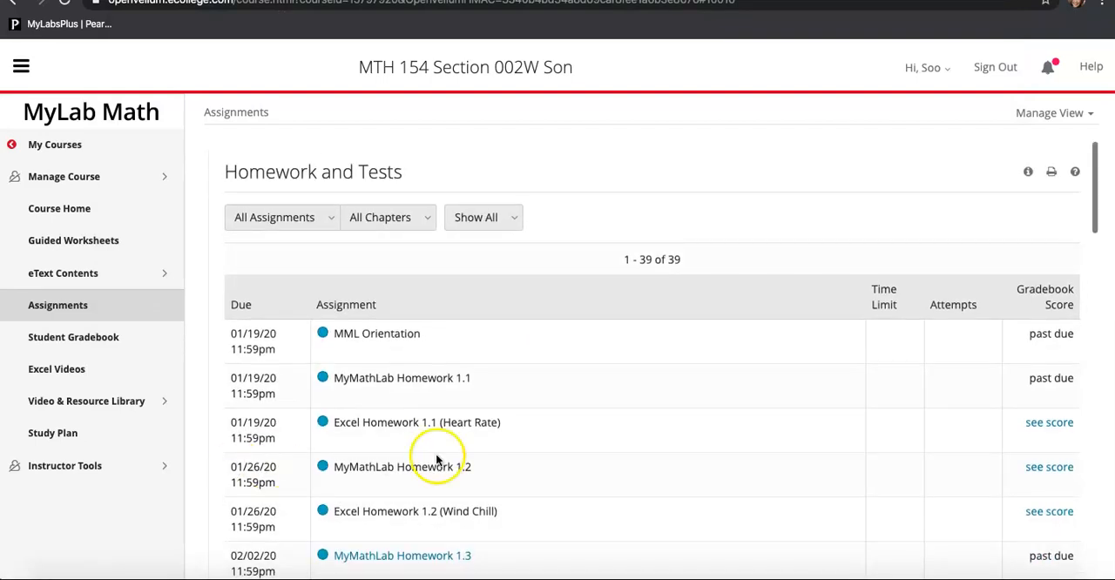
- Open the Excel Homework 5.2 (Beer) review from the gradebook, view its 100% score card, and close it
{"action": "scroll", "scroll_direction": "down", "scroll_amount": 3}
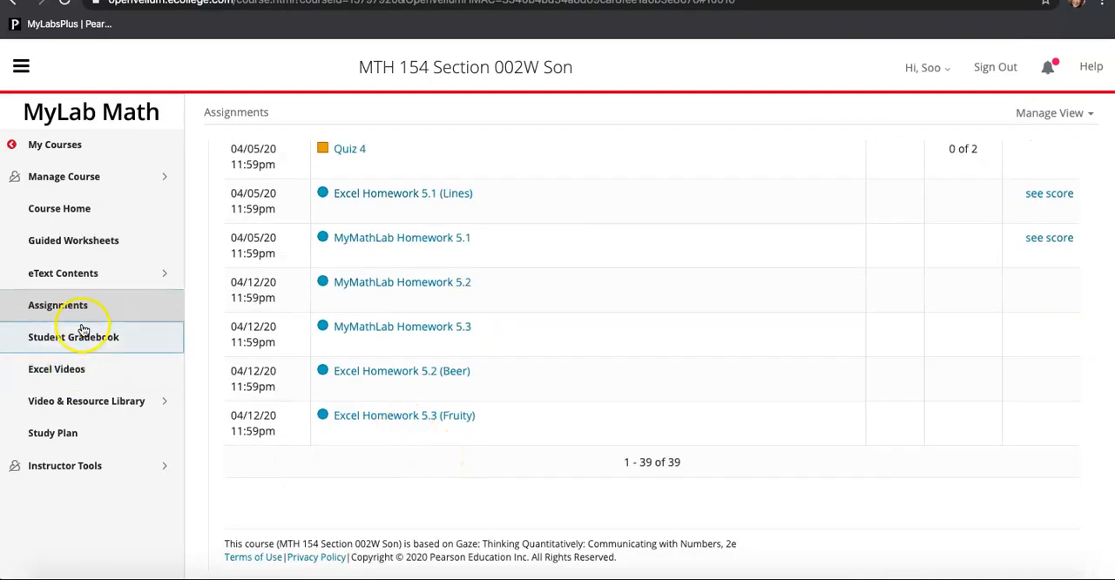
{"action": "left_click", "coordinate": [73, 337]}
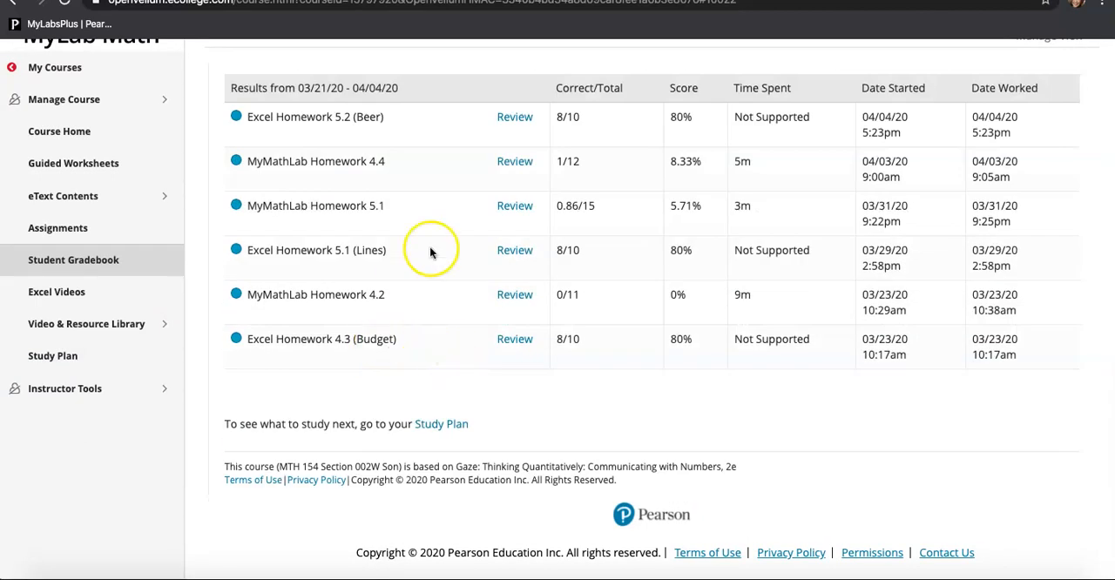
{"action": "left_click", "coordinate": [514, 116]}
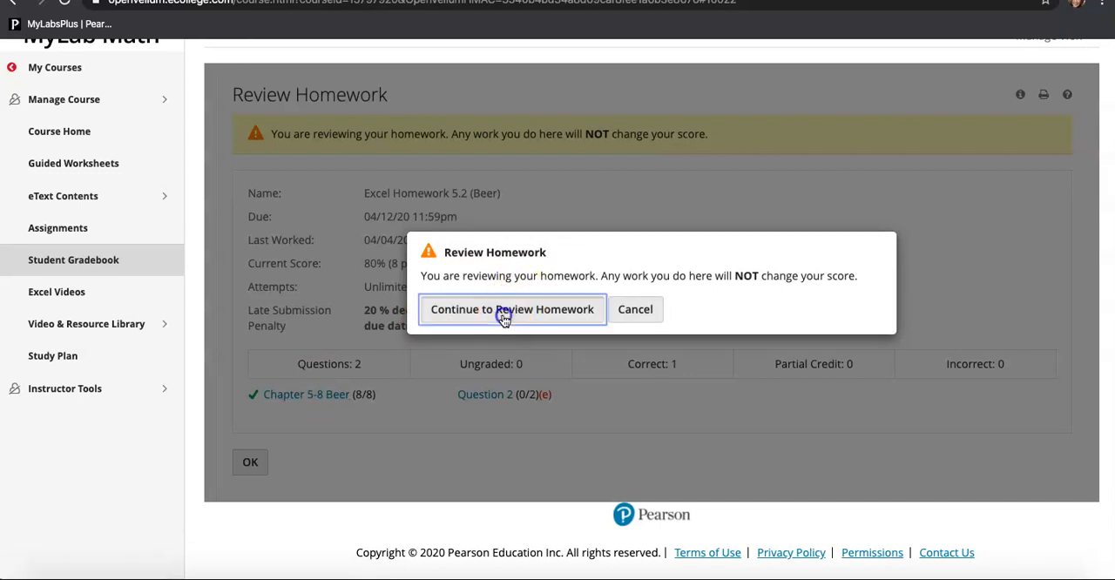
{"action": "left_click", "coordinate": [511, 309]}
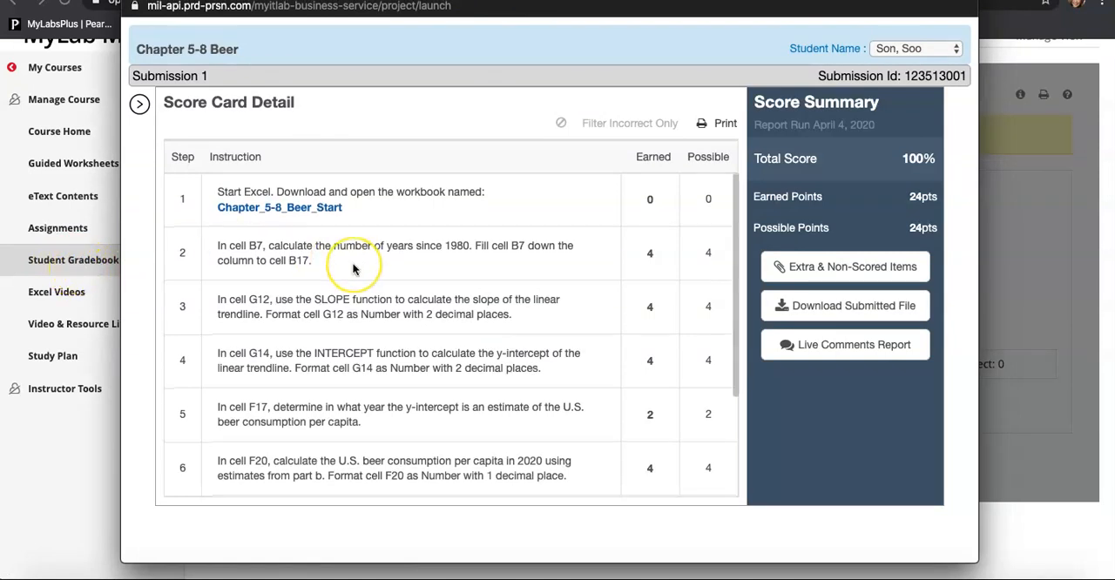
{"action": "scroll", "scroll_direction": "down", "scroll_amount": 3}
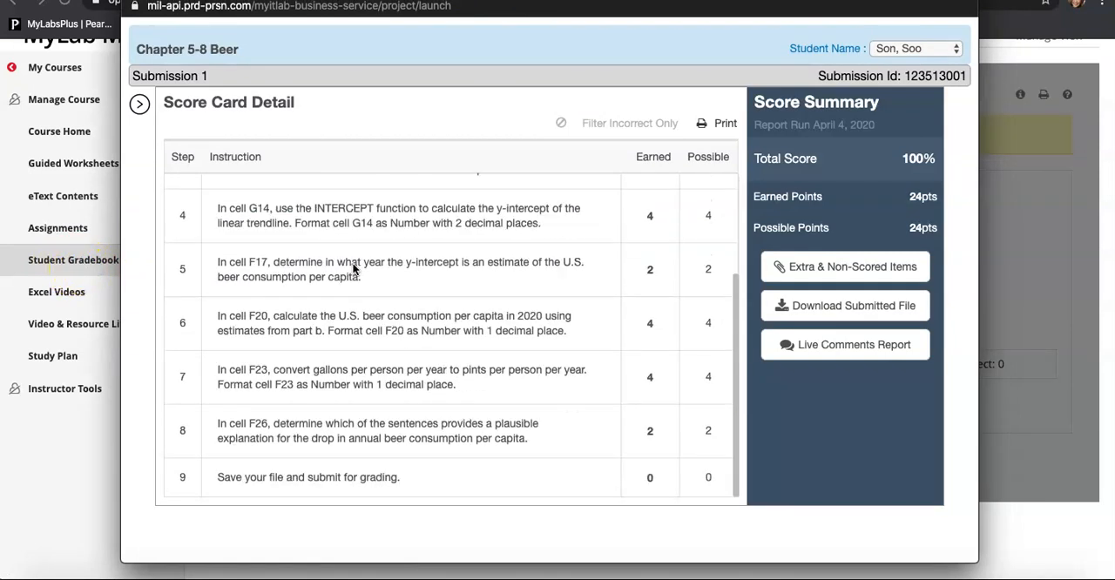
{"action": "mouse_move", "coordinate": [565, 282]}
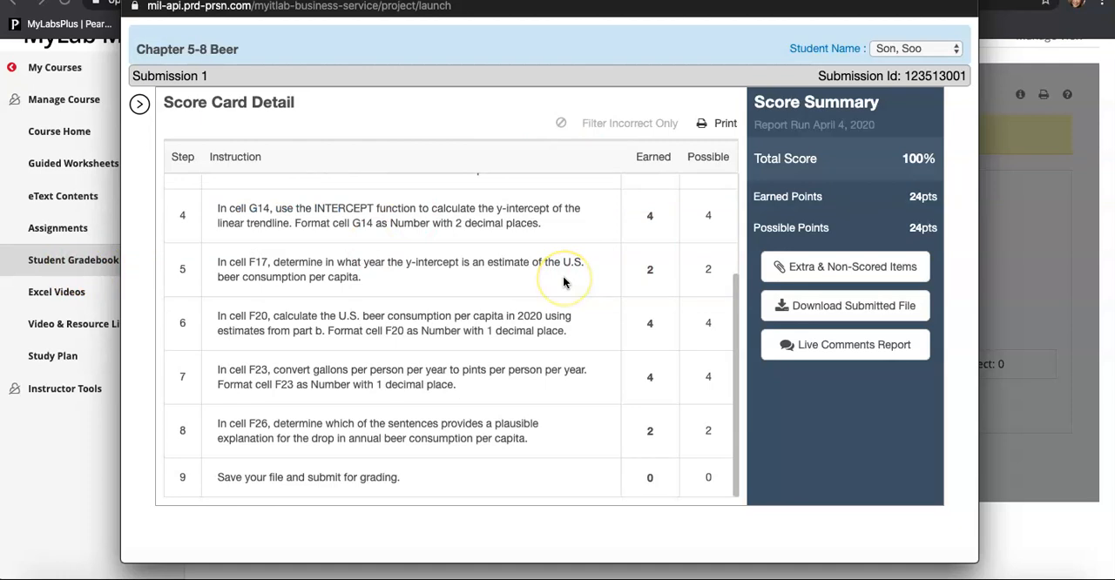
{"action": "scroll", "scroll_direction": "up", "scroll_amount": 3}
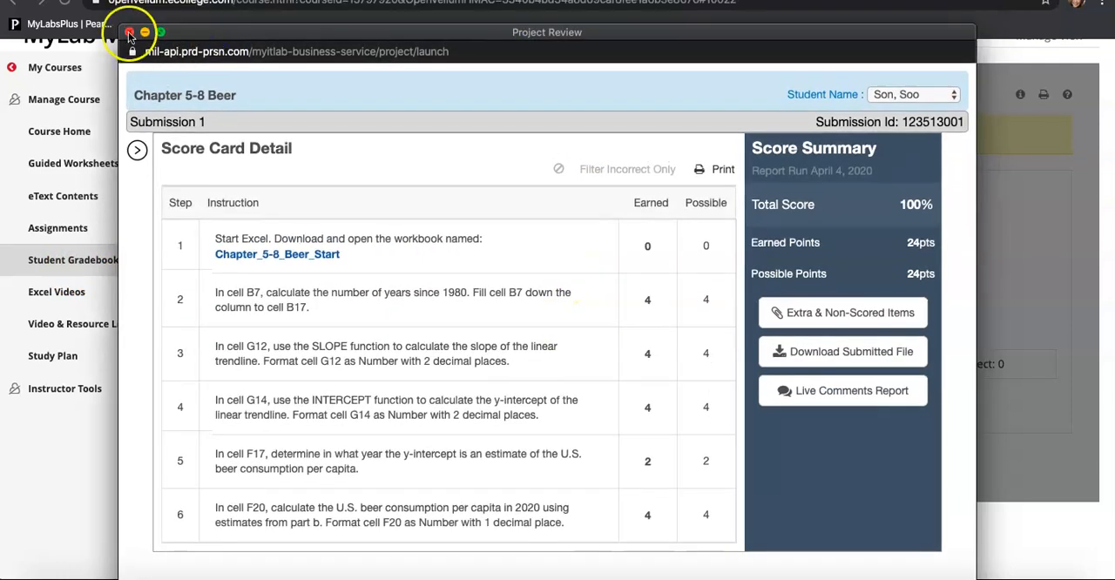
{"action": "left_click", "coordinate": [131, 33]}
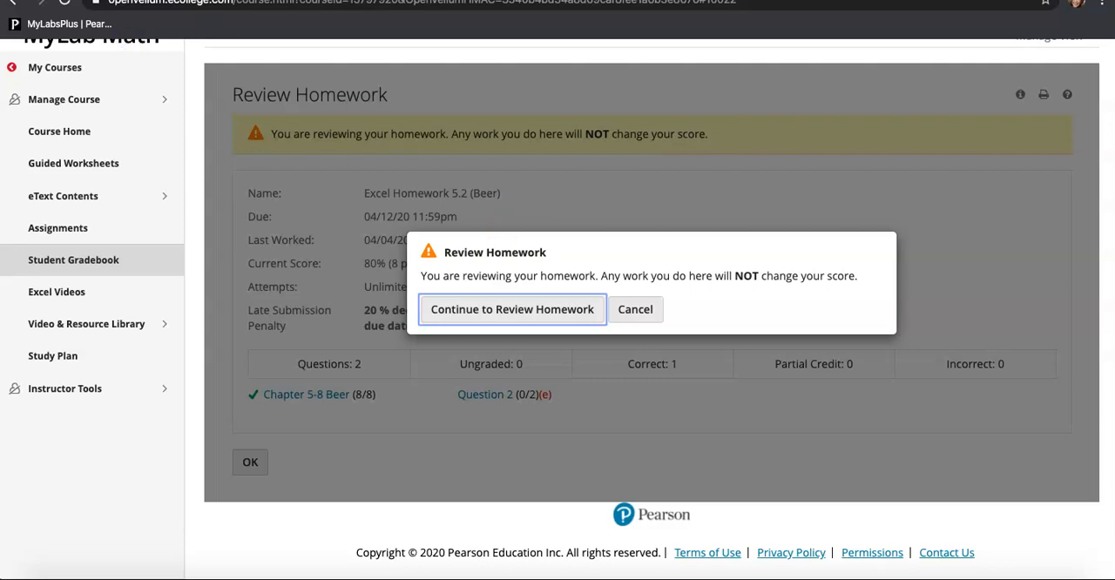